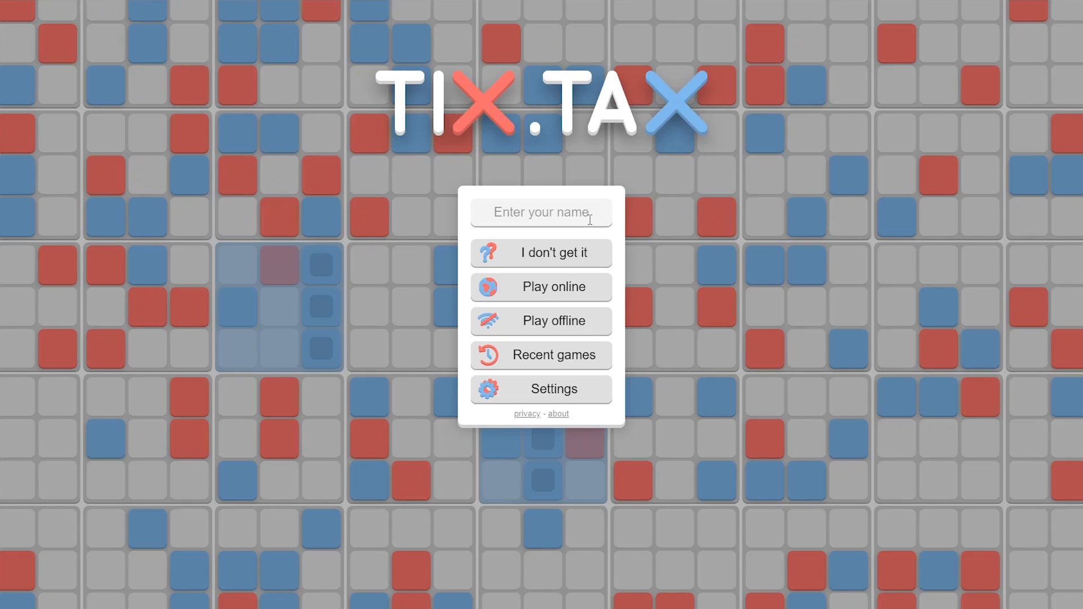
Enter the player name 'Red' and start an online game awaiting an opponent
type("R")
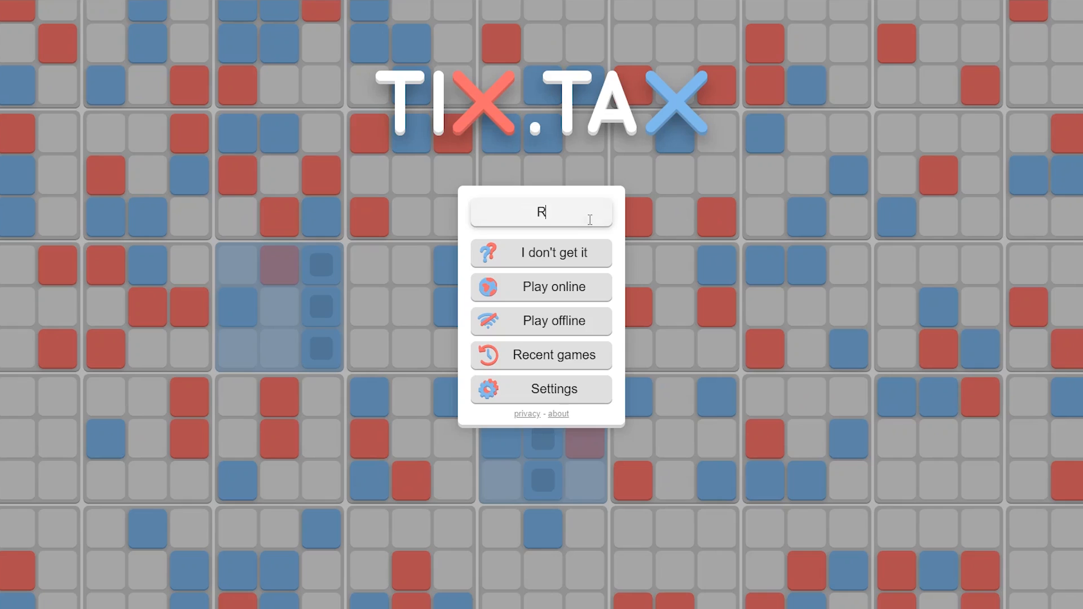
type("ed")
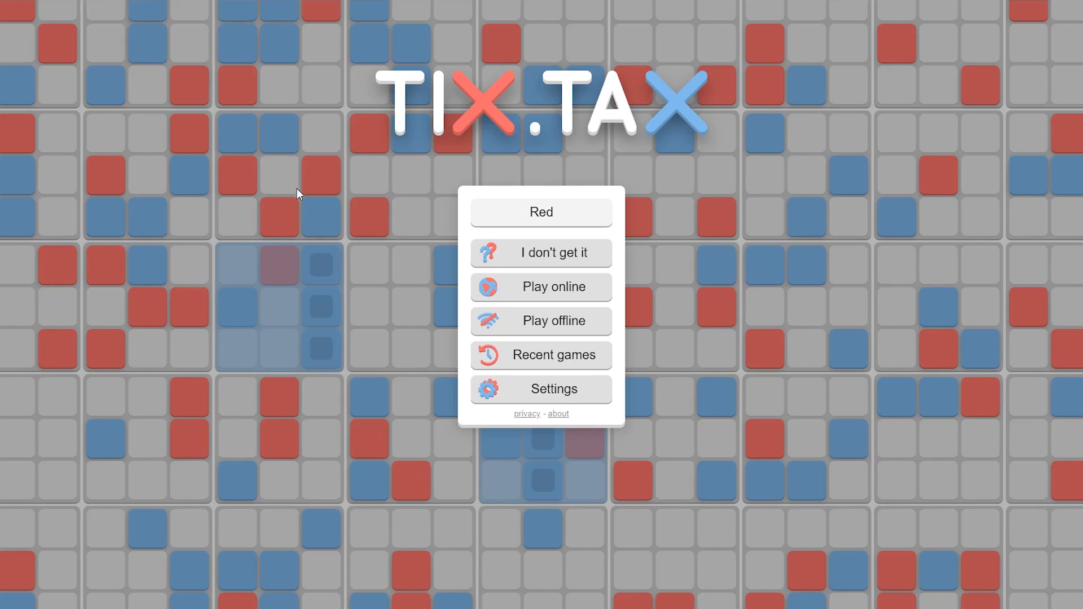
mouse_move(541, 287)
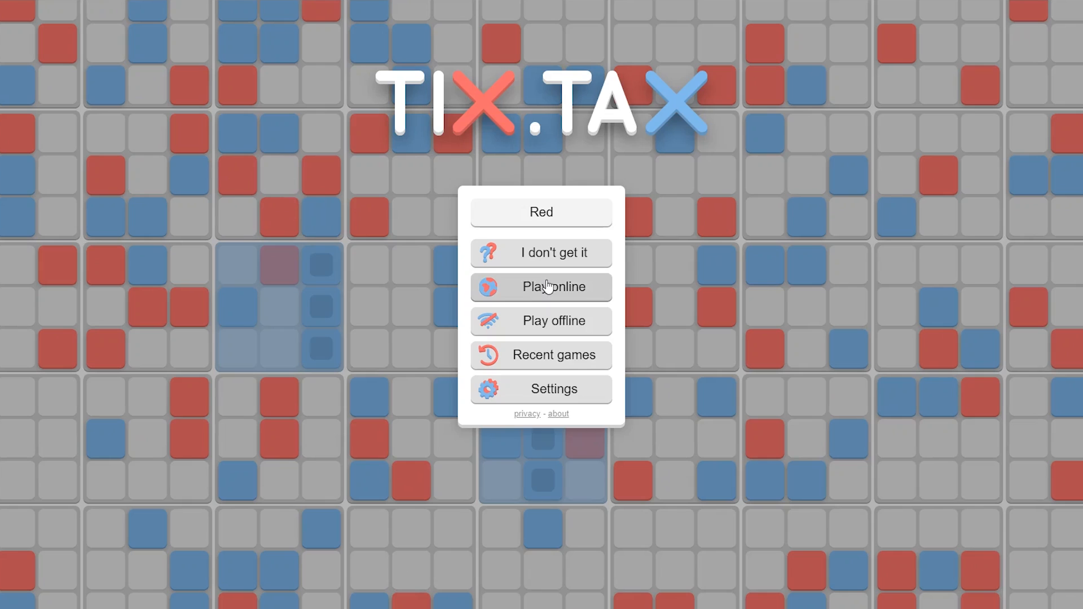
mouse_move(523, 320)
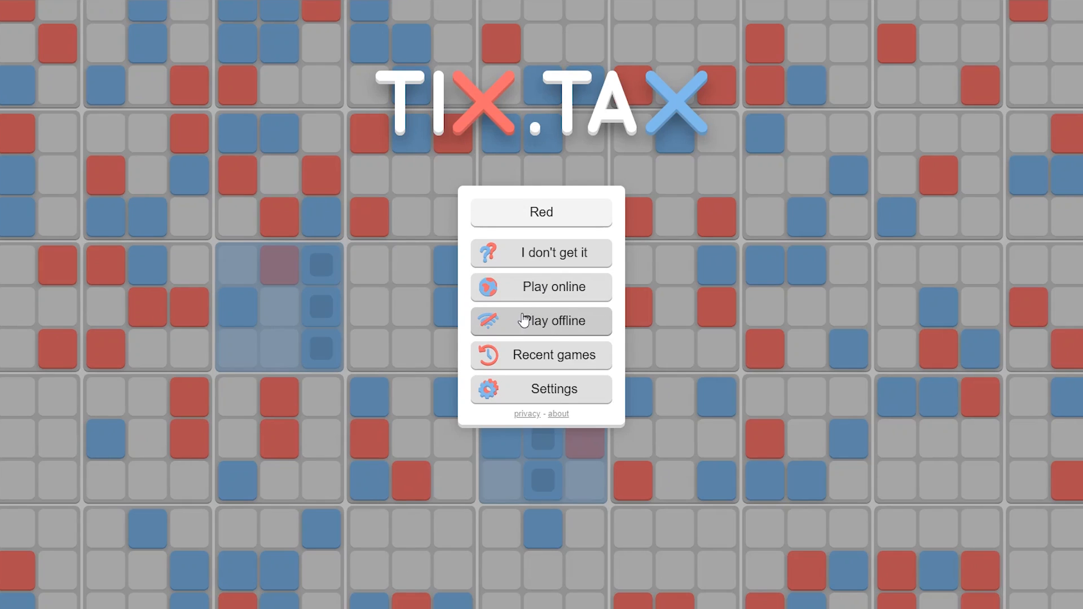
mouse_move(541, 286)
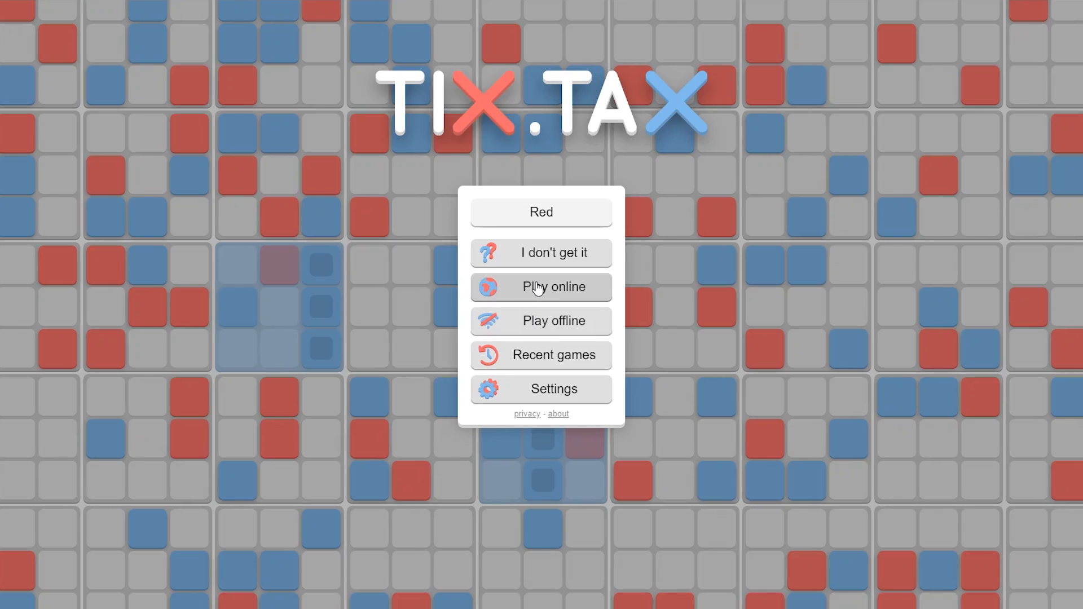
left_click(541, 287)
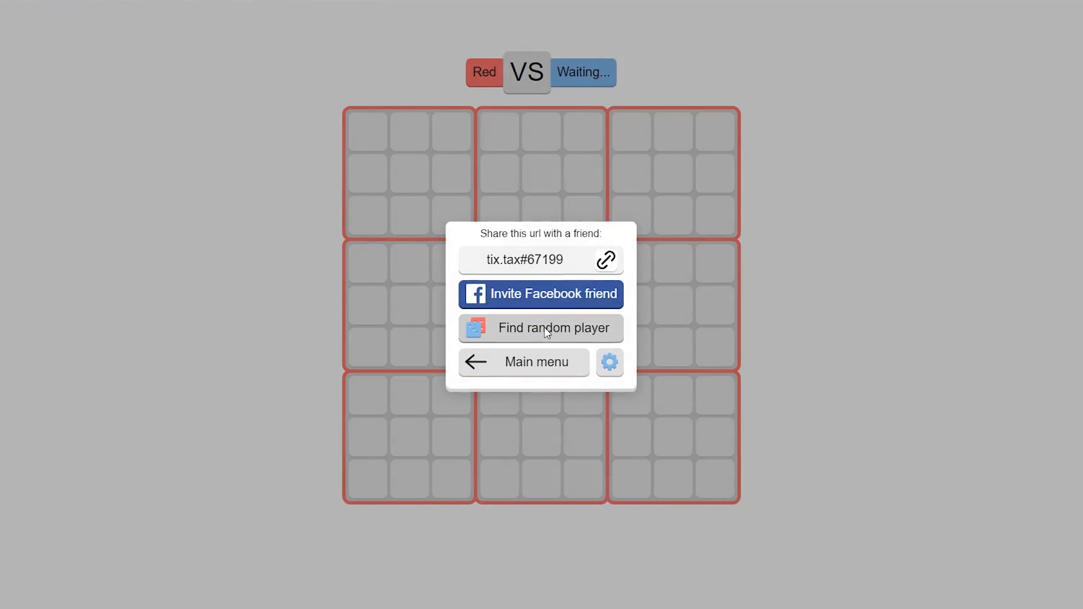
Match with a random opponent, claim the middle board's centre square, and decline move notifications
left_click(541, 329)
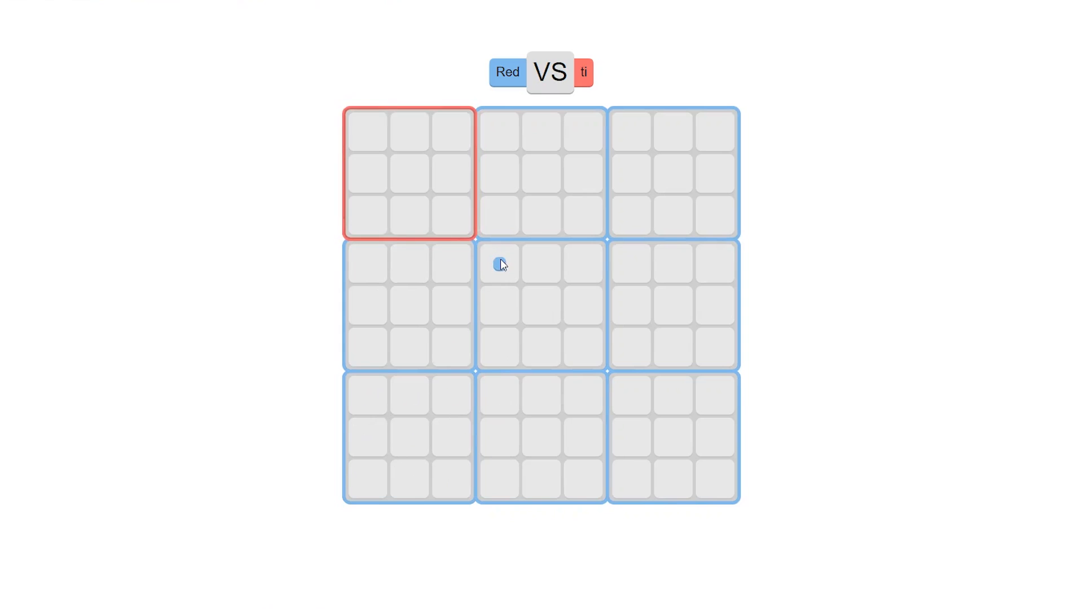
left_click(367, 132)
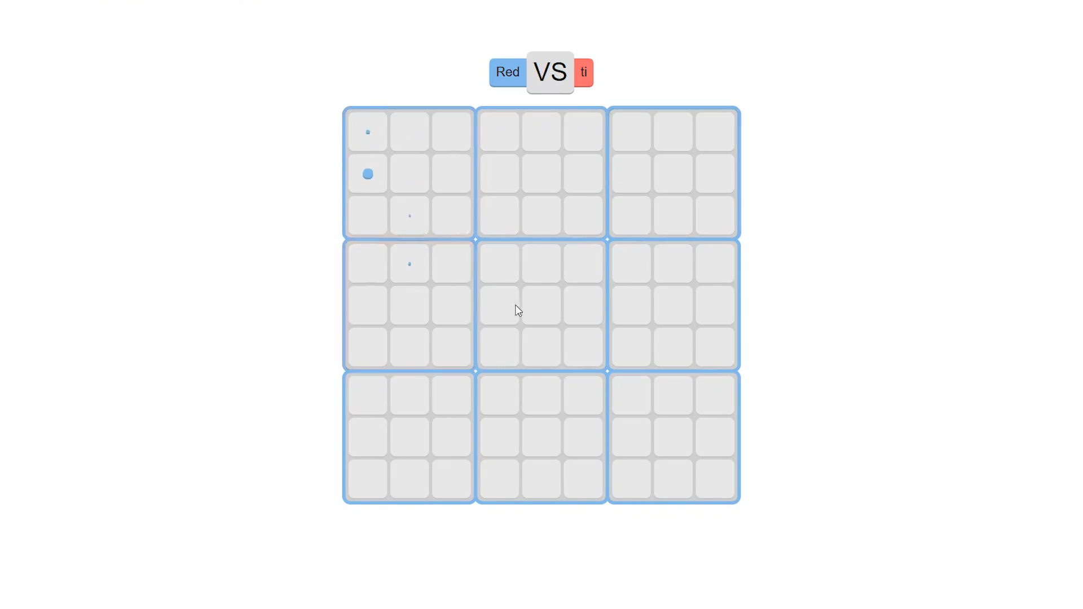
left_click(541, 307)
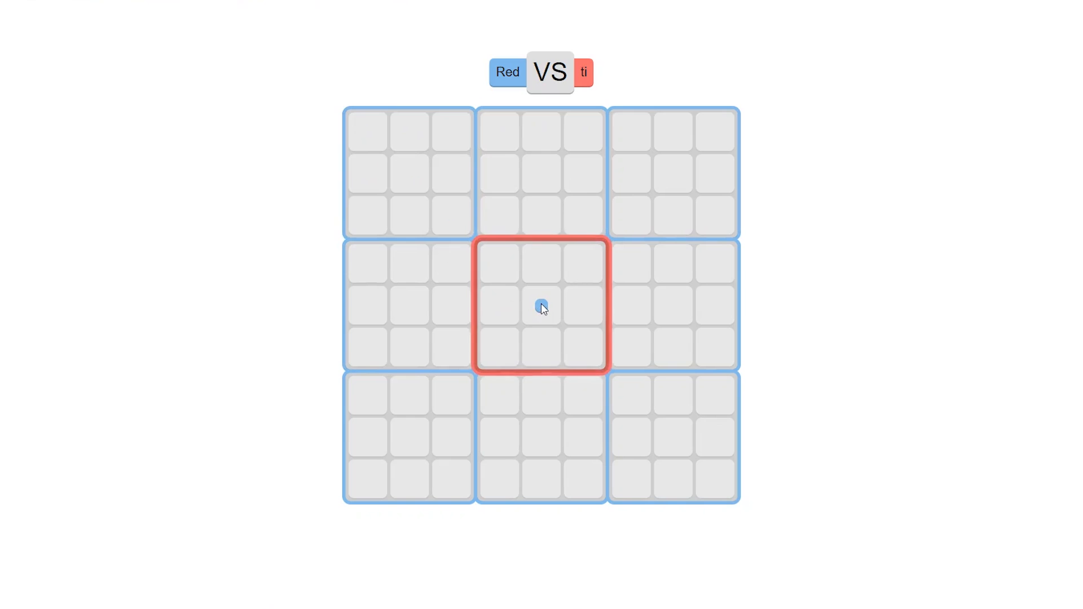
left_click(542, 307)
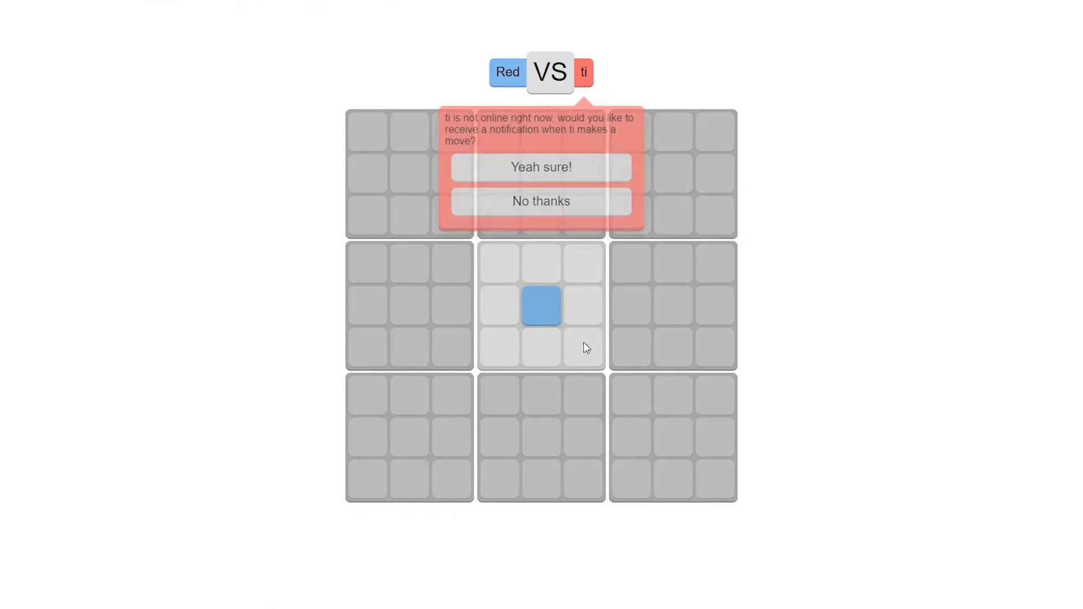
left_click(540, 200)
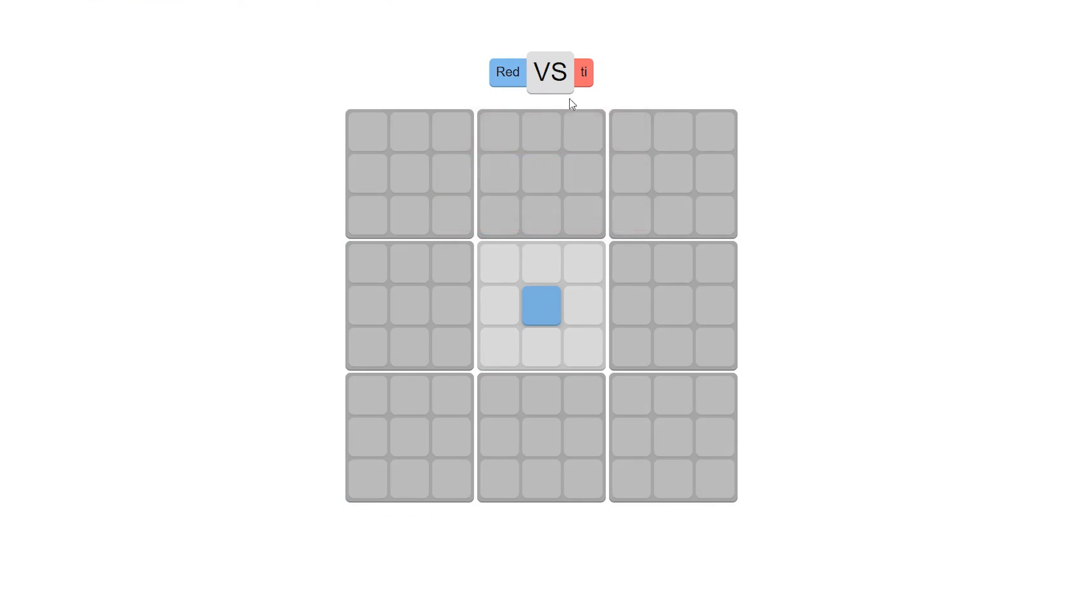
mouse_move(624, 135)
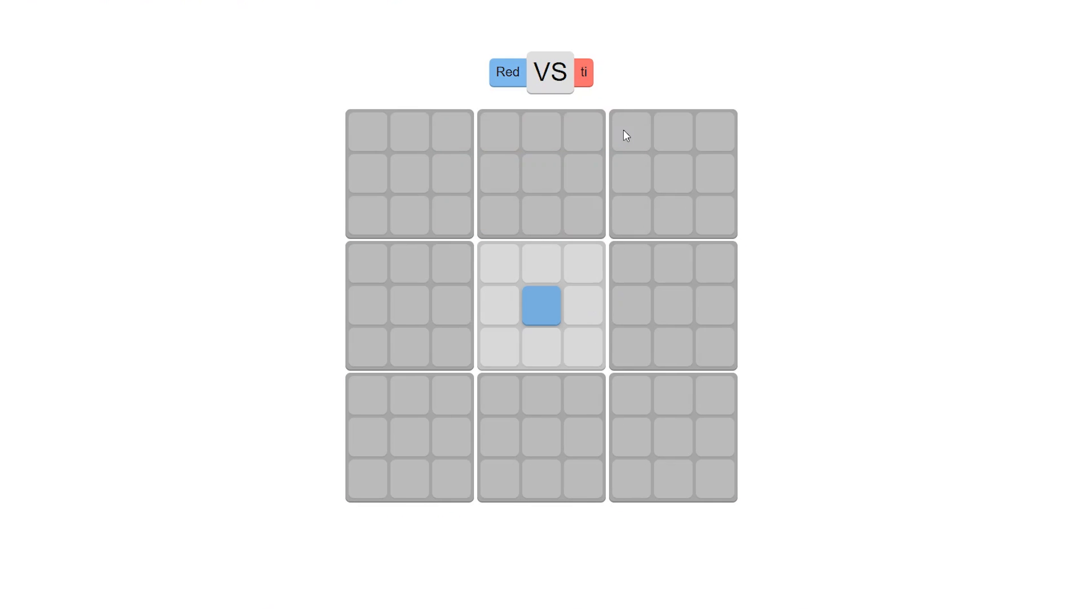
left_click(507, 71)
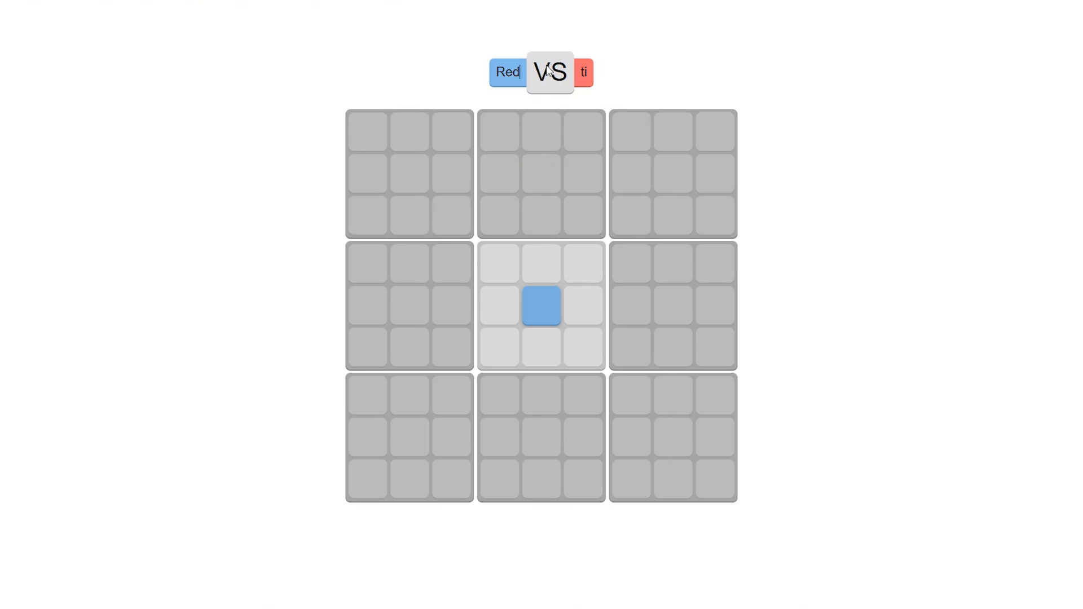
mouse_move(601, 72)
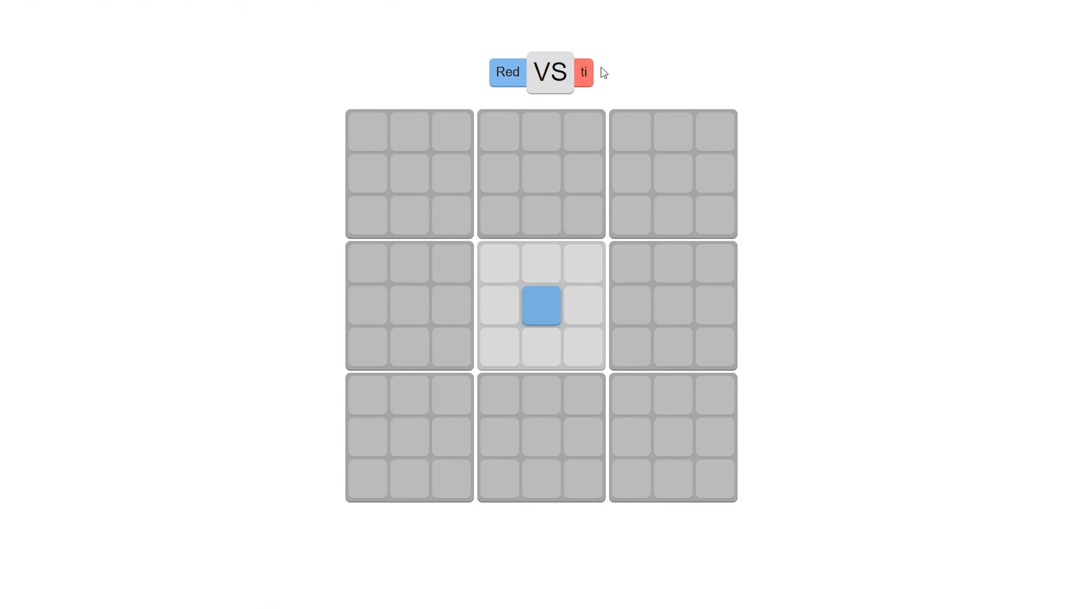
mouse_move(496, 70)
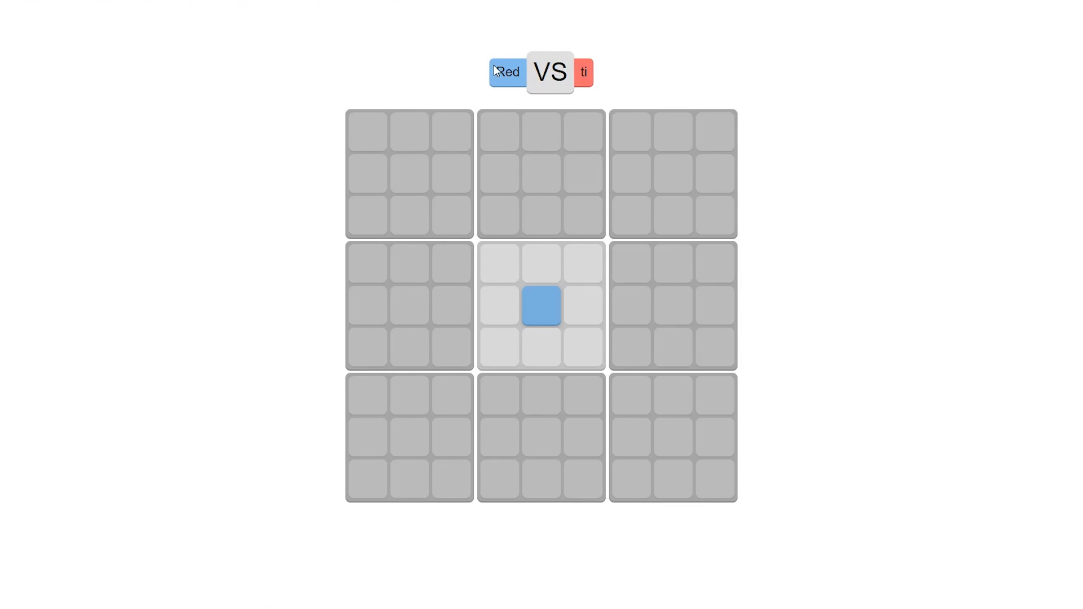
mouse_move(521, 268)
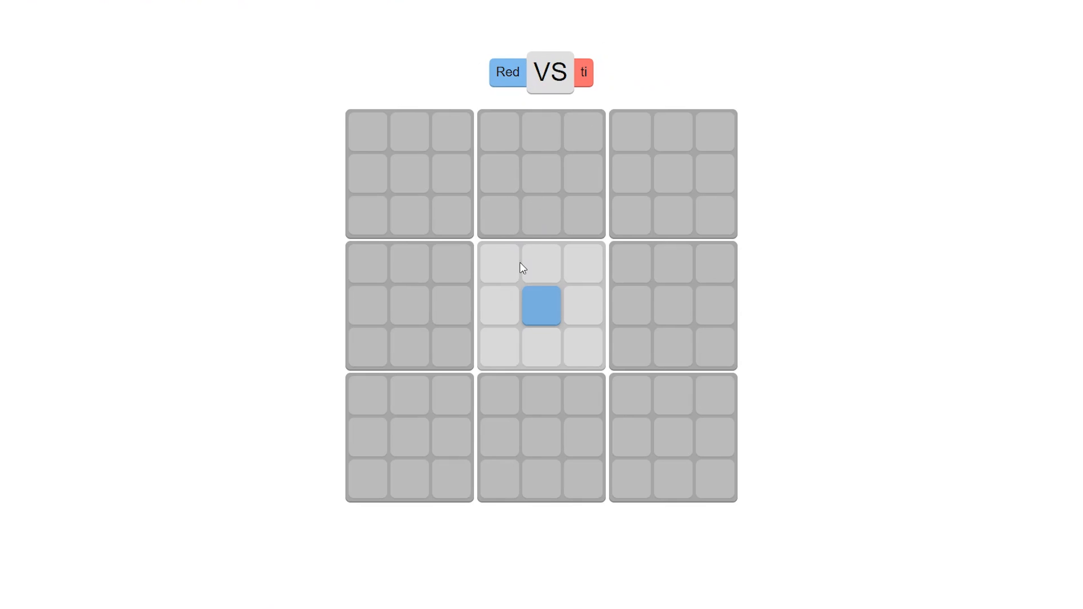
mouse_move(582, 155)
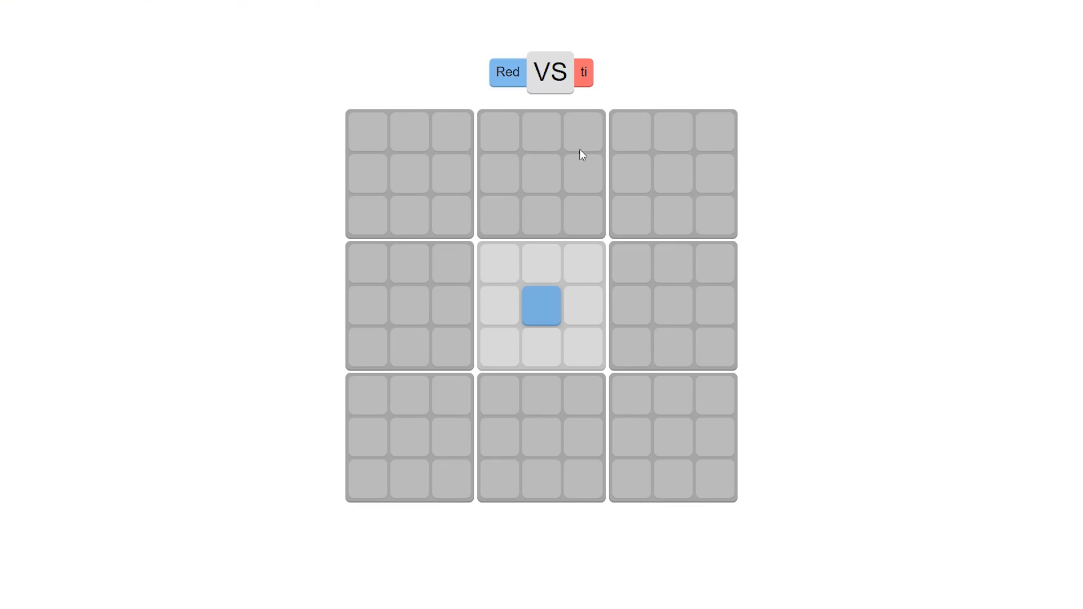
mouse_move(404, 177)
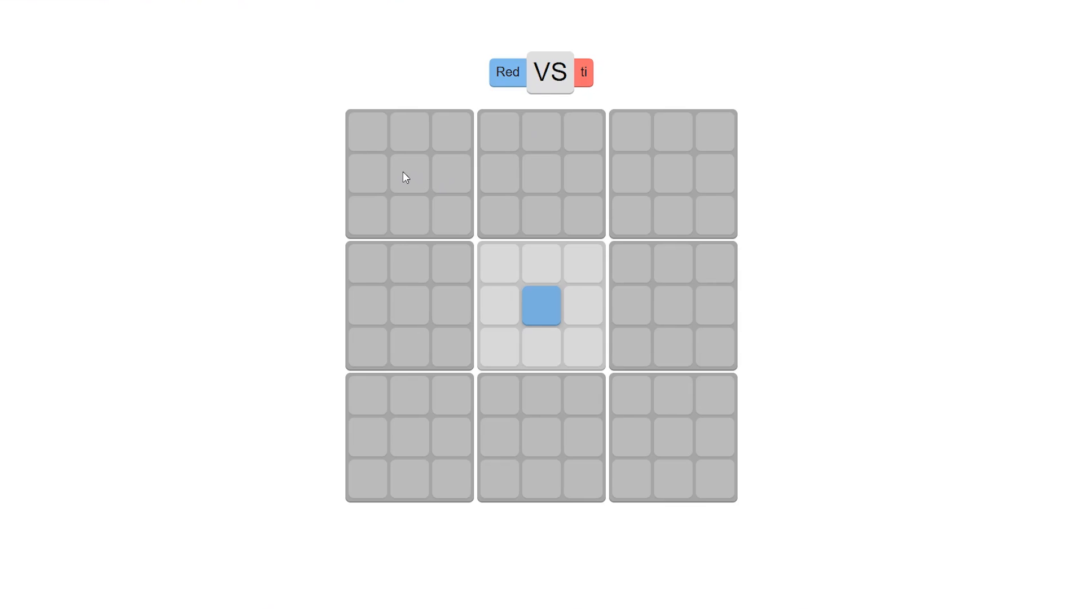
mouse_move(406, 213)
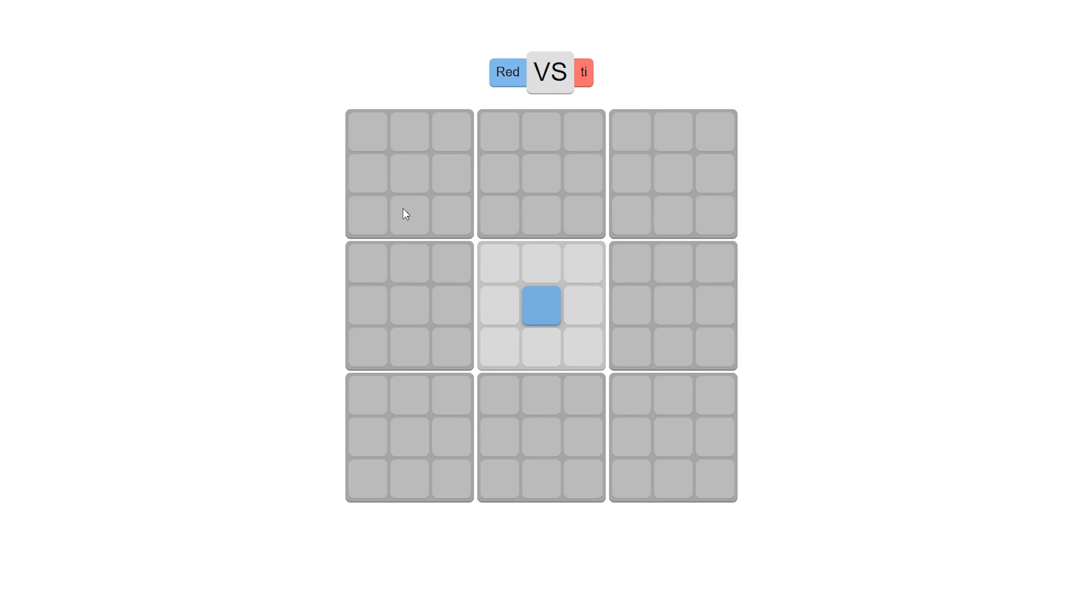
mouse_move(436, 216)
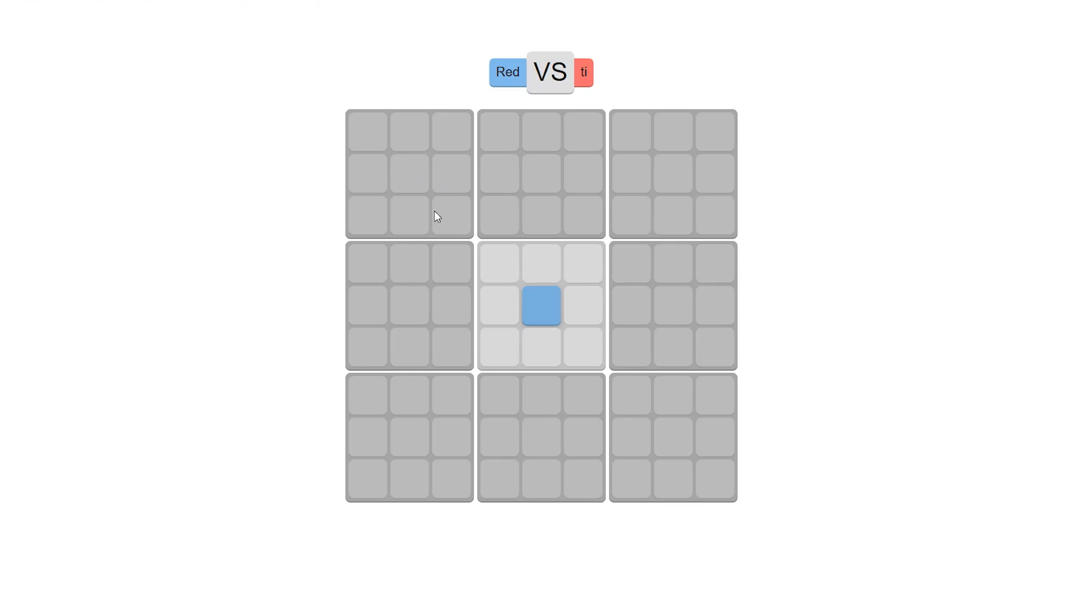
mouse_move(547, 351)
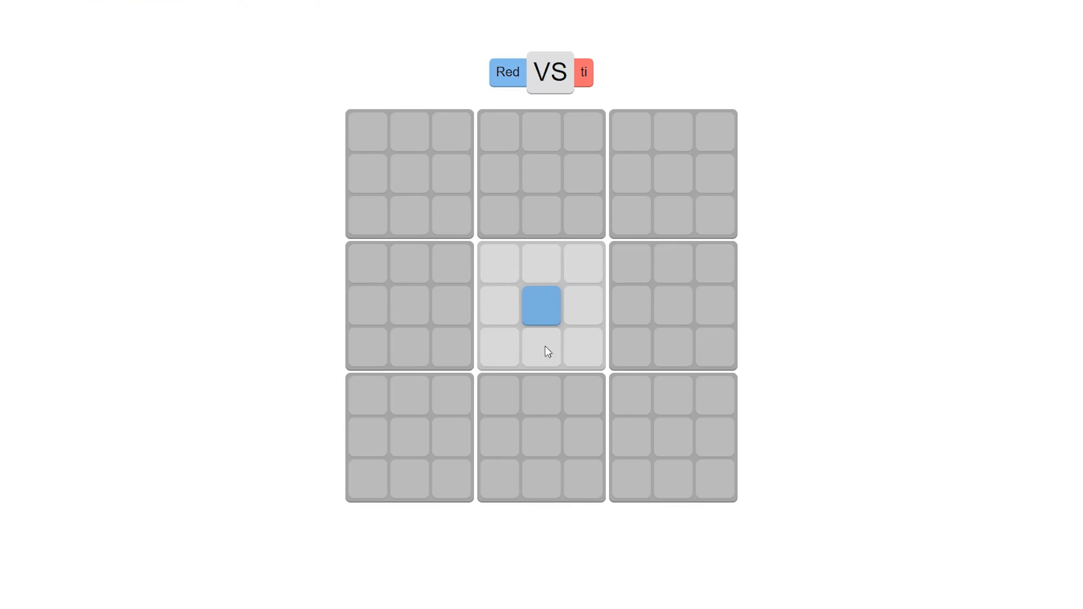
mouse_move(510, 320)
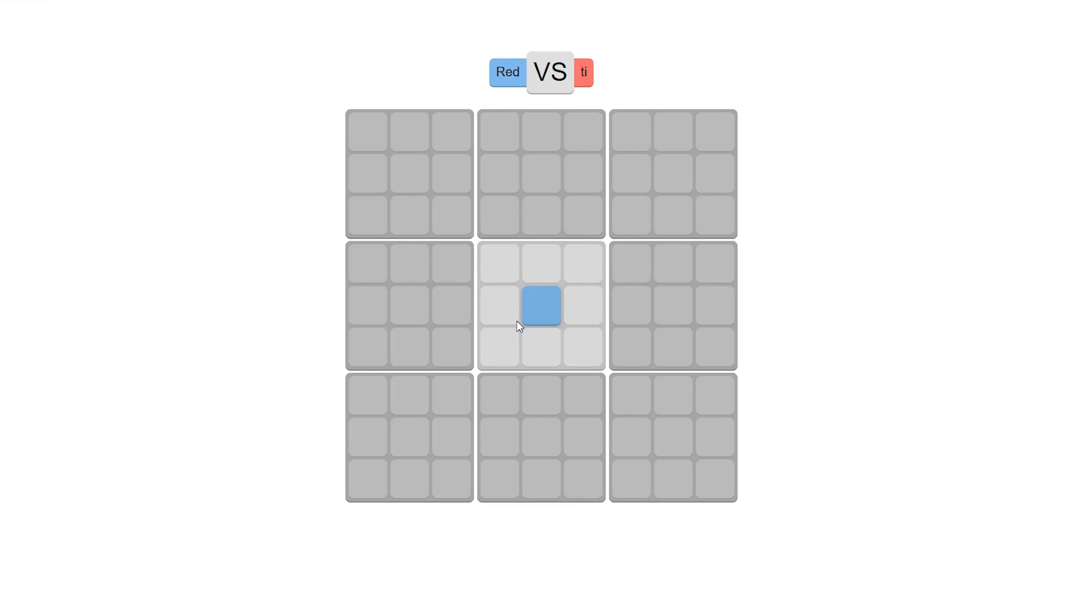
mouse_move(442, 200)
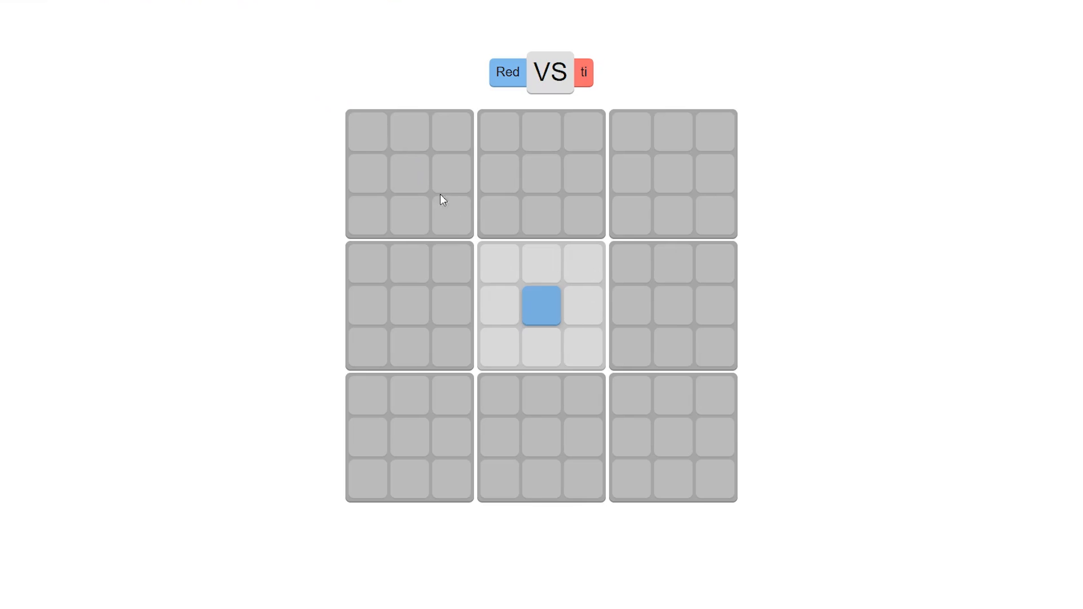
mouse_move(805, 529)
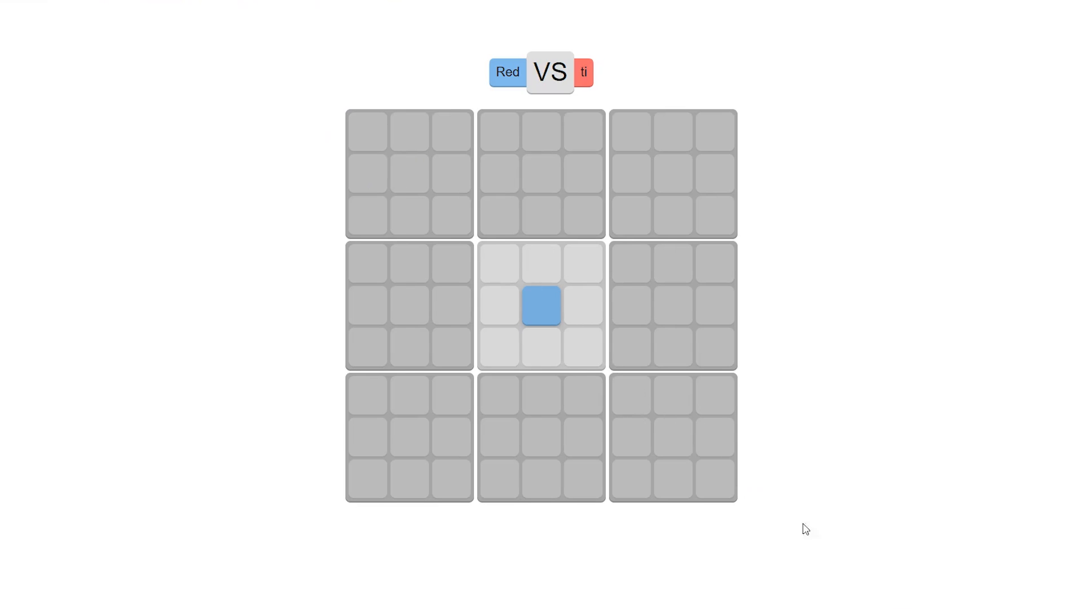
mouse_move(368, 526)
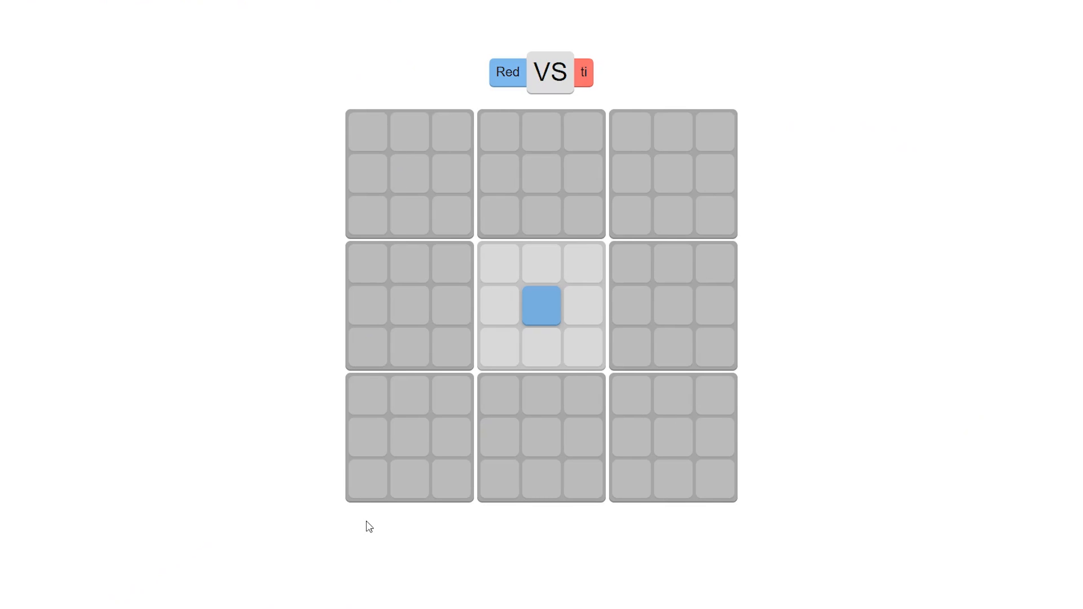
mouse_move(560, 249)
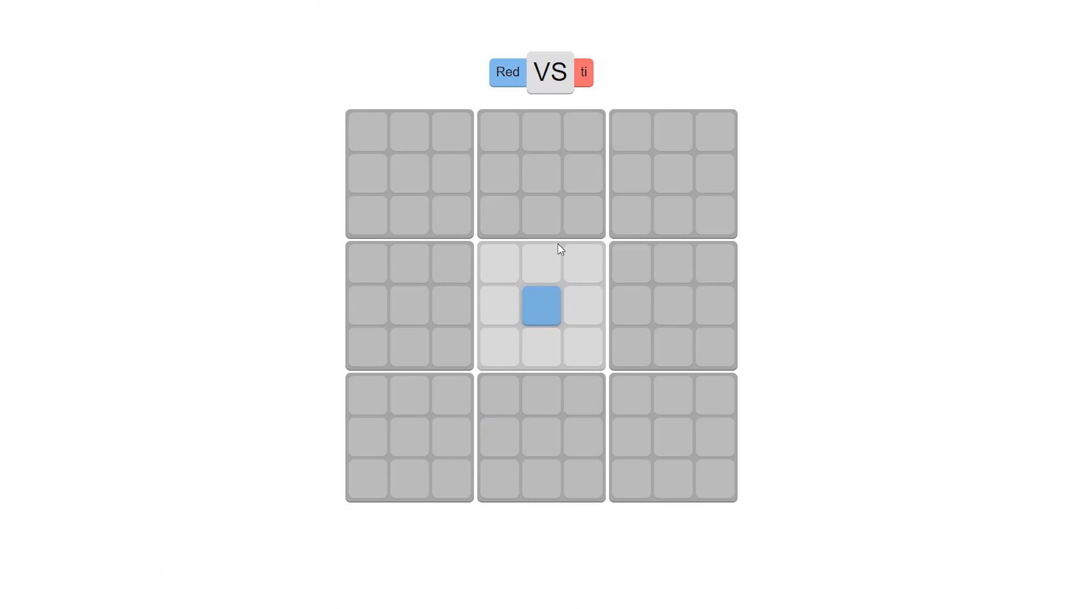
mouse_move(587, 78)
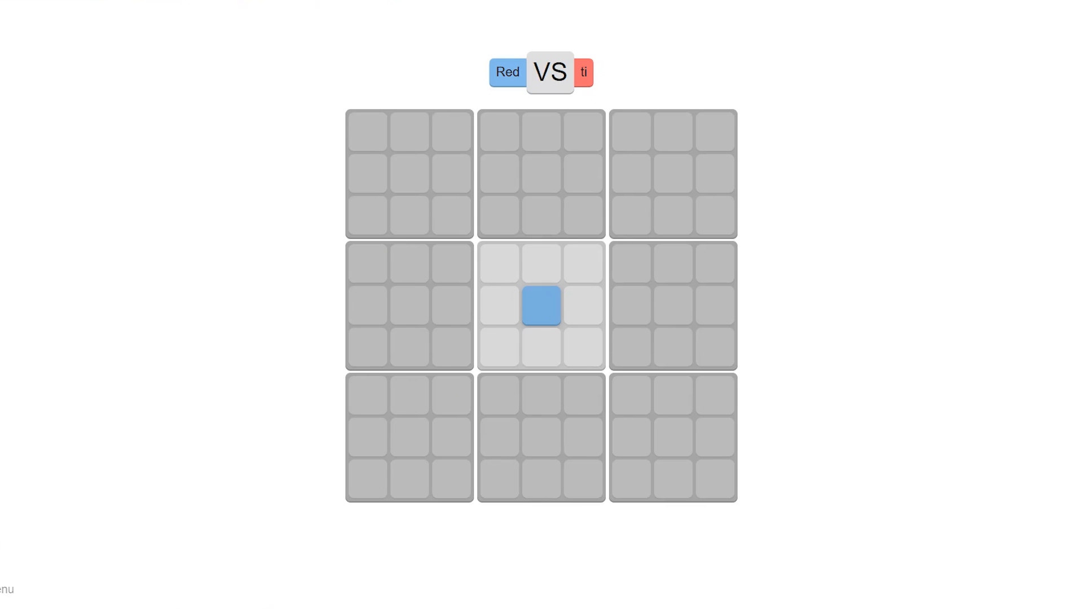
mouse_move(339, 388)
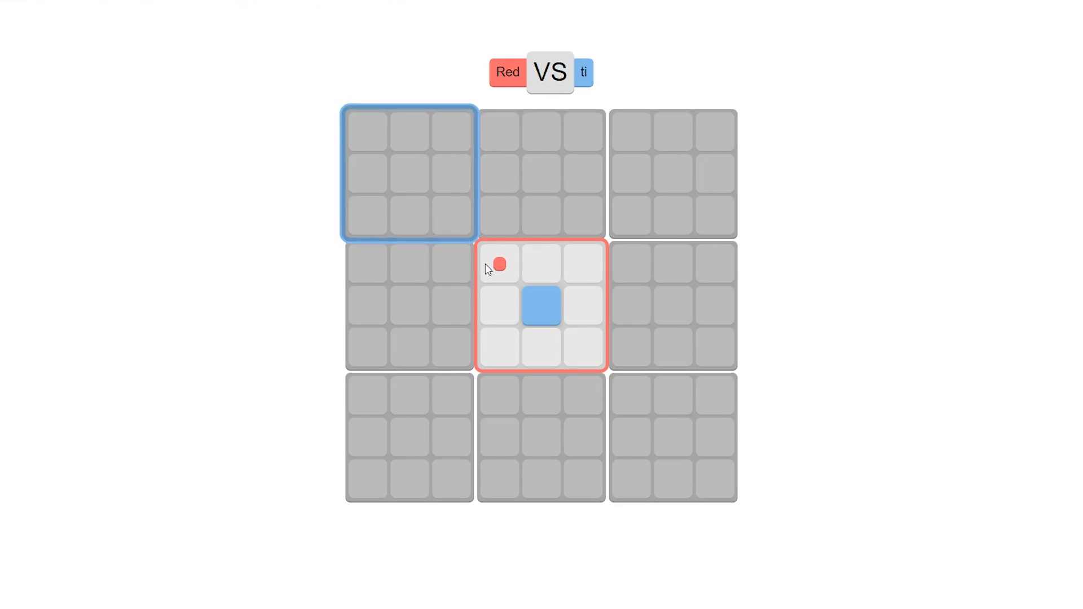
Dismiss the notification offer and claim the centre cell of the bottom-right board
left_click(498, 264)
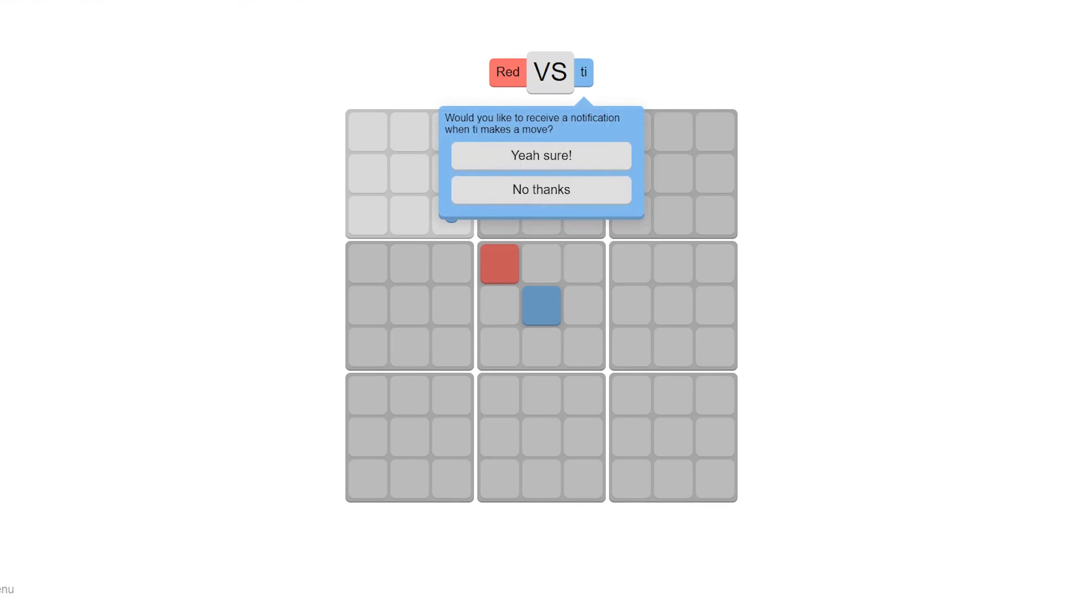
left_click(541, 189)
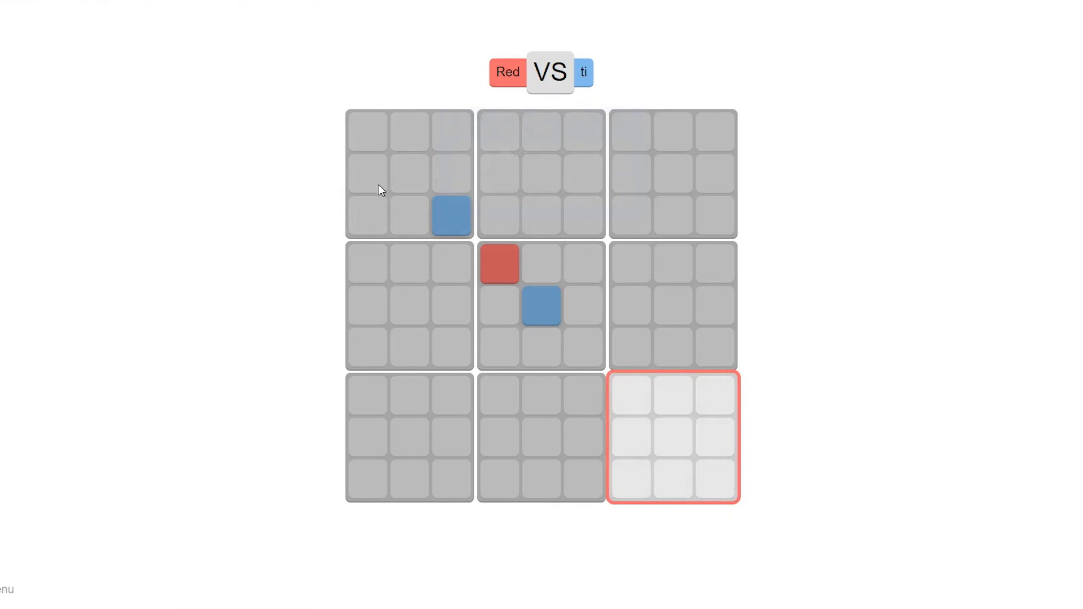
left_click(673, 395)
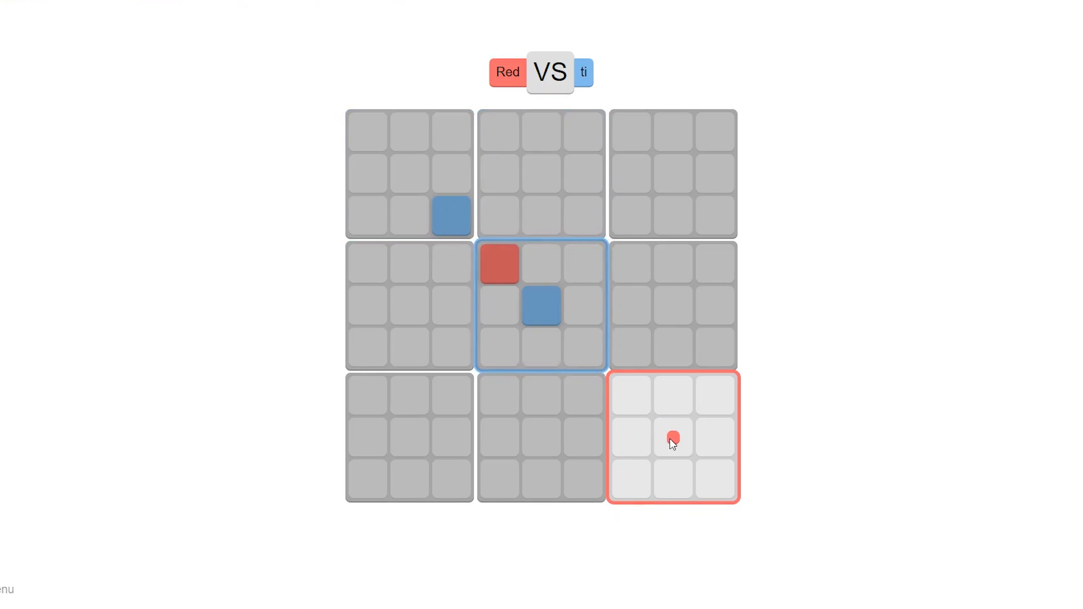
left_click(671, 438)
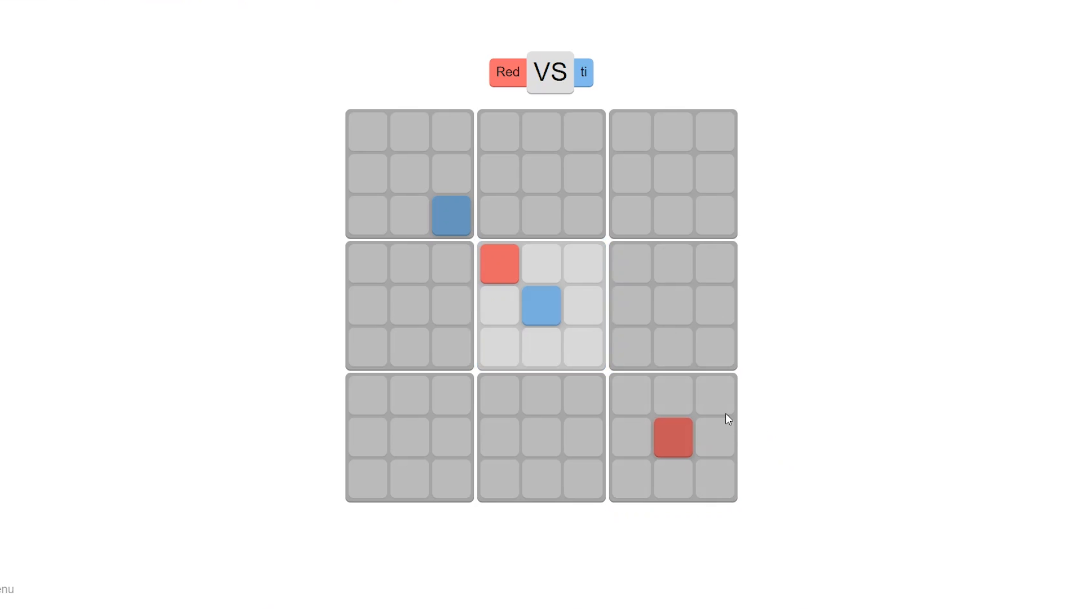
left_click(581, 264)
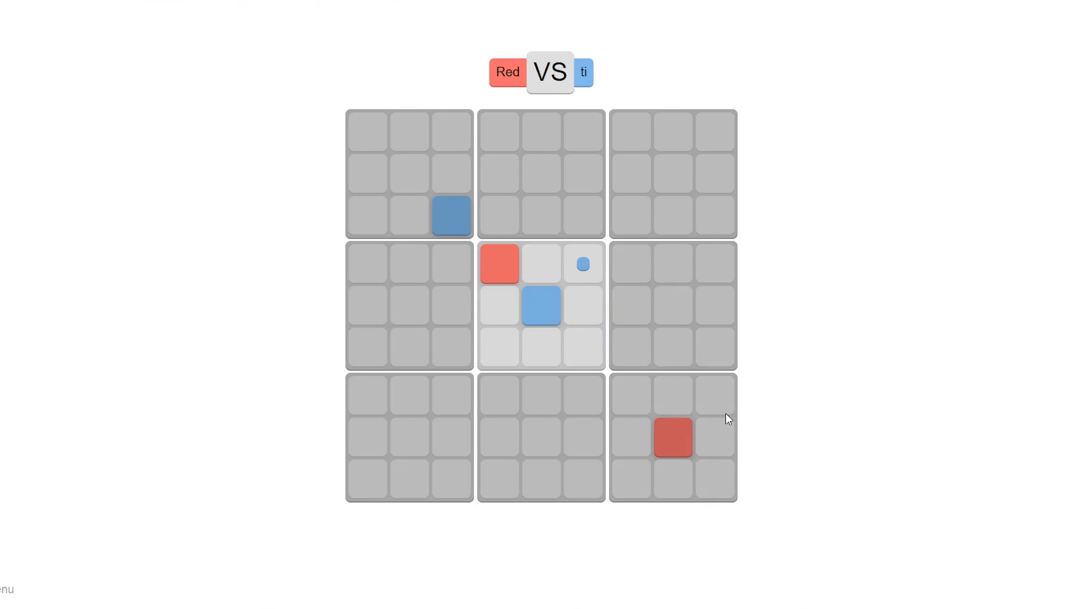
mouse_move(541, 350)
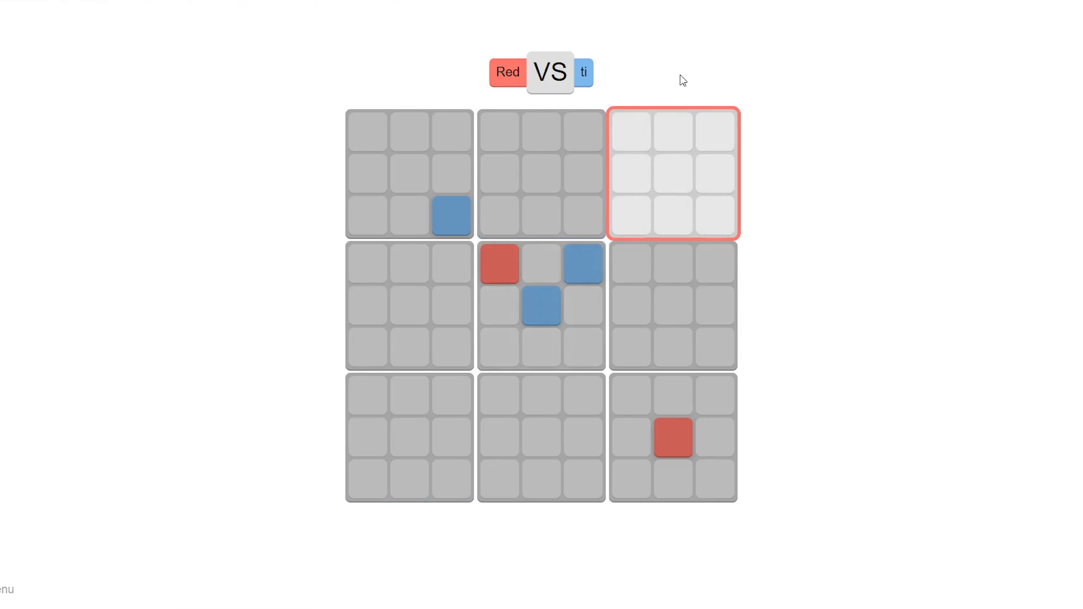
Claim the top-right board's bottom-left cell and the centre board's bottom-left cell
left_click(671, 175)
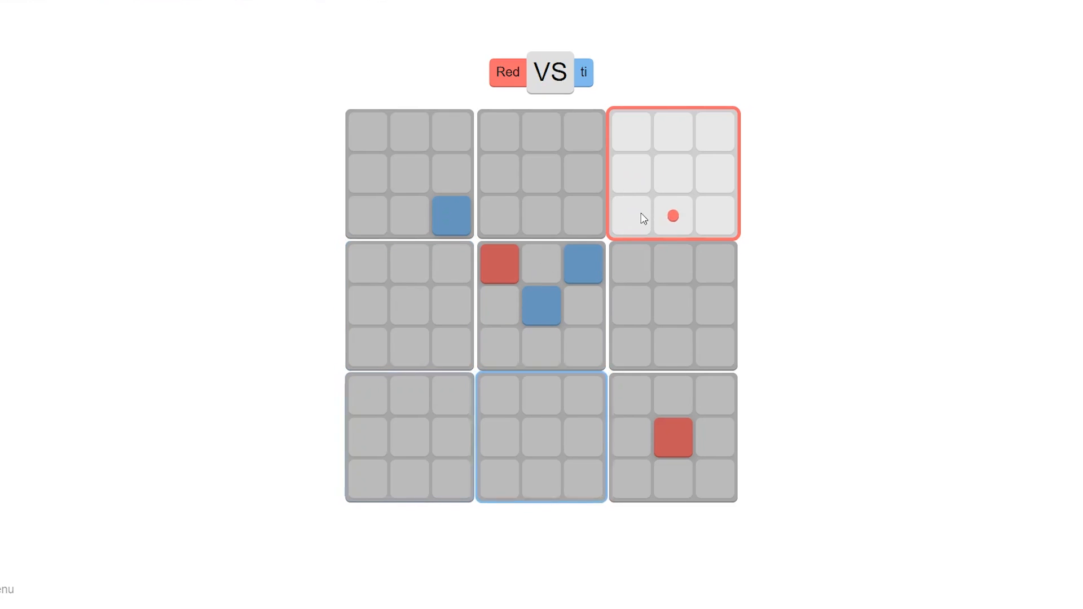
left_click(629, 215)
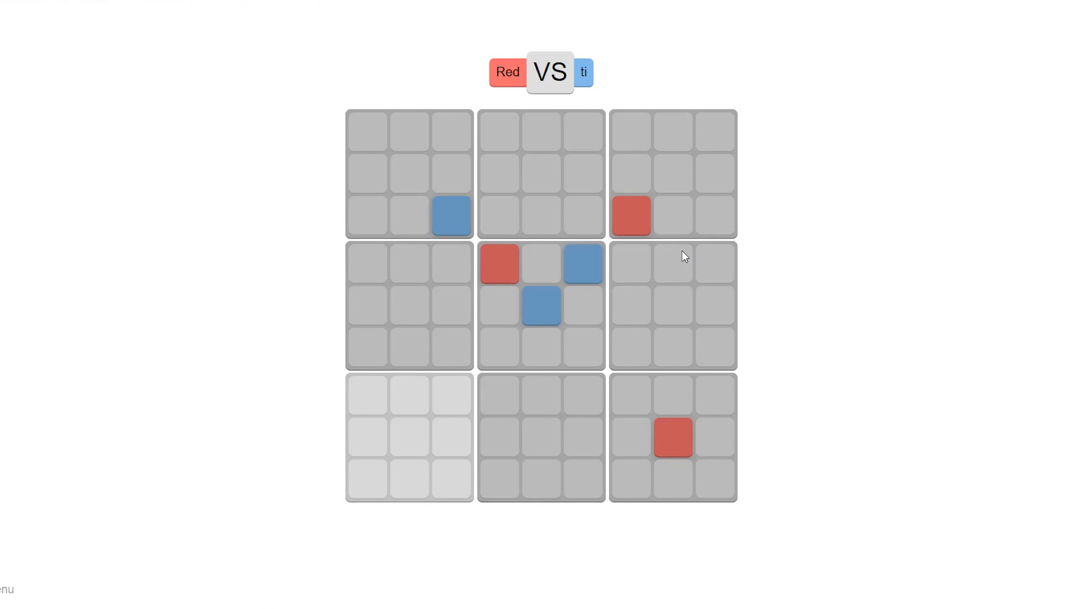
mouse_move(415, 399)
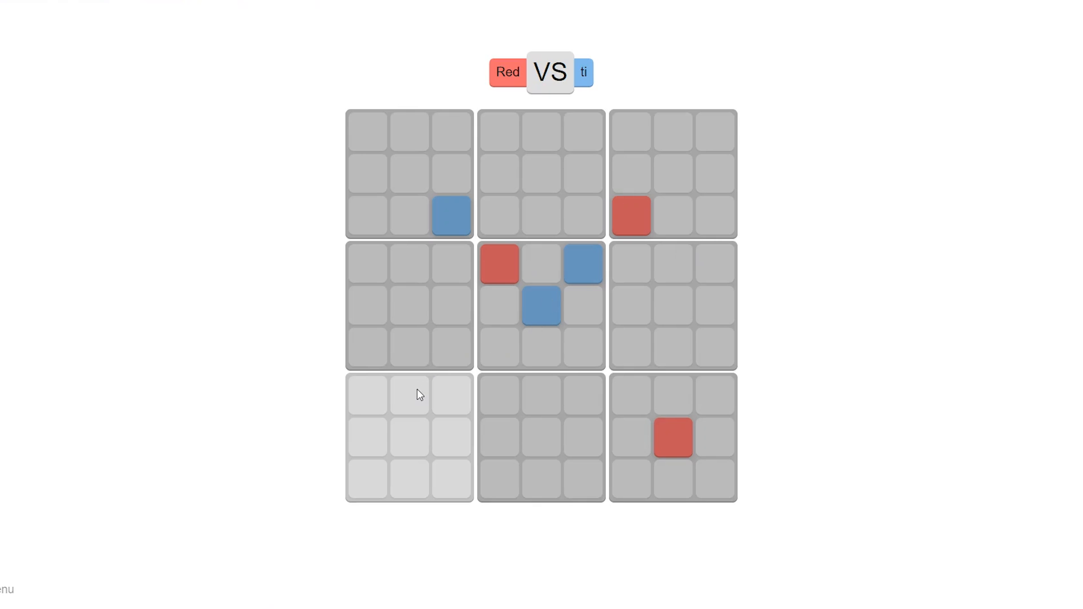
mouse_move(716, 399)
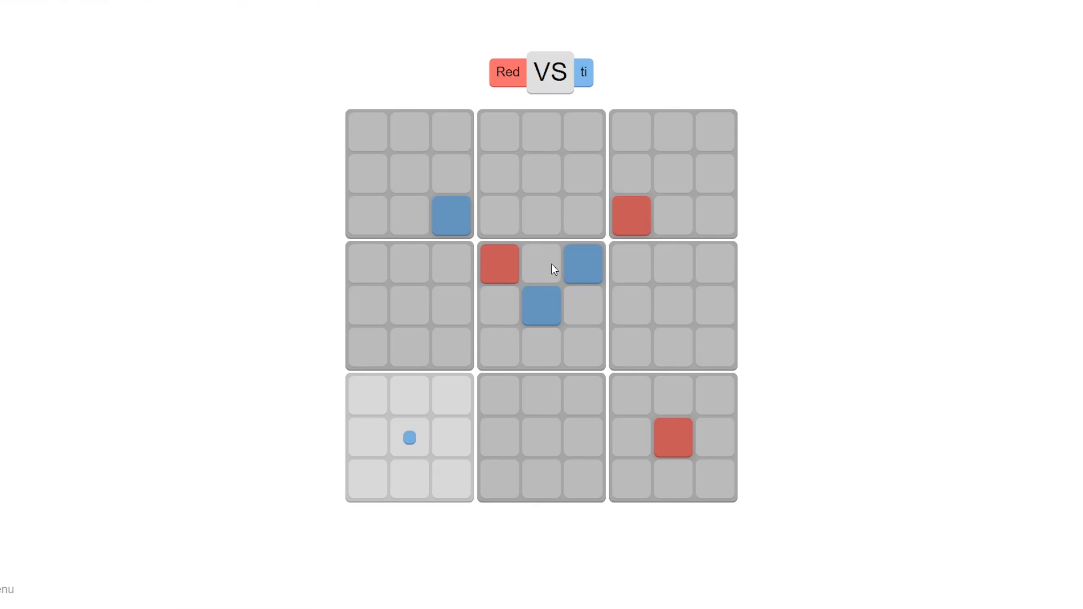
mouse_move(409, 436)
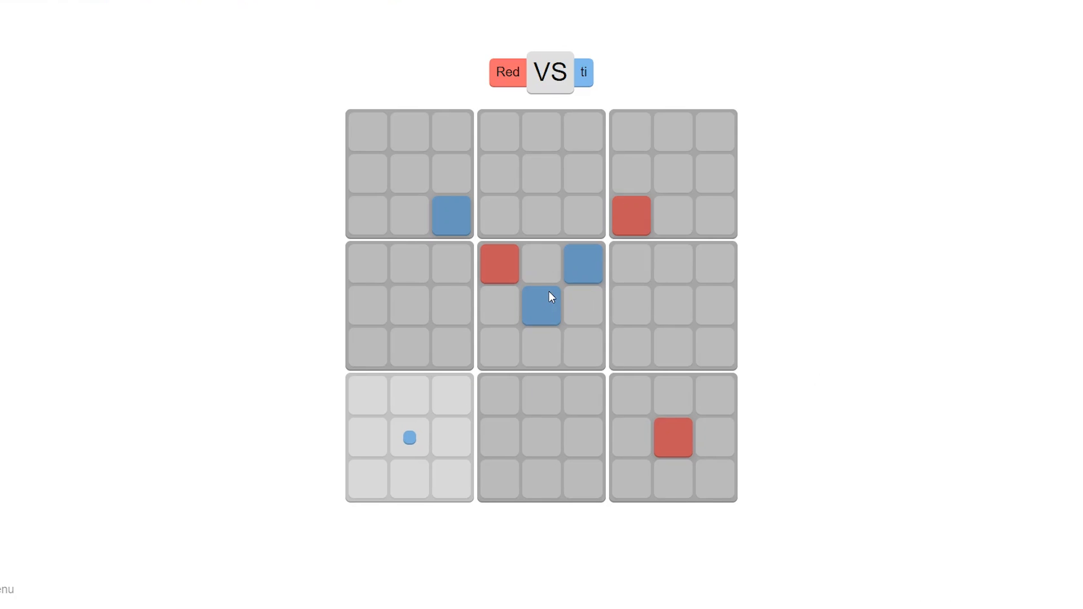
mouse_move(498, 350)
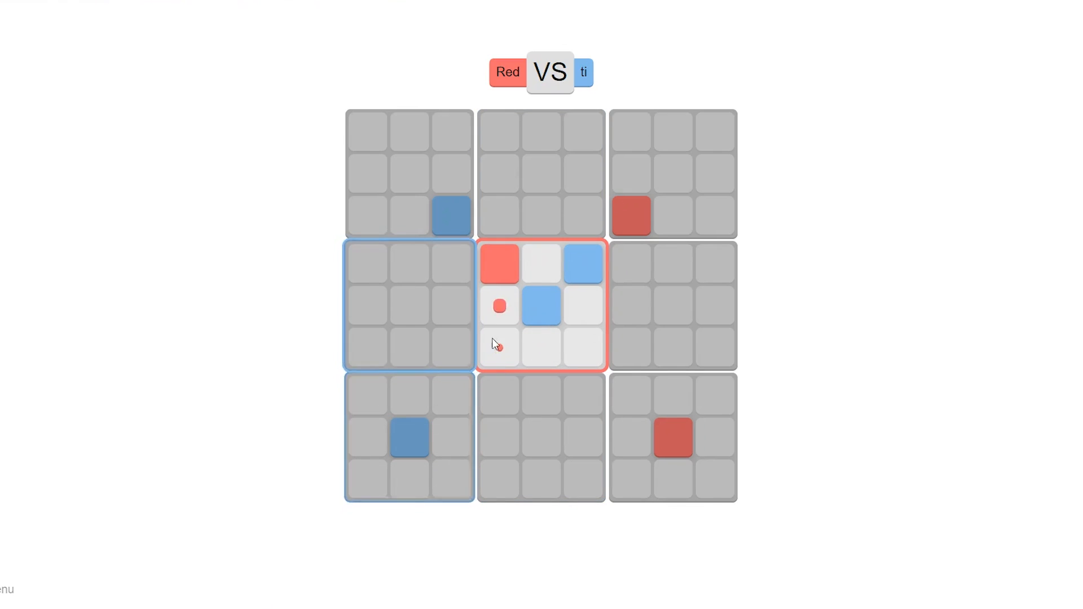
left_click(499, 348)
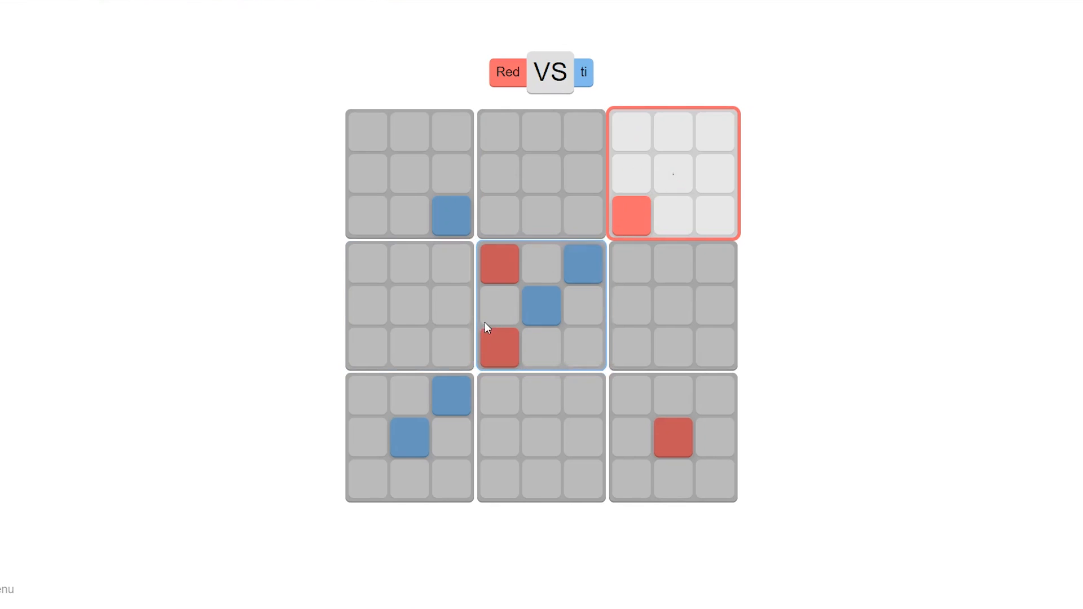
mouse_move(637, 208)
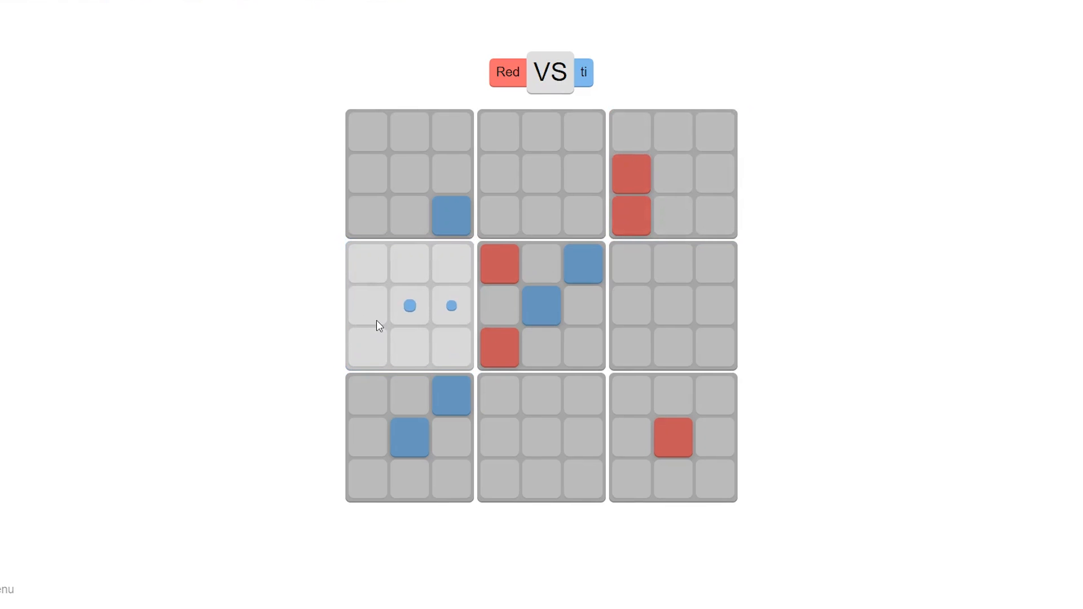
left_click(409, 306)
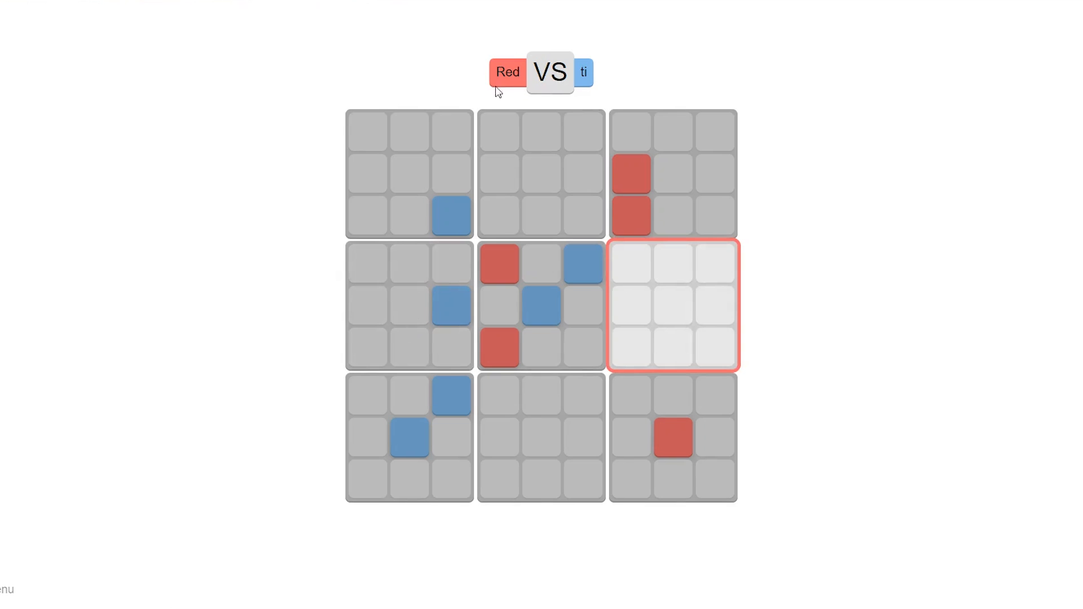
mouse_move(474, 139)
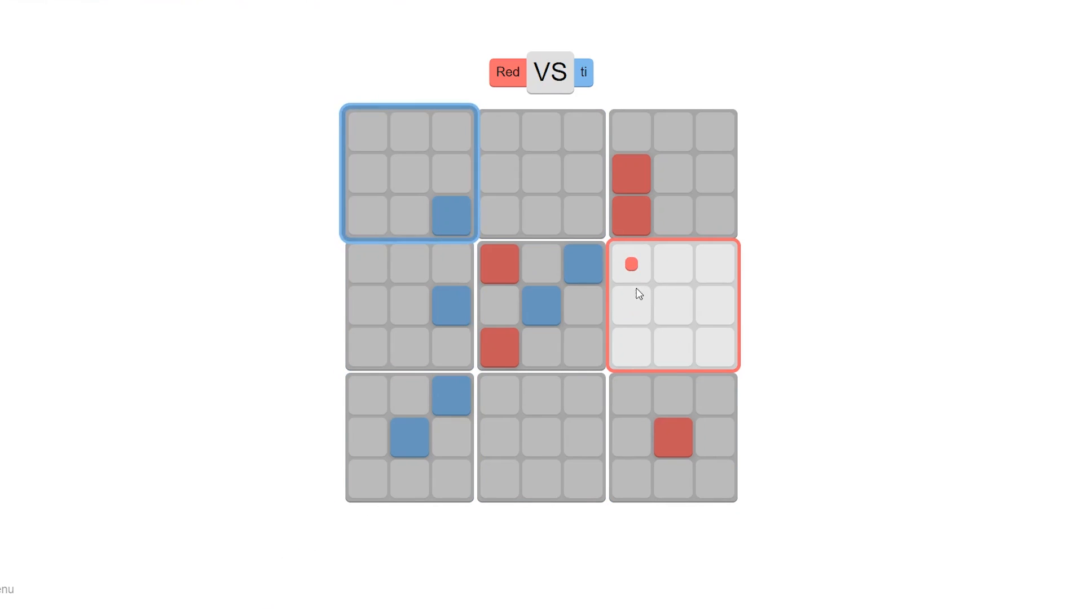
Claim the right-middle board's middle-left cell, then the bottom-right board's top-left cell
left_click(714, 264)
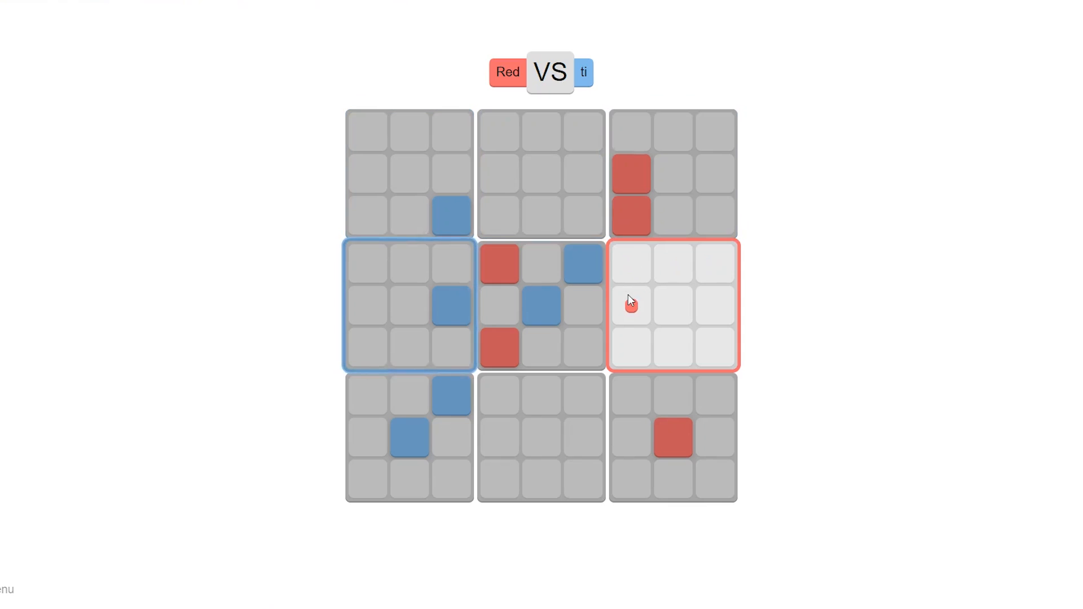
left_click(628, 305)
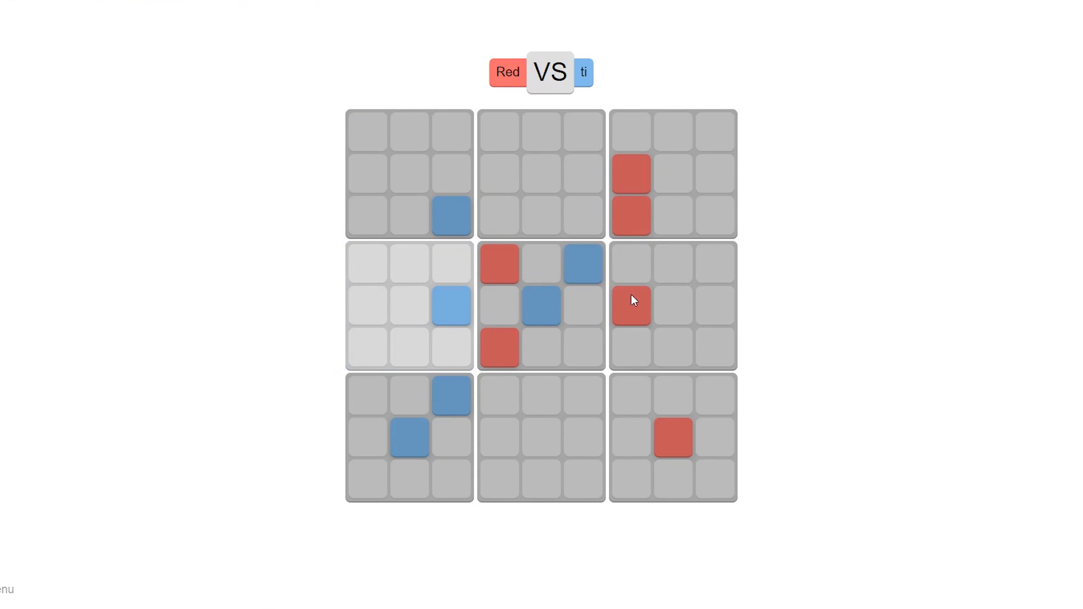
left_click(366, 306)
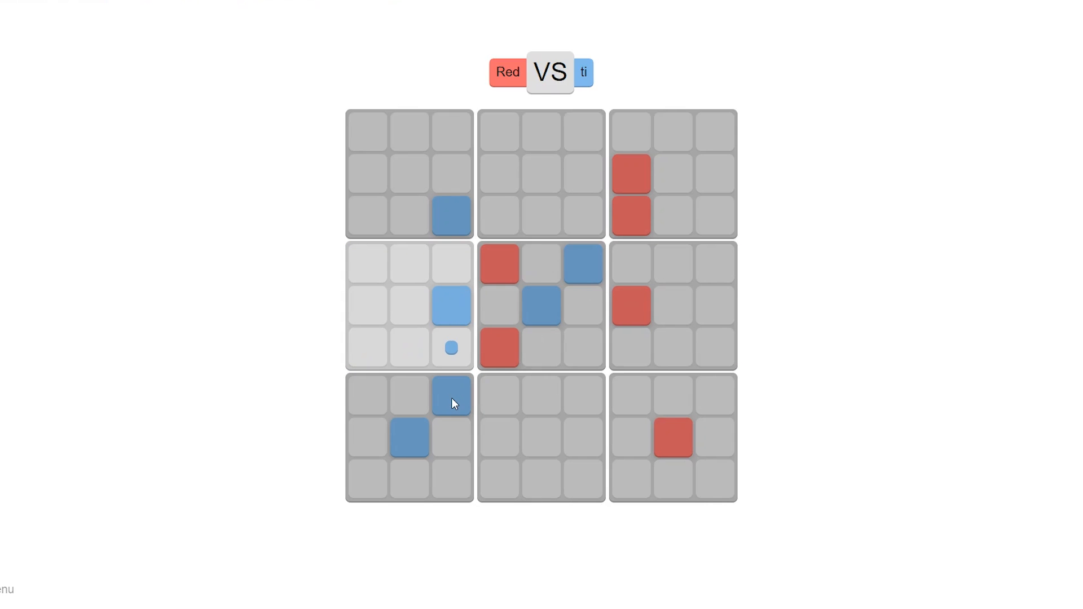
mouse_move(662, 389)
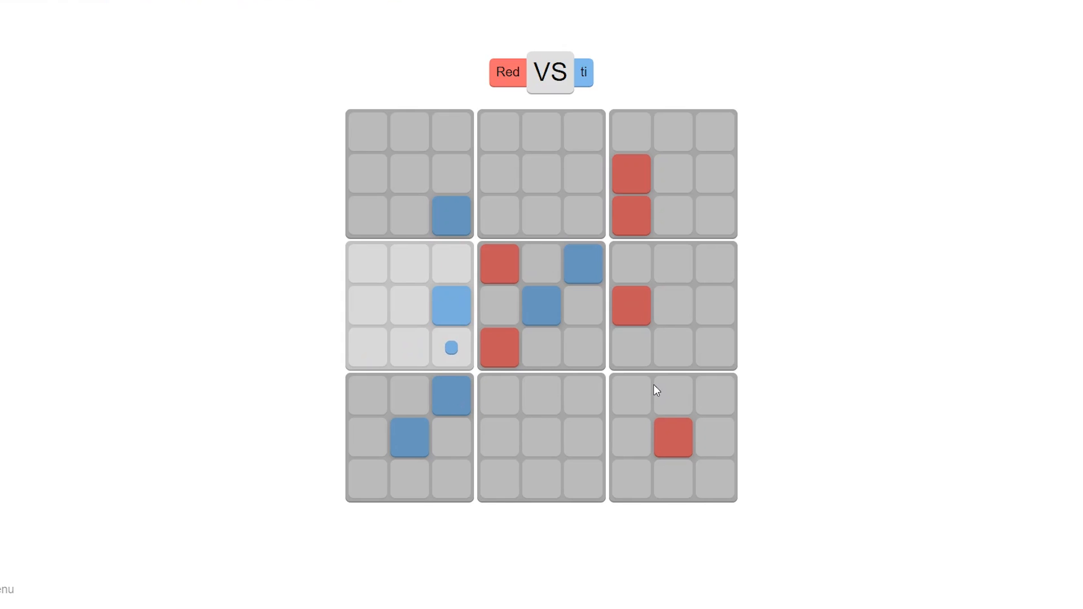
left_click(450, 347)
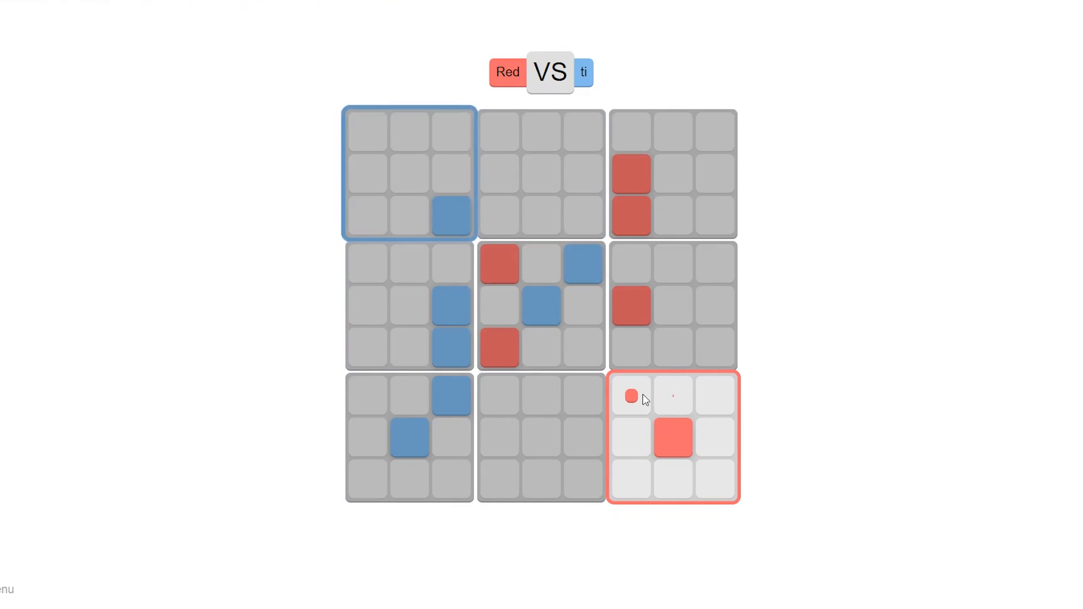
left_click(629, 396)
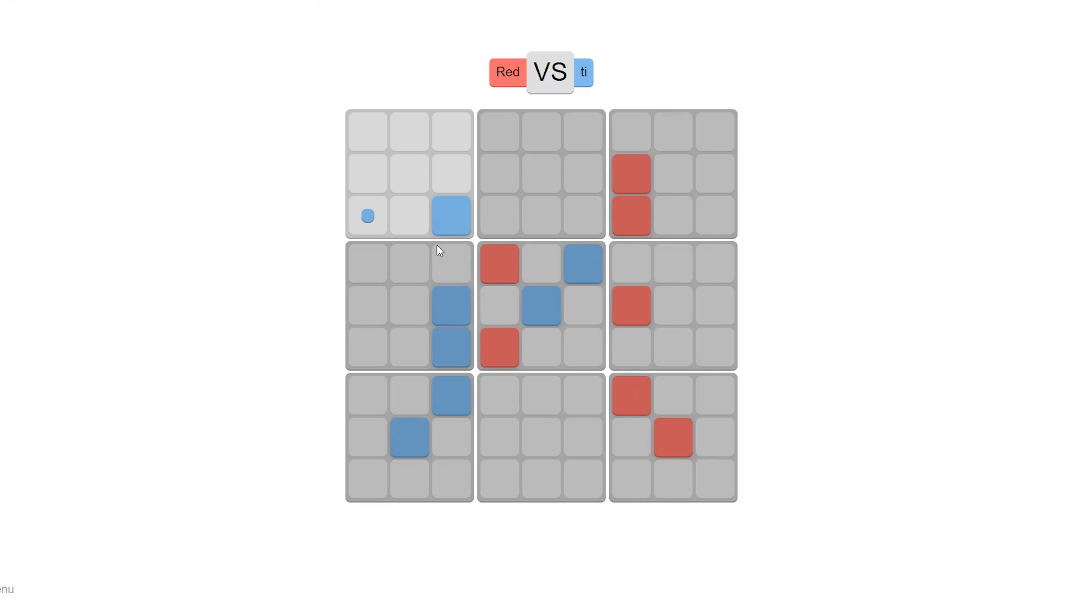
mouse_move(418, 183)
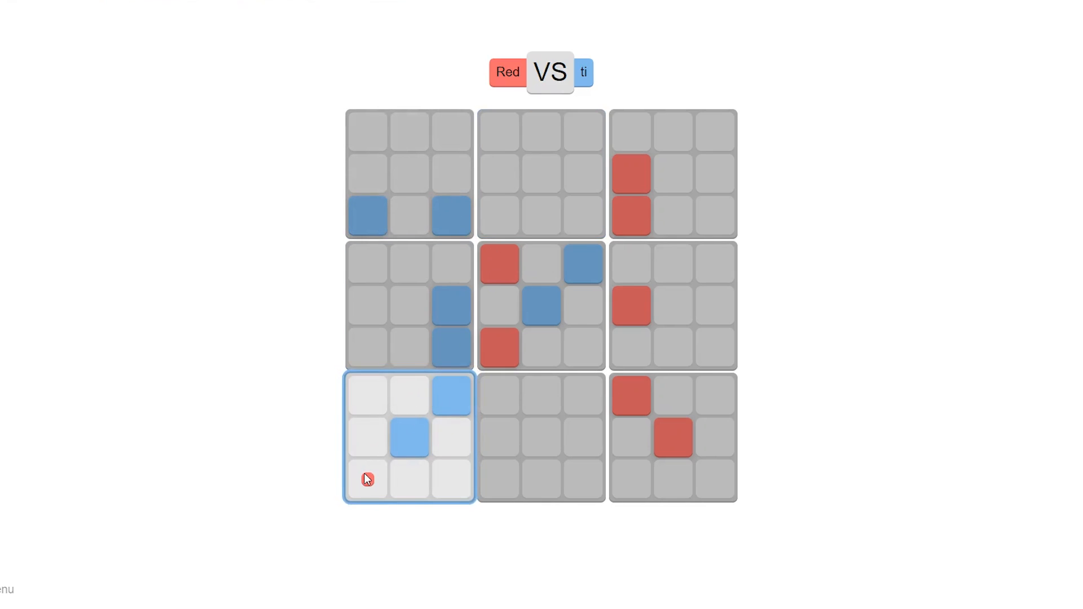
Claim the top-middle board's bottom-centre cell after probing the bottom-left board
left_click(366, 479)
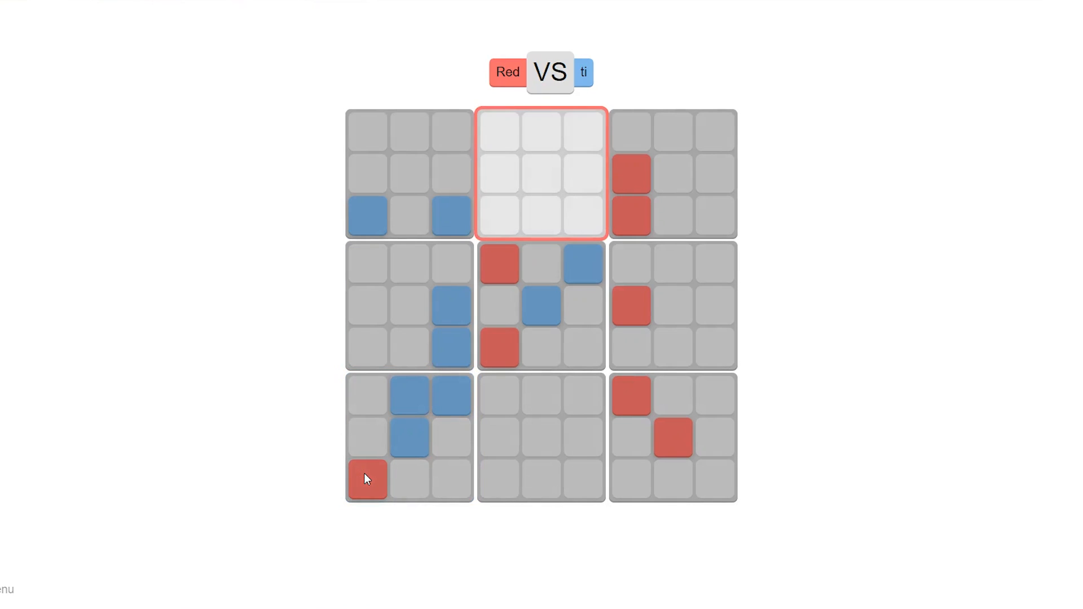
left_click(541, 132)
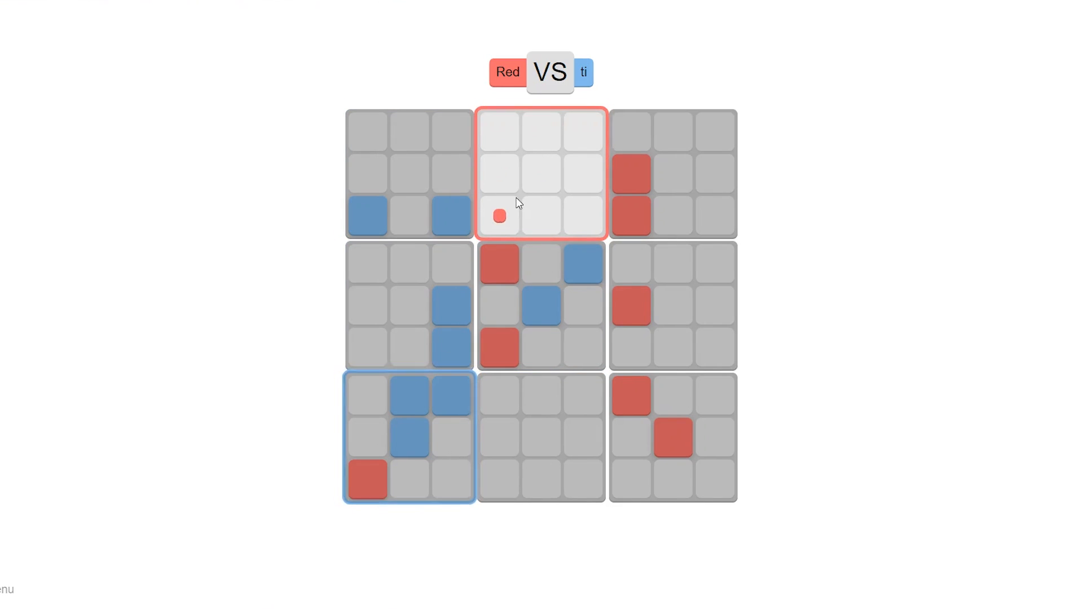
left_click(541, 215)
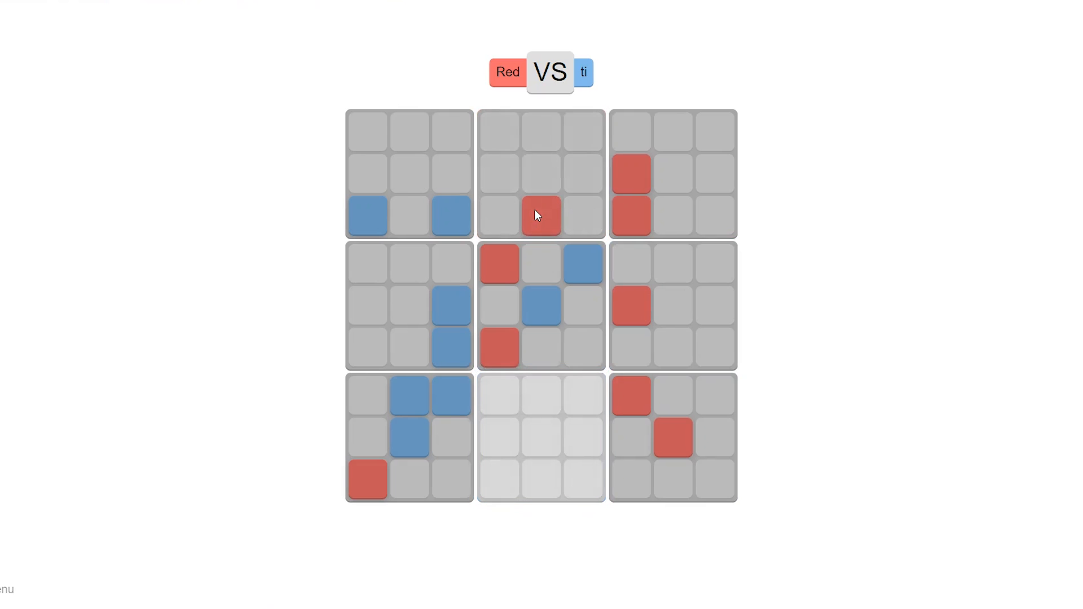
left_click(499, 479)
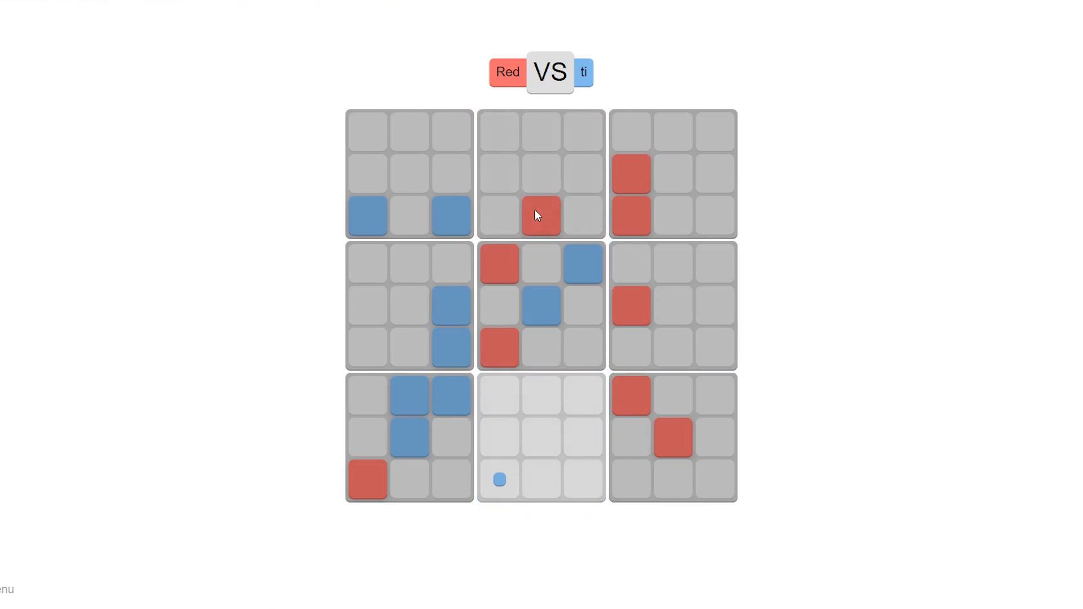
mouse_move(521, 436)
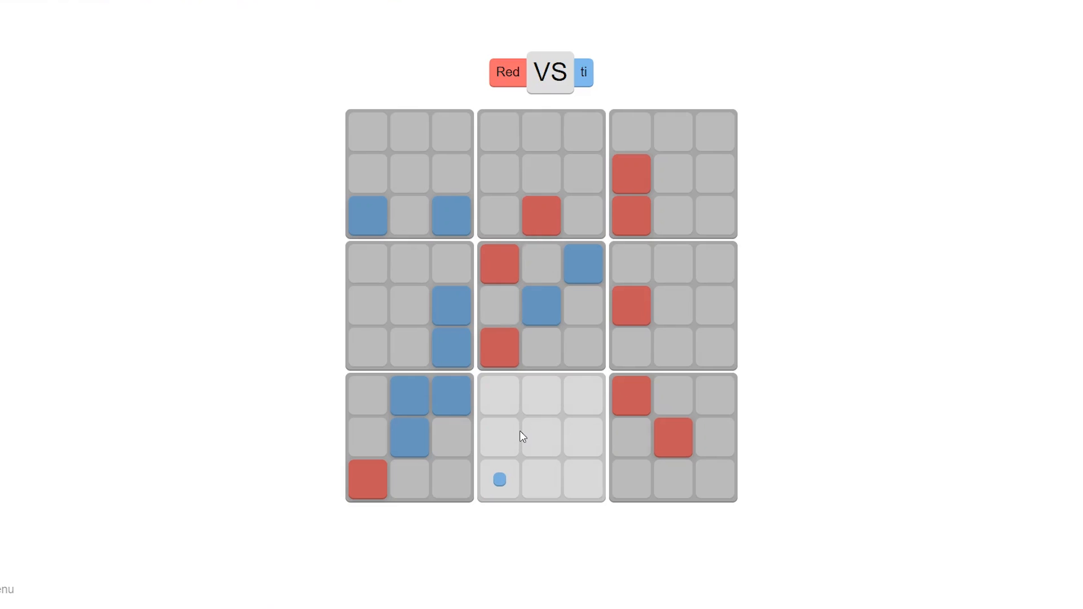
Claim the bottom-left board's bottom-centre cell for red
left_click(498, 479)
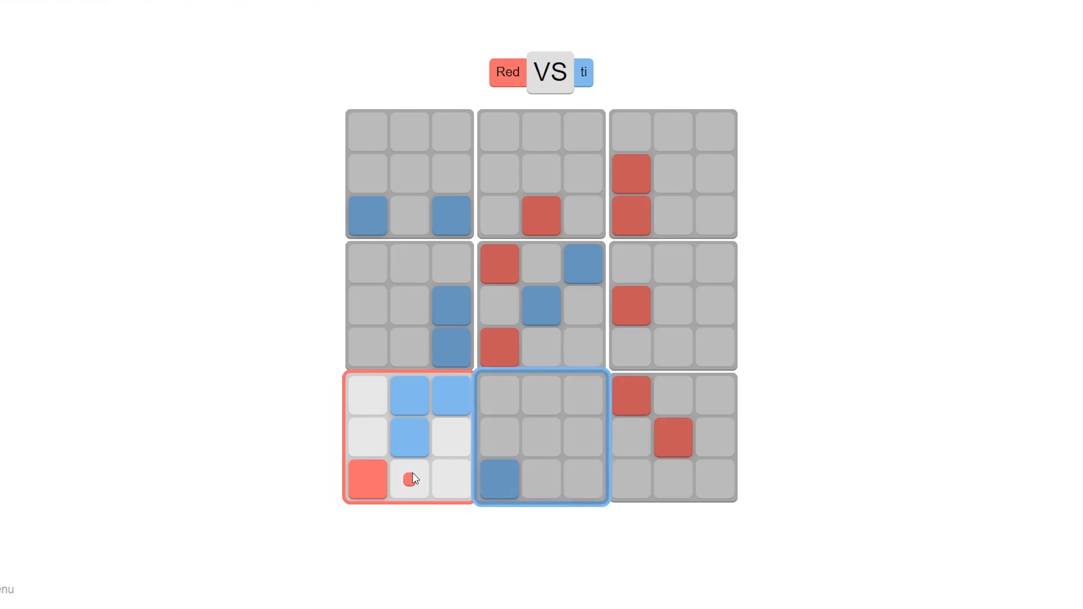
left_click(411, 479)
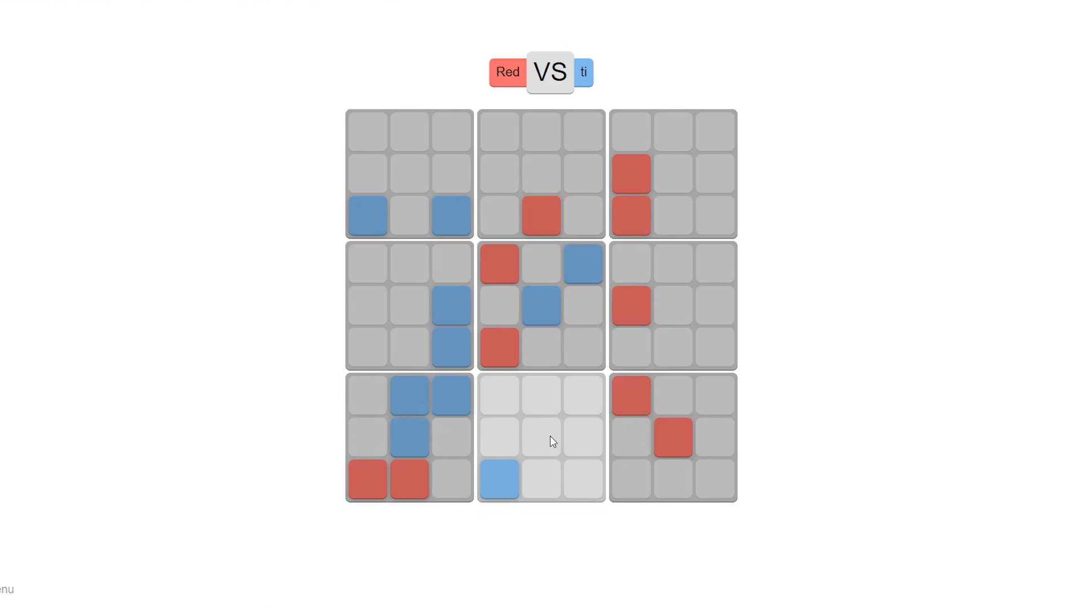
left_click(498, 438)
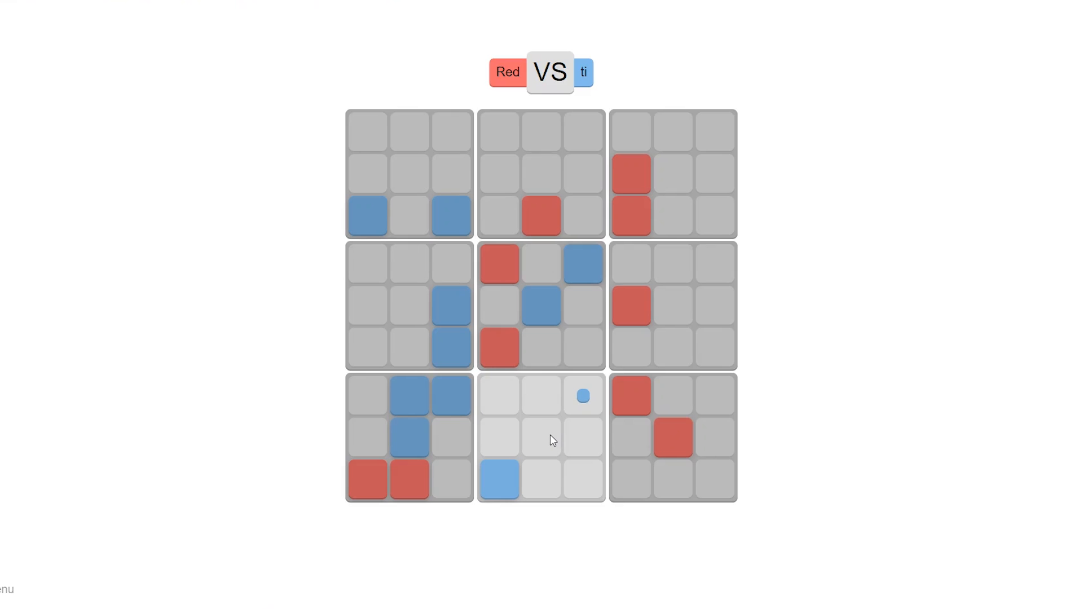
mouse_move(737, 145)
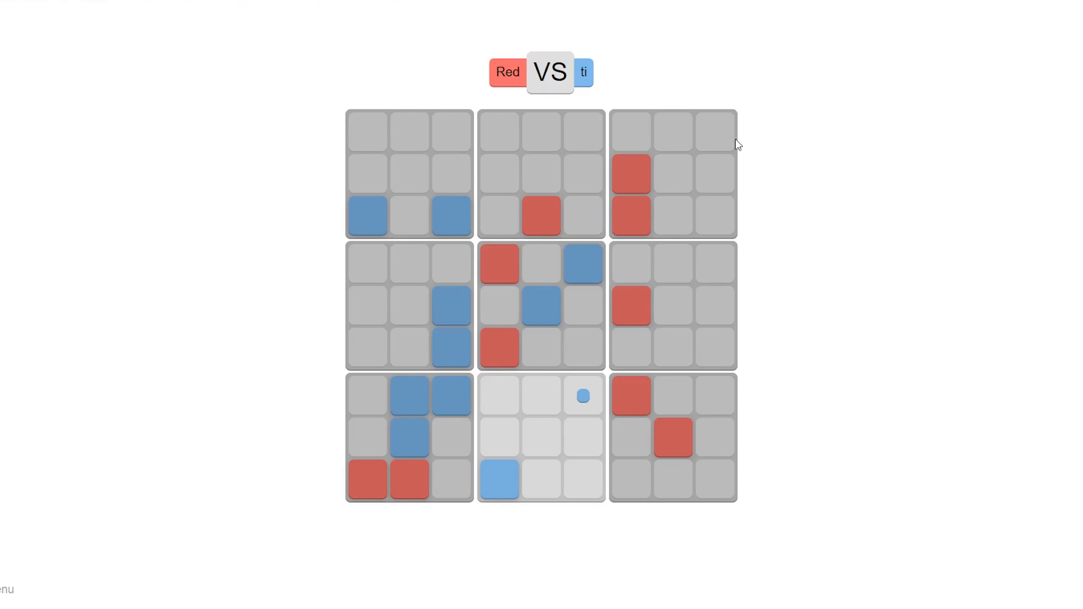
mouse_move(557, 407)
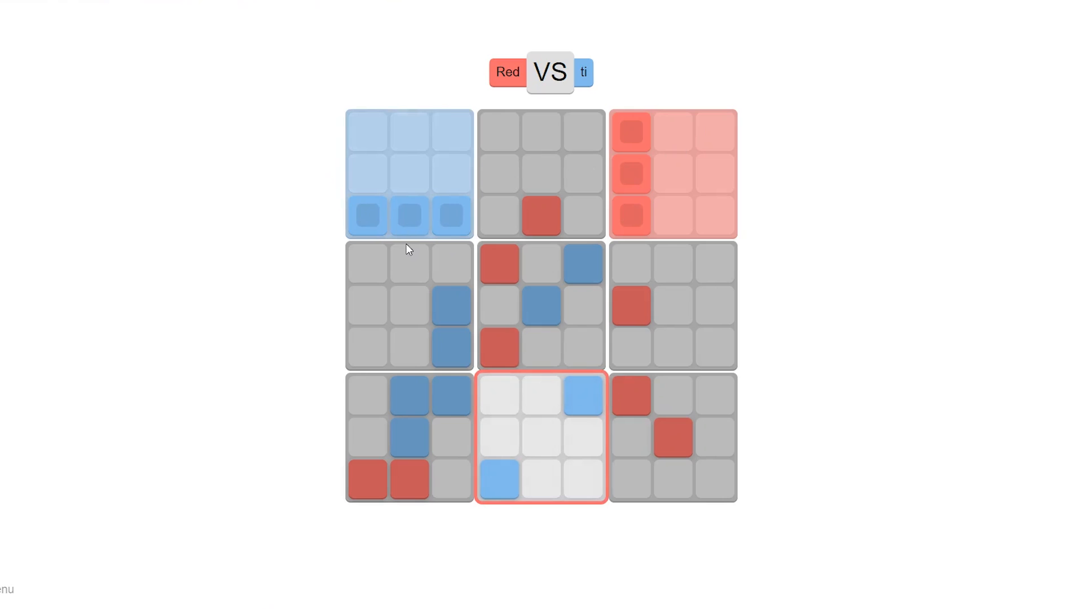
mouse_move(440, 212)
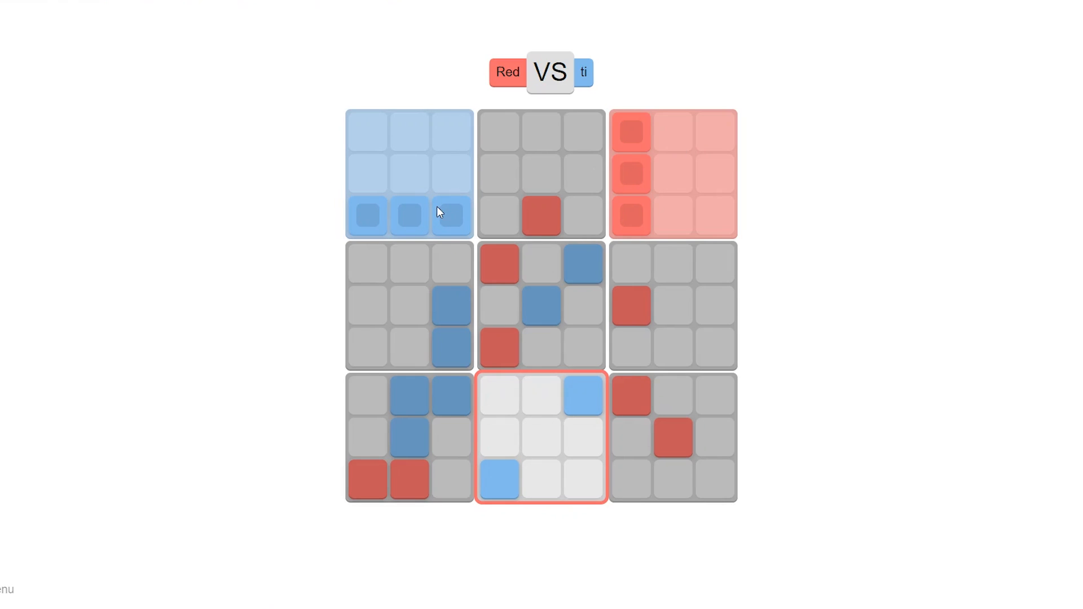
Place red in the bottom-middle board's top-middle cell while blue replies in the top-middle board
left_click(541, 437)
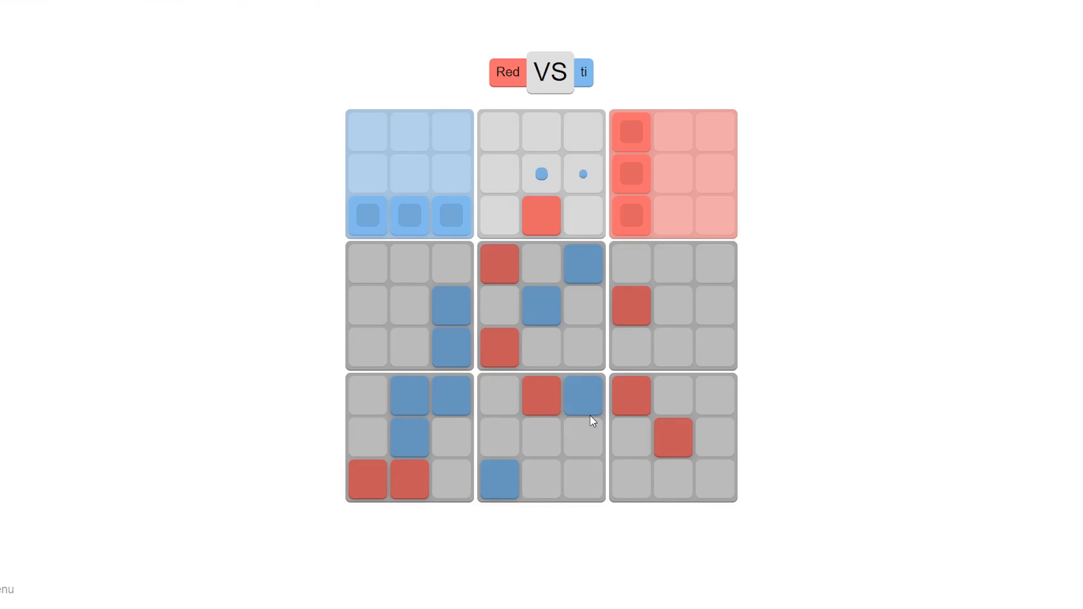
left_click(542, 174)
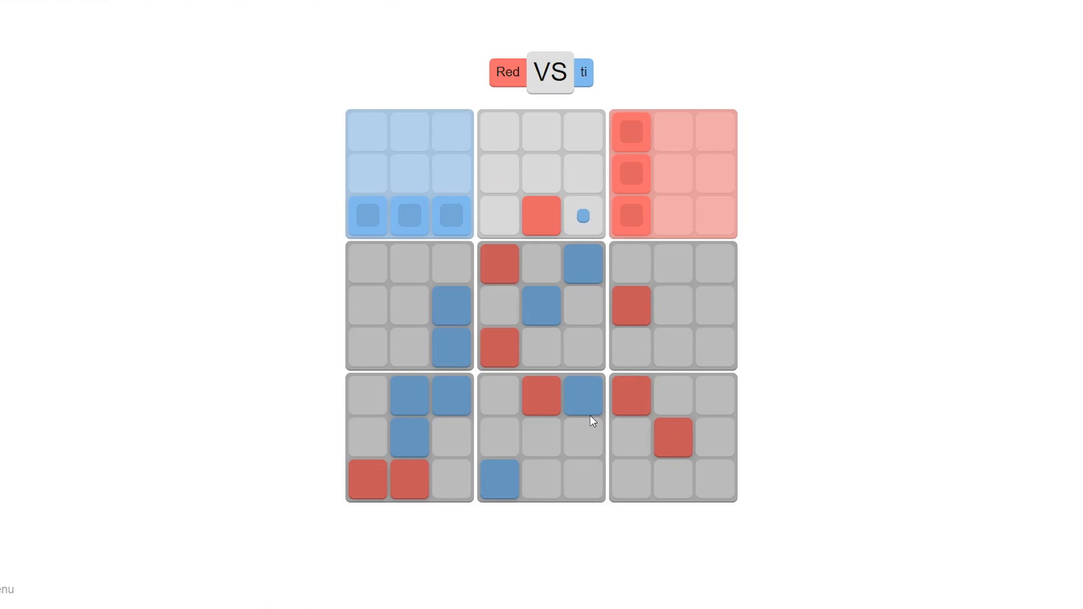
mouse_move(599, 332)
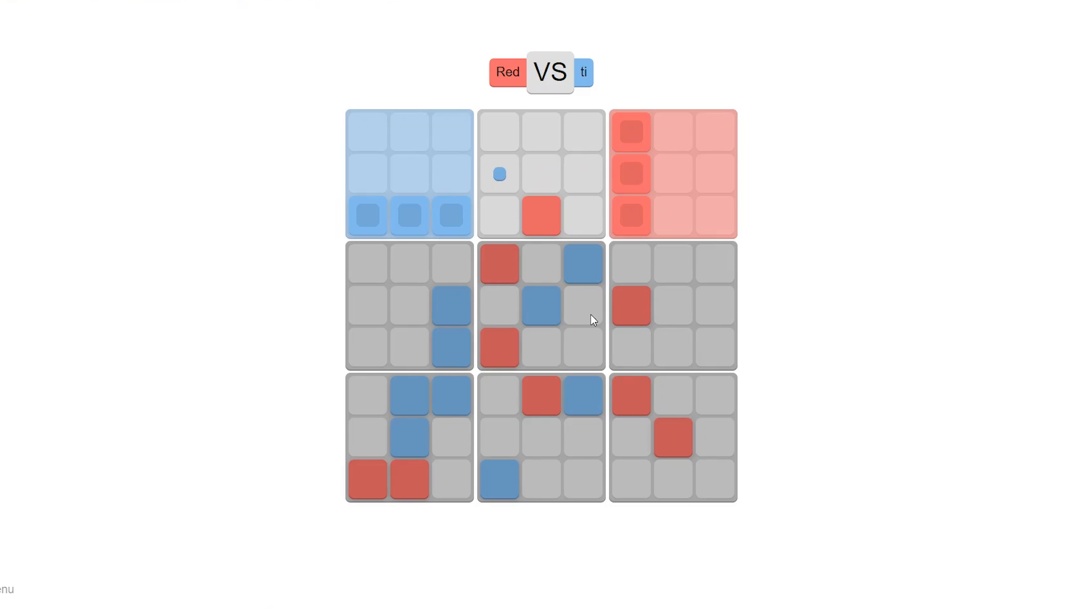
mouse_move(545, 140)
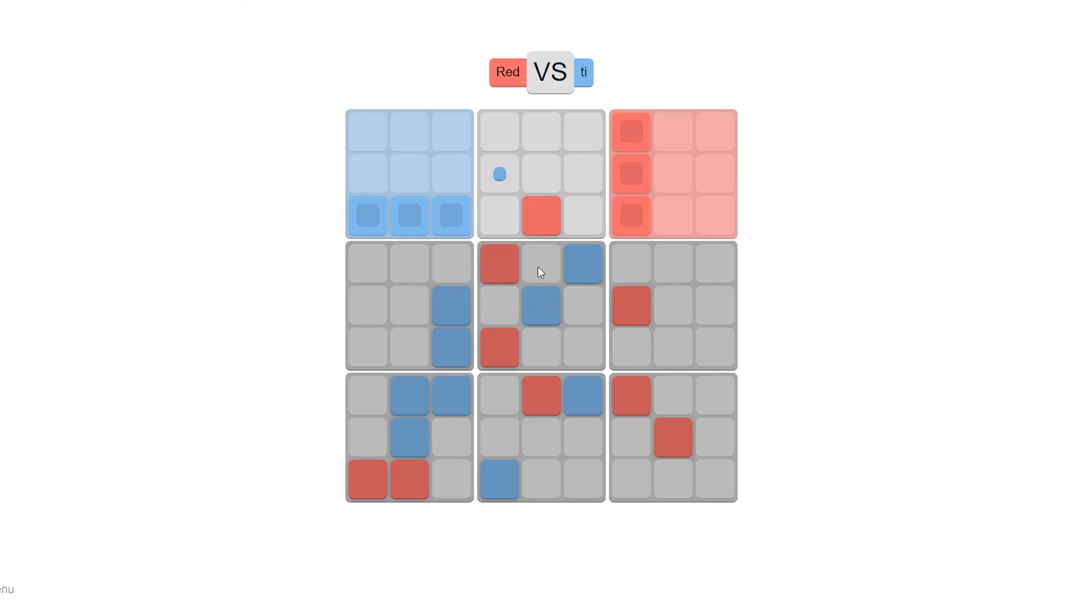
left_click(714, 307)
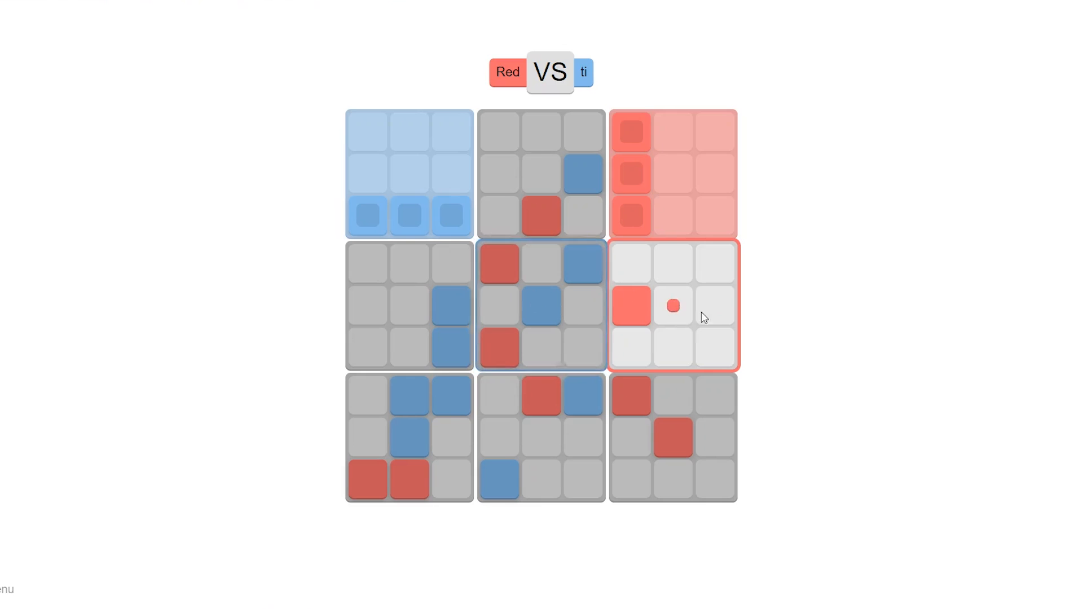
Place red on the middle-right board's right edge and the top-middle board's top-middle cell
left_click(714, 305)
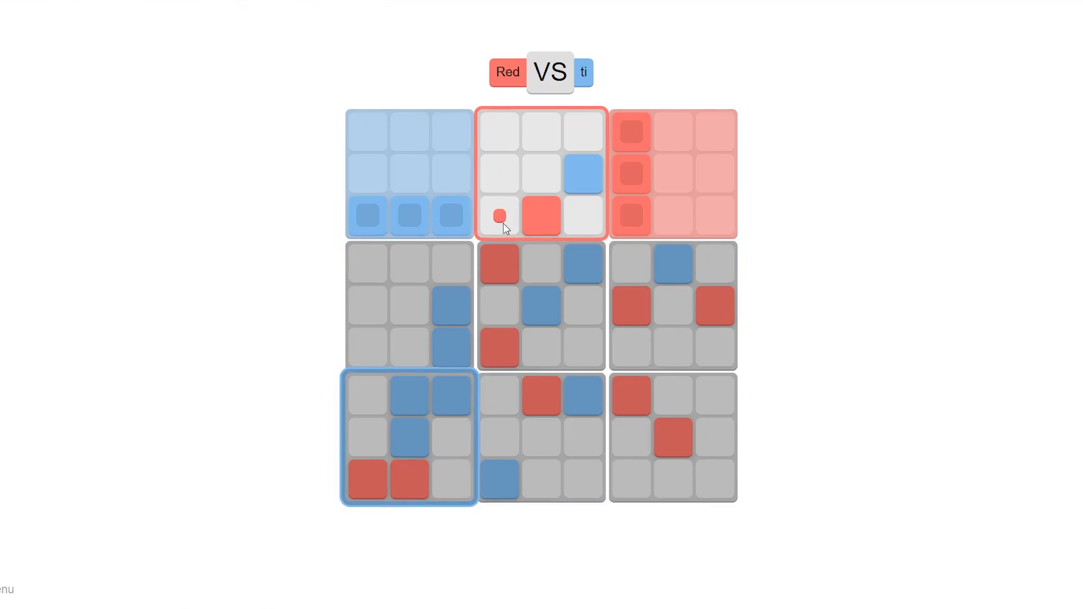
left_click(501, 216)
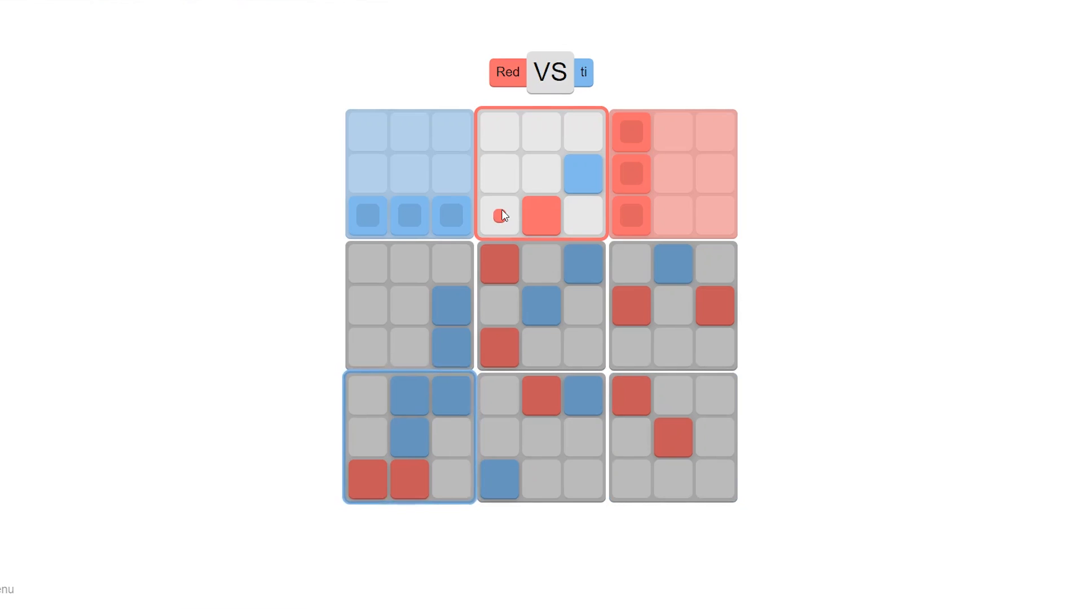
left_click(540, 131)
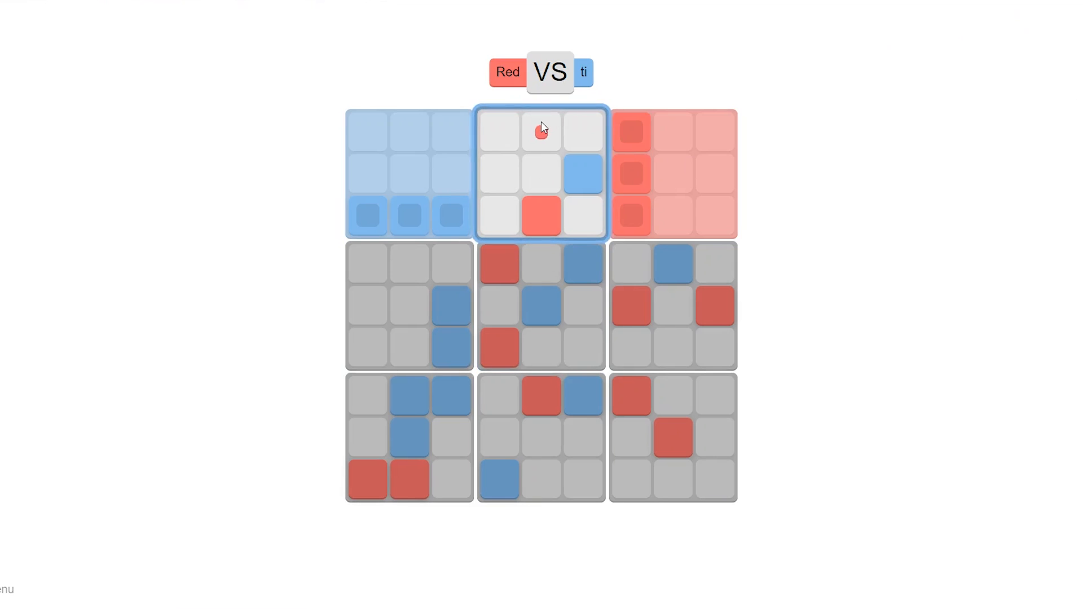
left_click(541, 132)
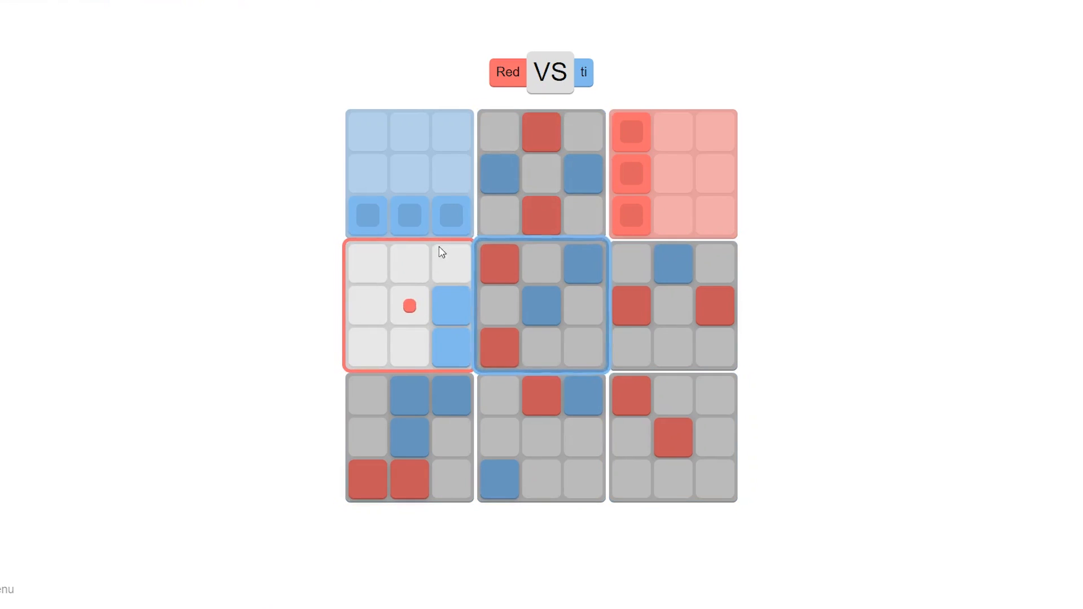
Place red in the middle-left board's bottom-middle cell, sending blue to the bottom-middle board
left_click(451, 264)
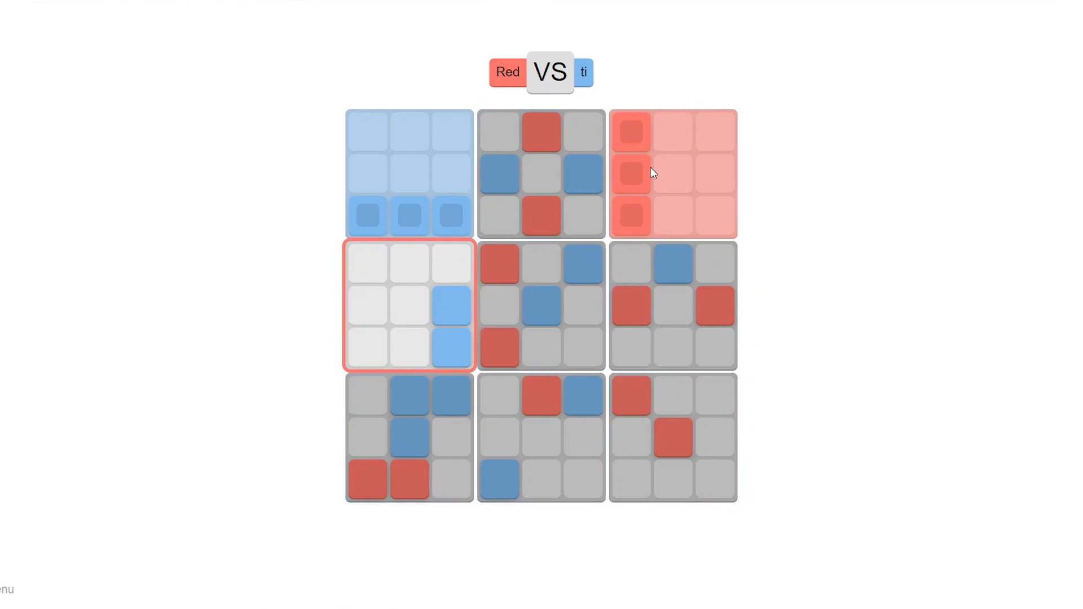
mouse_move(482, 249)
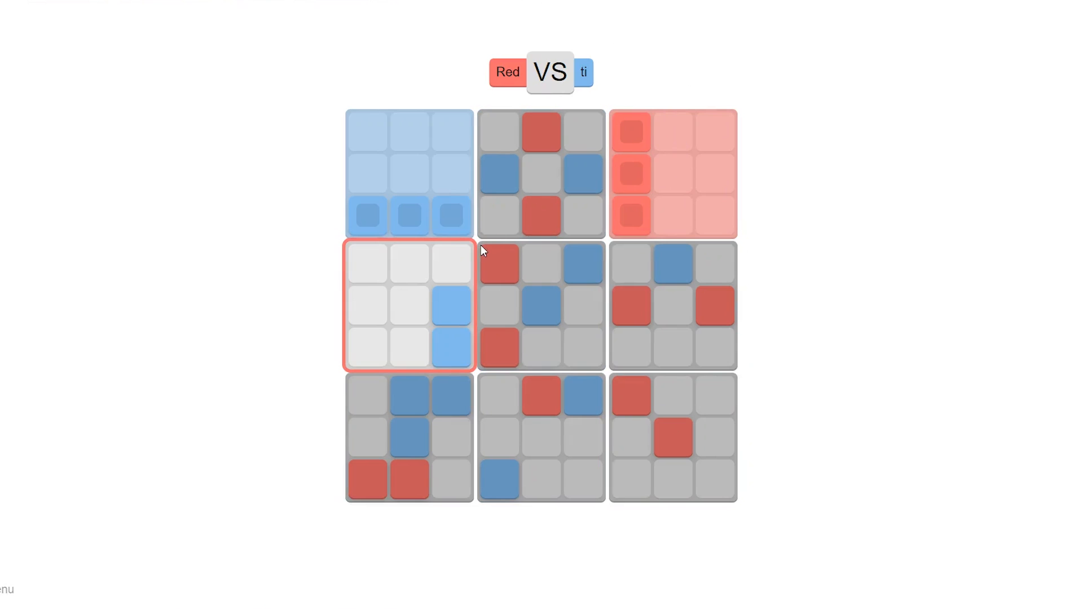
left_click(409, 264)
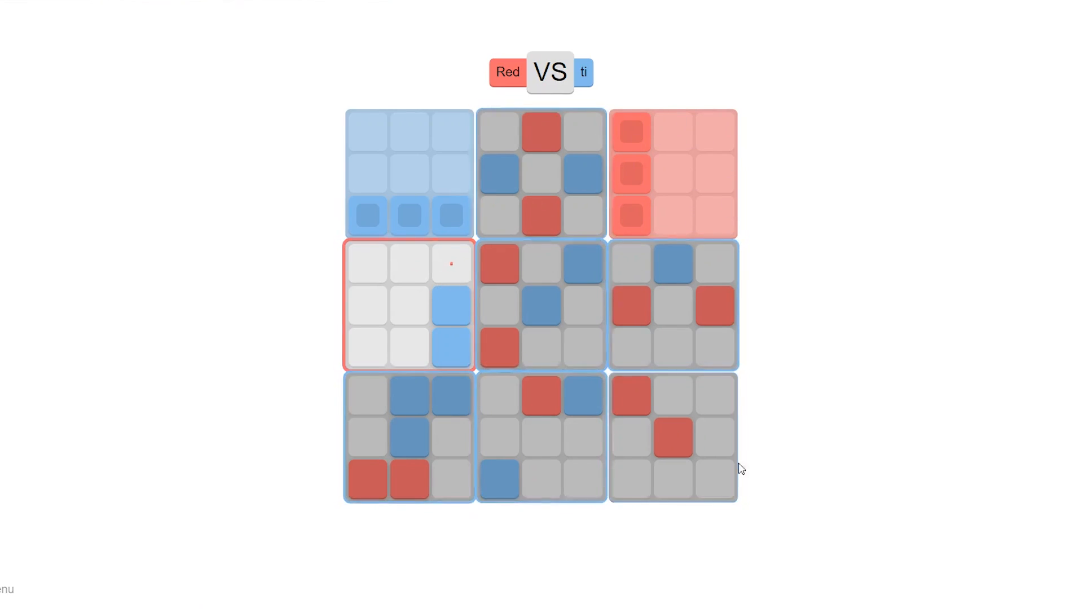
left_click(409, 306)
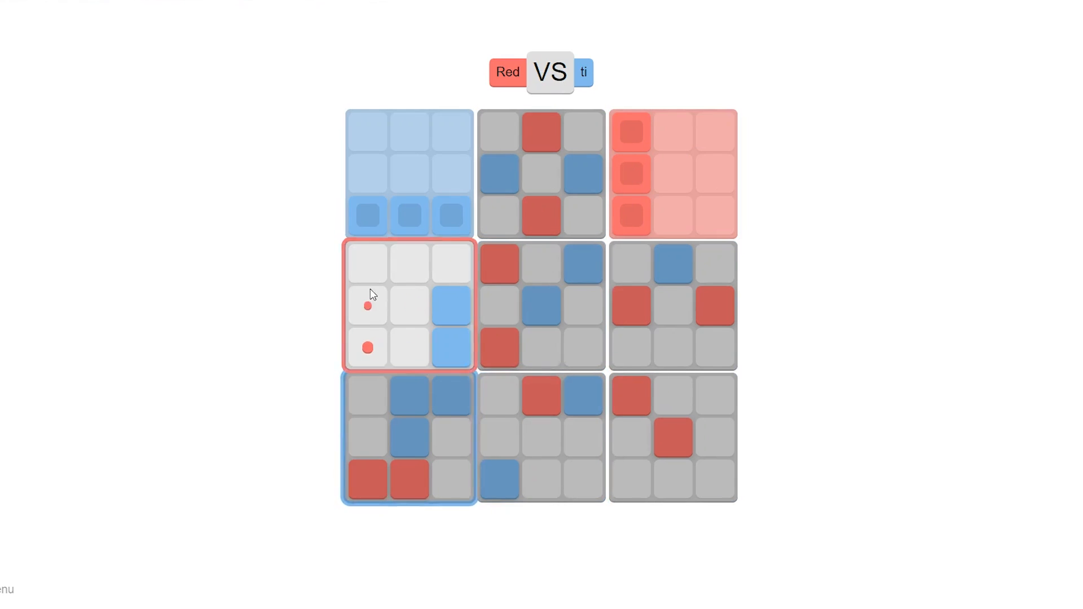
left_click(367, 265)
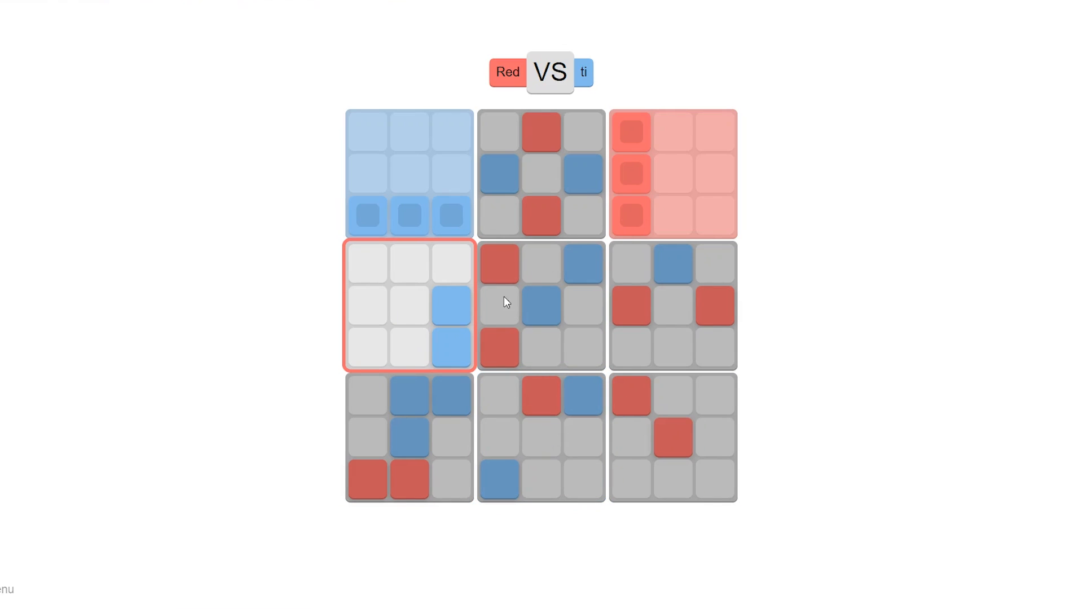
left_click(408, 348)
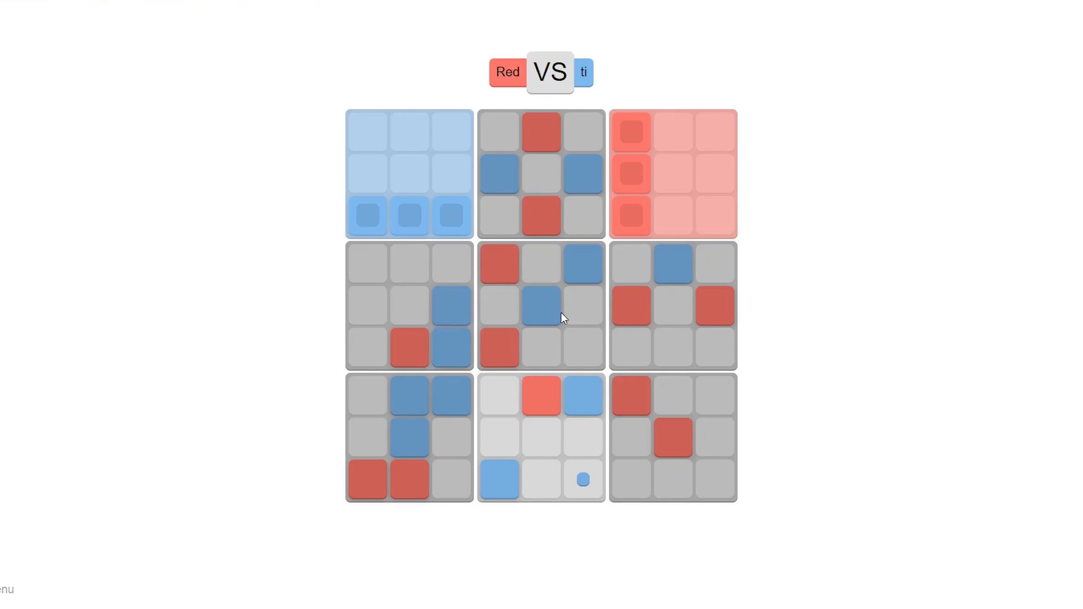
mouse_move(364, 427)
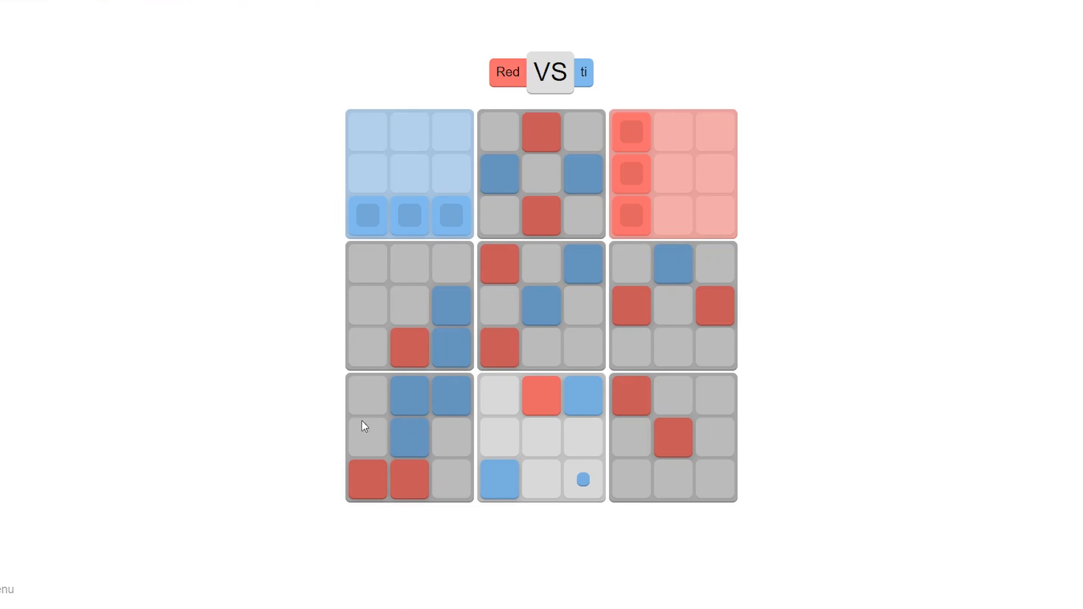
mouse_move(439, 422)
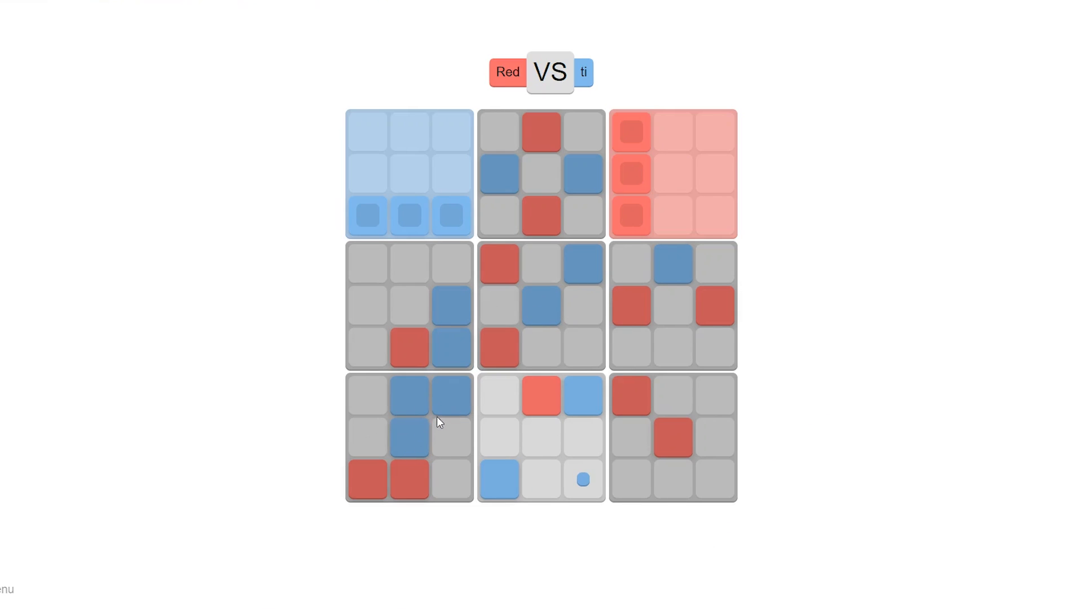
mouse_move(445, 407)
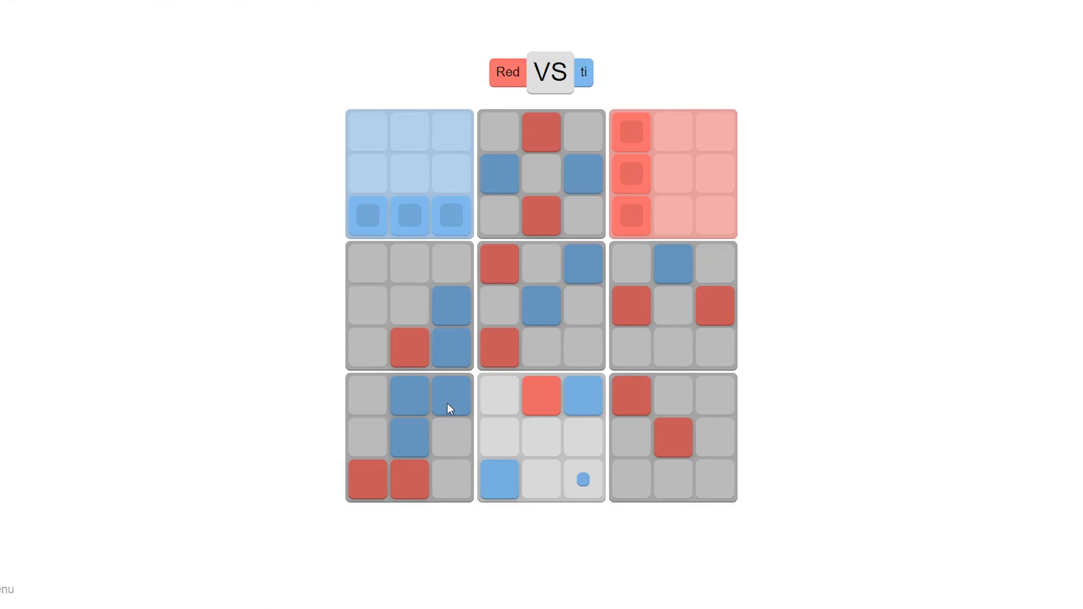
mouse_move(763, 121)
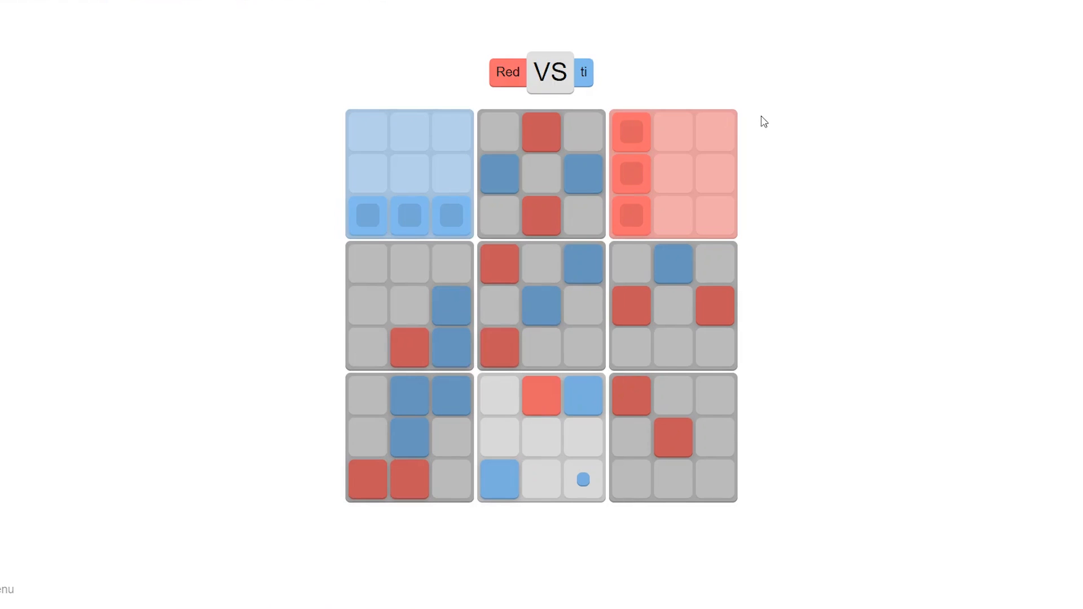
mouse_move(727, 129)
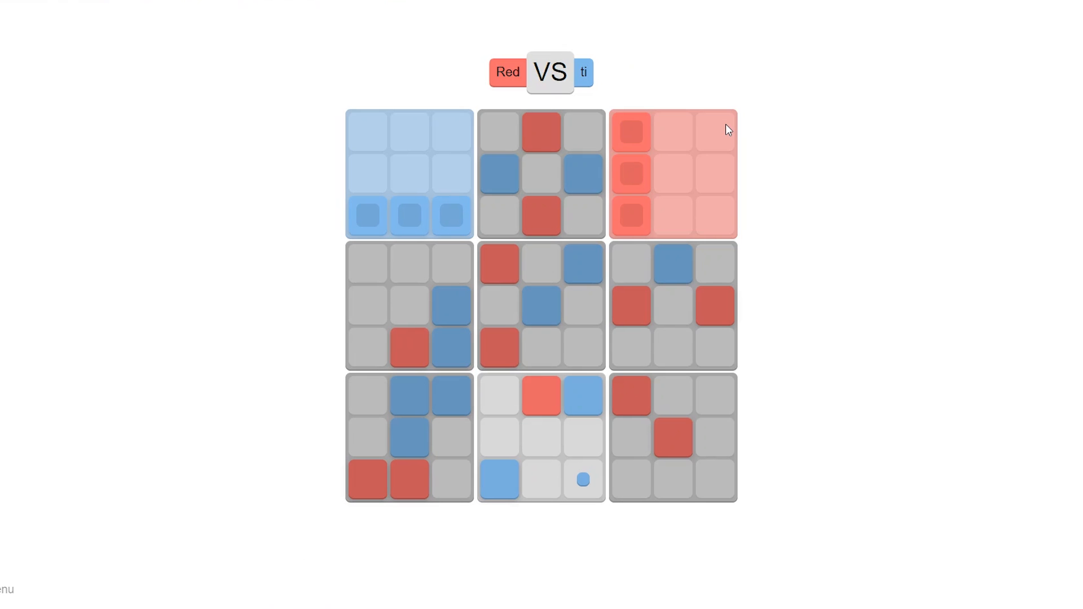
left_click(582, 479)
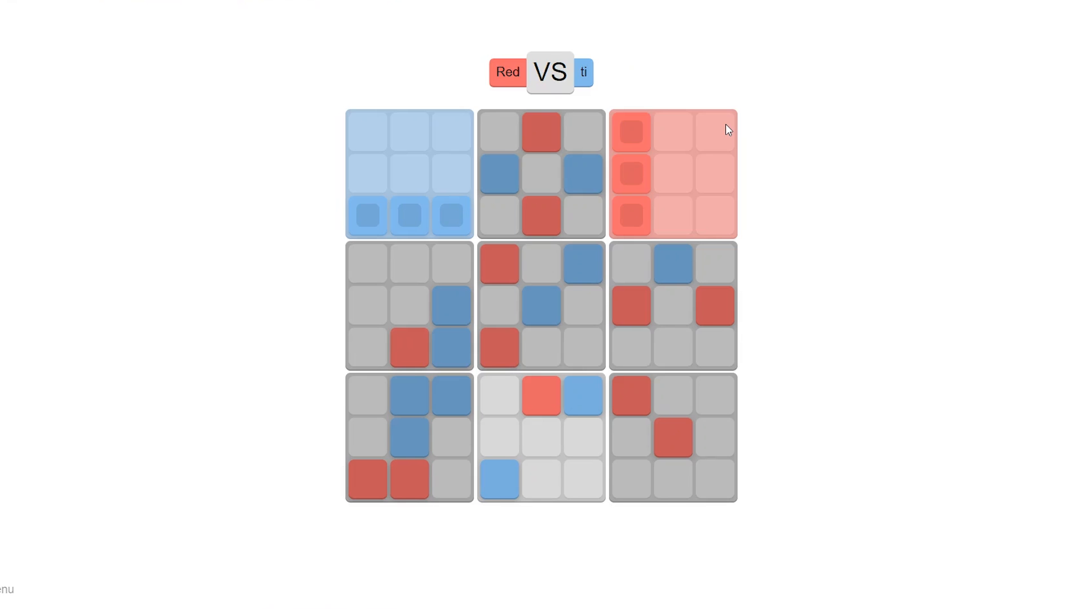
mouse_move(578, 172)
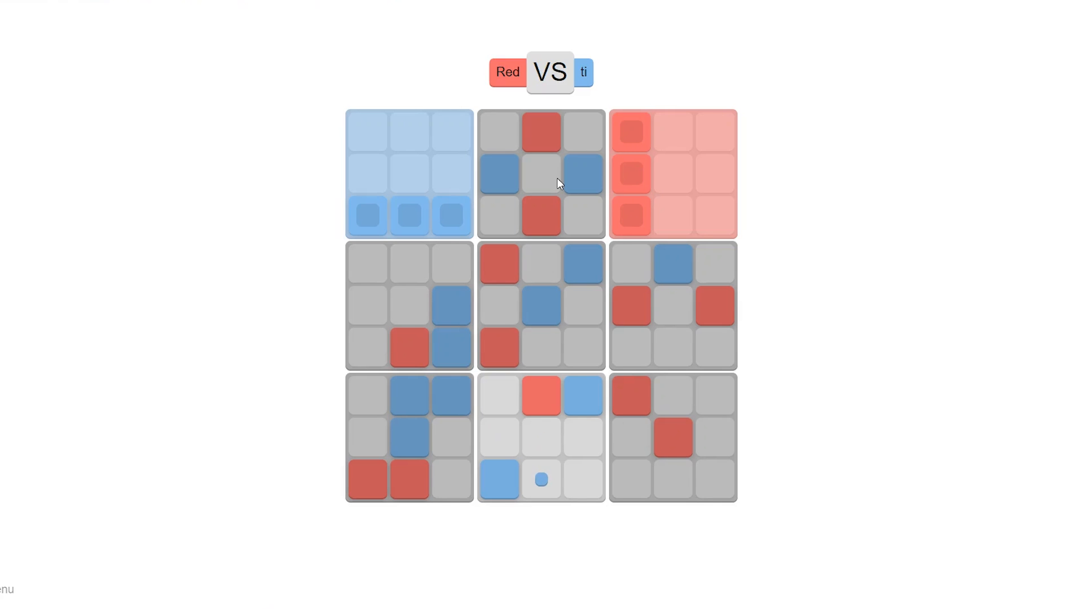
left_click(582, 479)
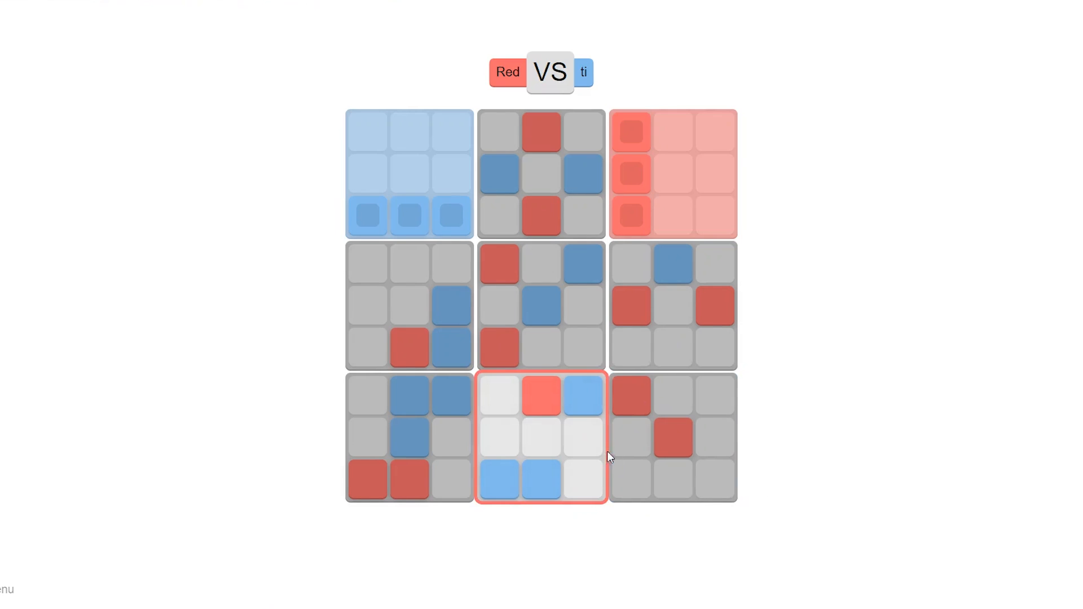
left_click(540, 437)
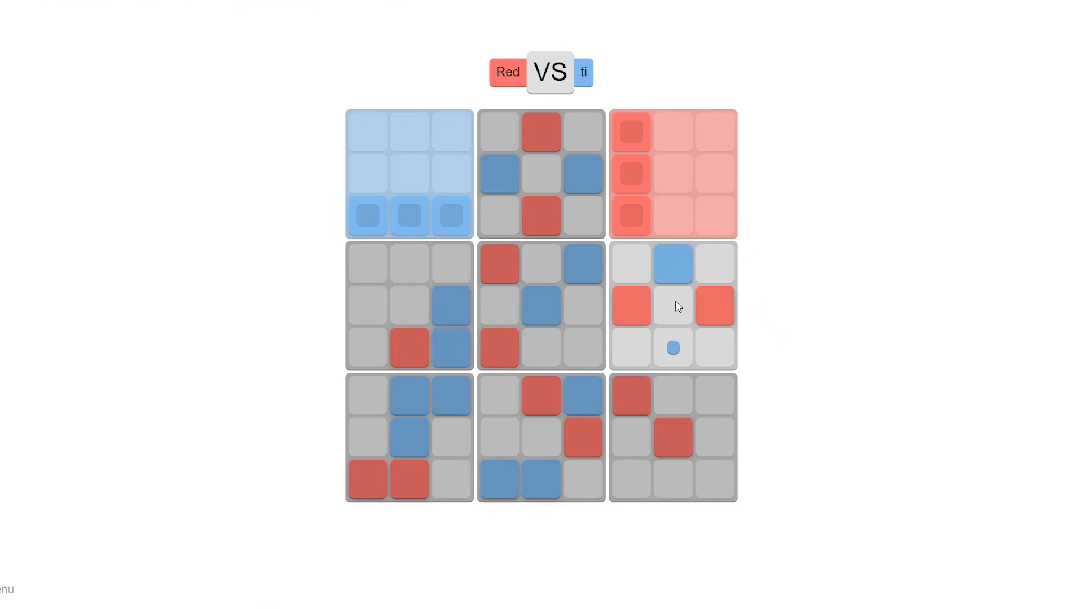
mouse_move(682, 327)
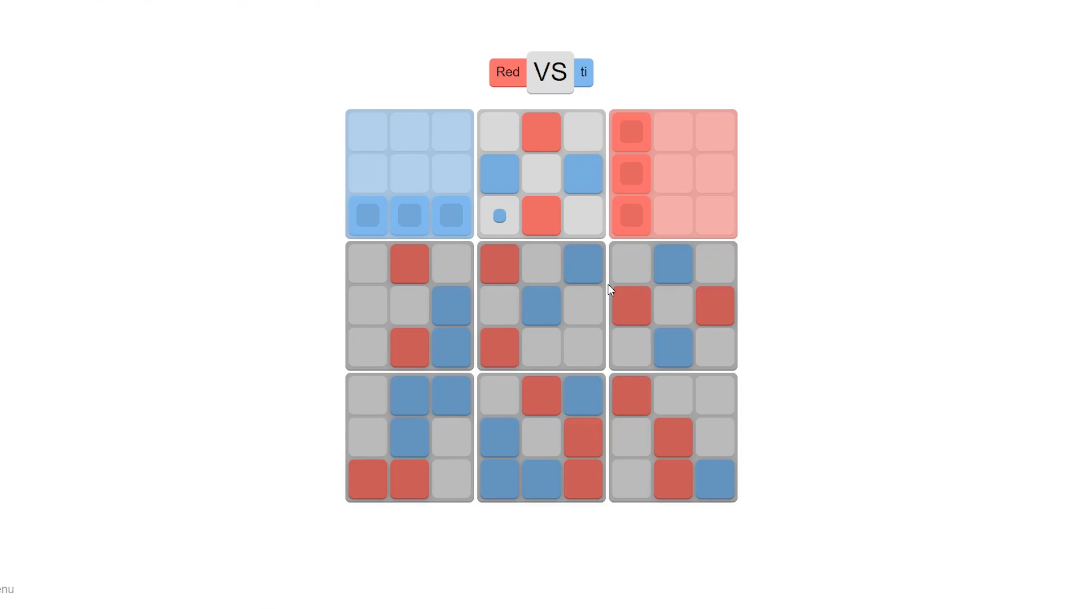
mouse_move(499, 215)
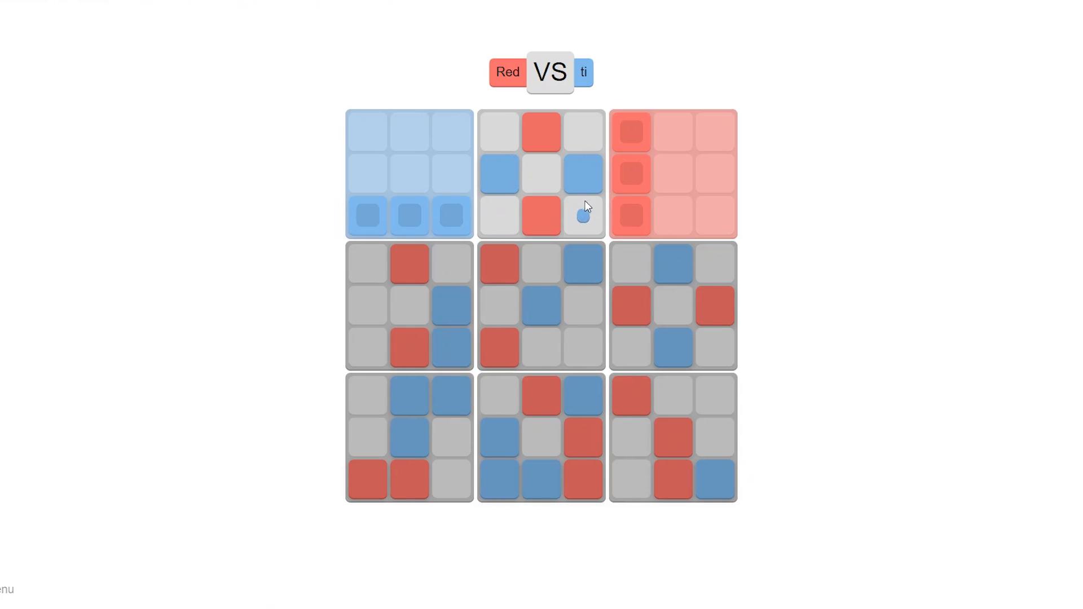
mouse_move(528, 181)
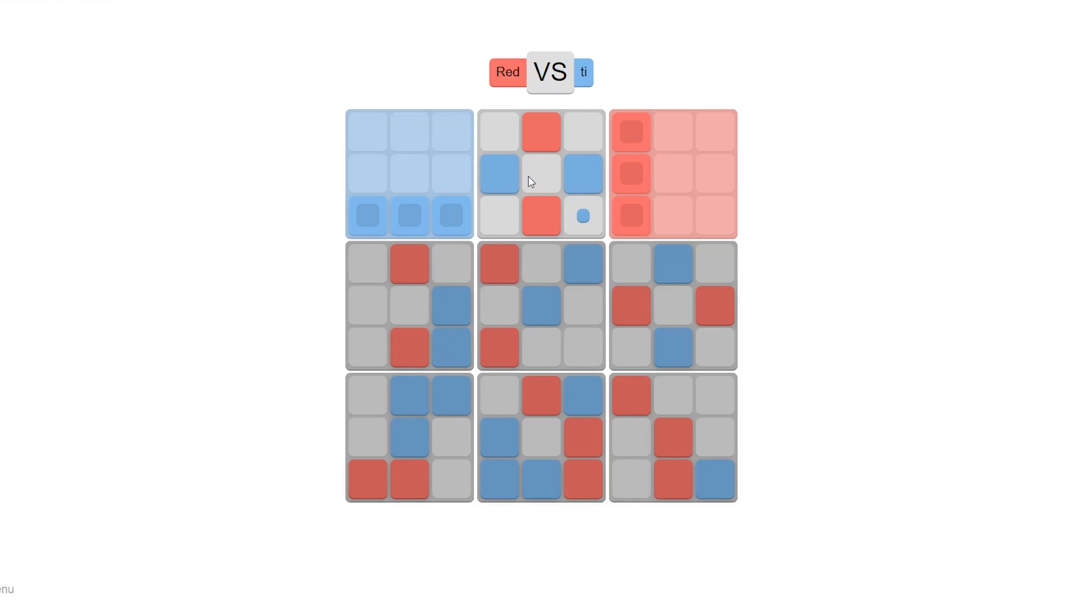
mouse_move(532, 117)
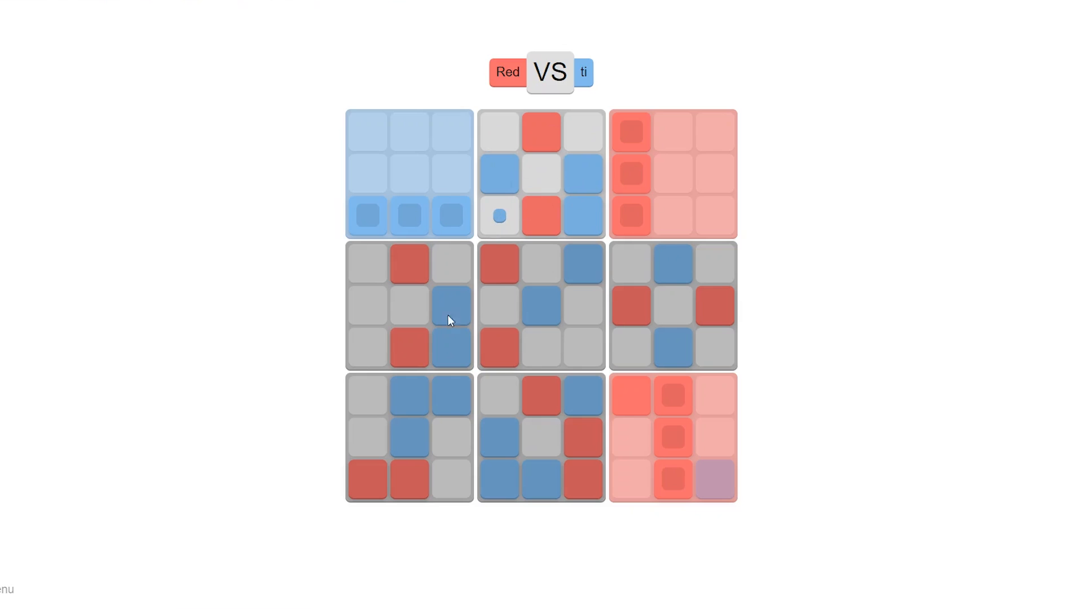
mouse_move(372, 436)
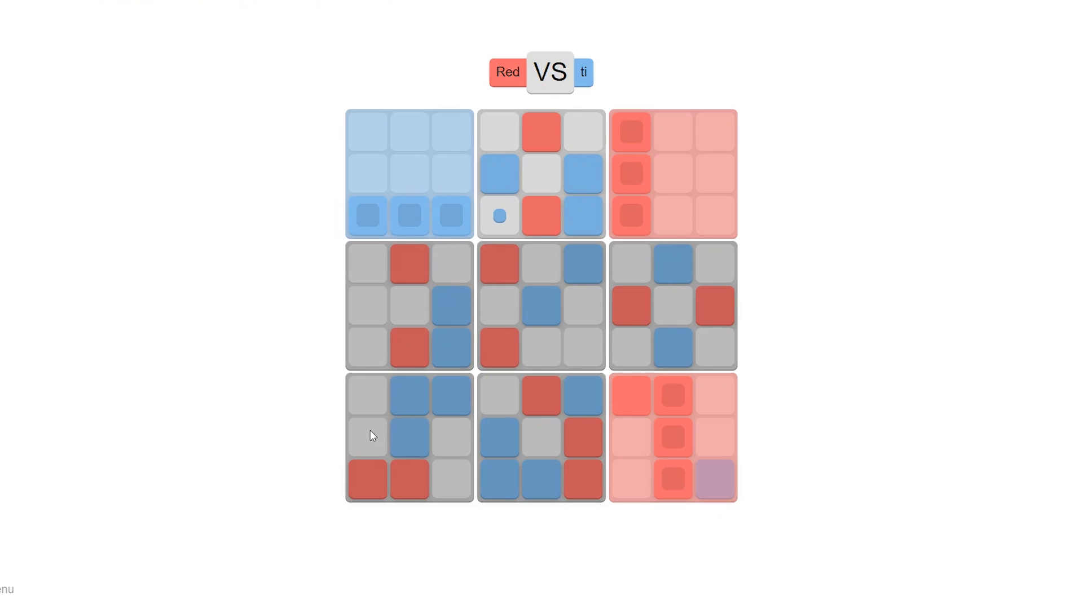
mouse_move(380, 426)
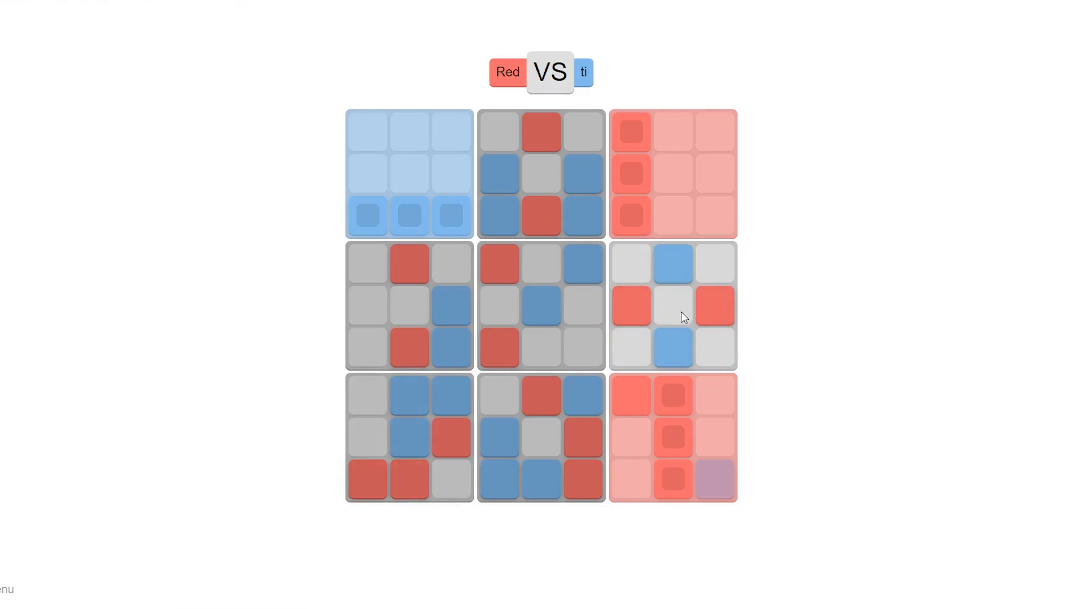
mouse_move(683, 304)
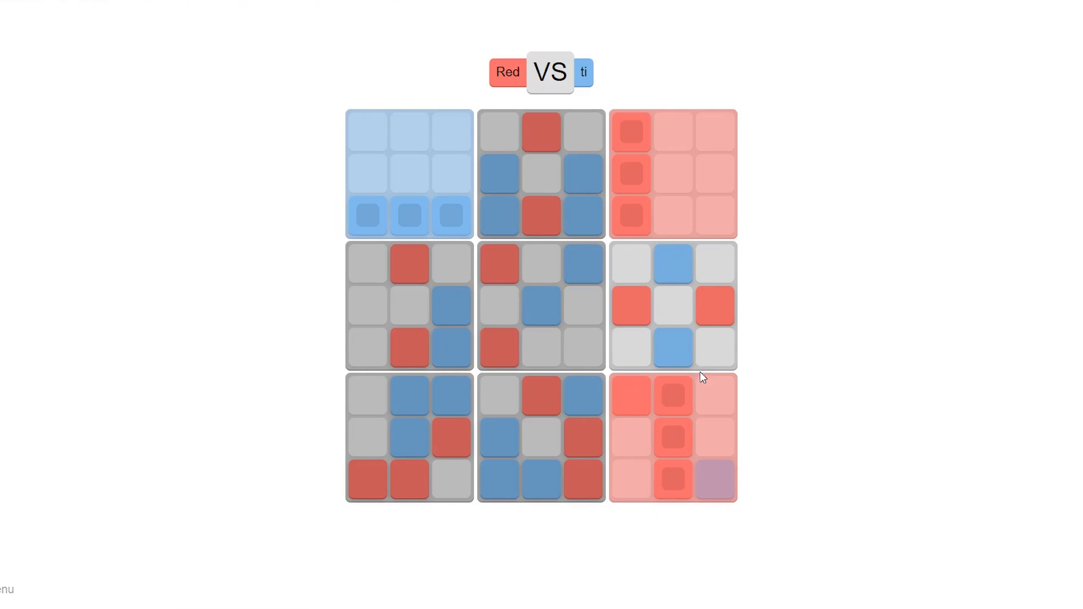
mouse_move(639, 252)
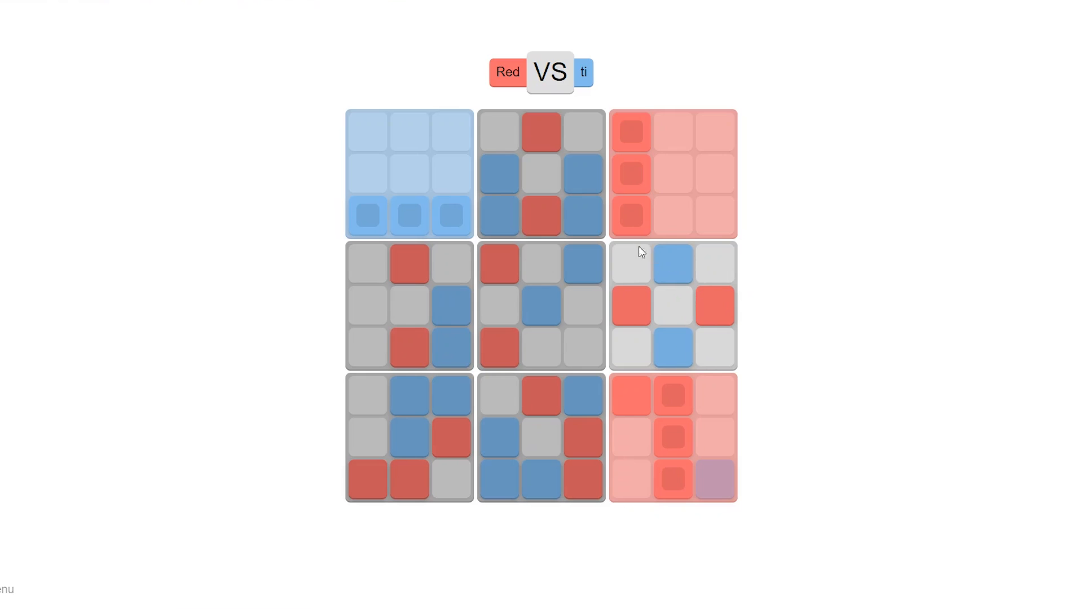
mouse_move(758, 358)
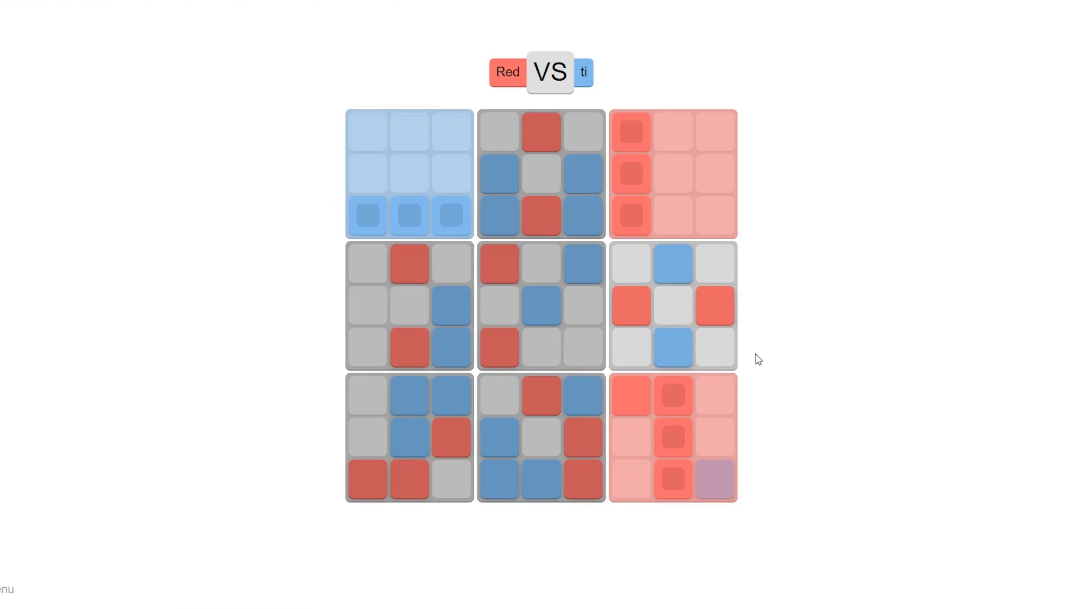
mouse_move(729, 92)
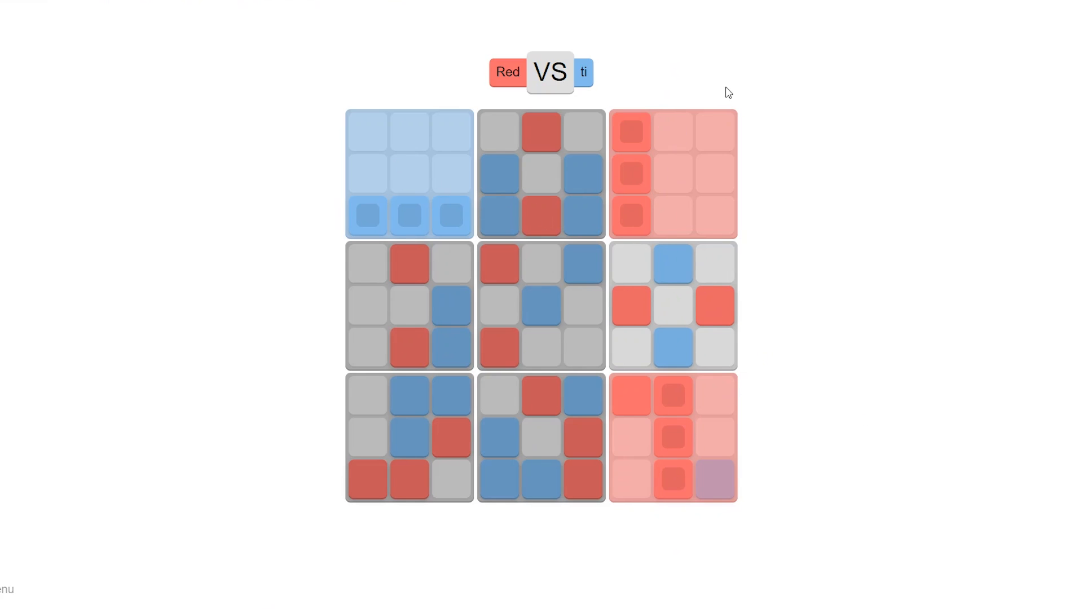
mouse_move(607, 367)
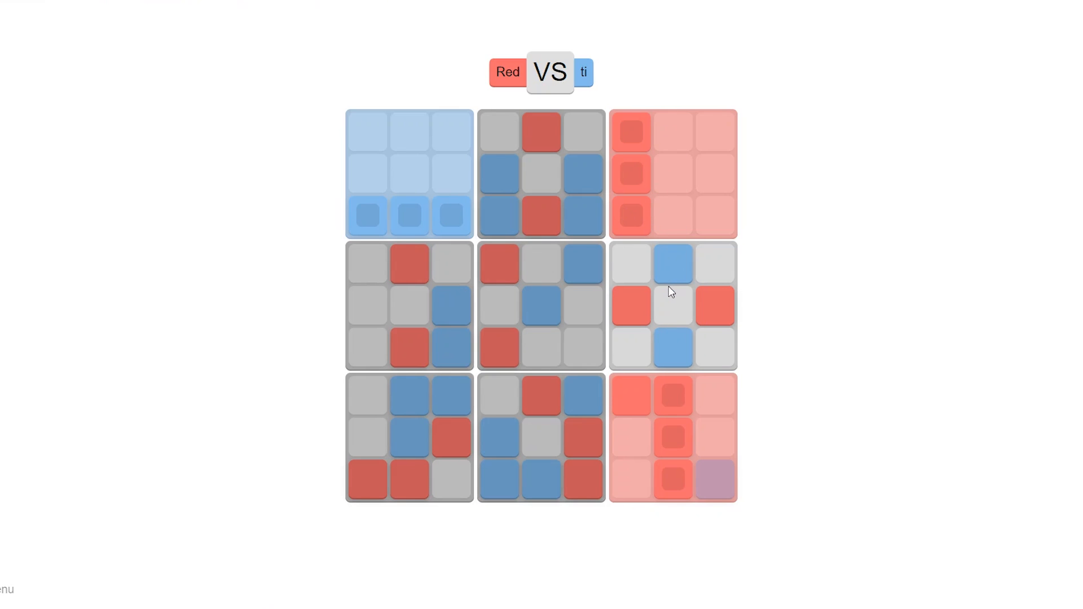
mouse_move(542, 271)
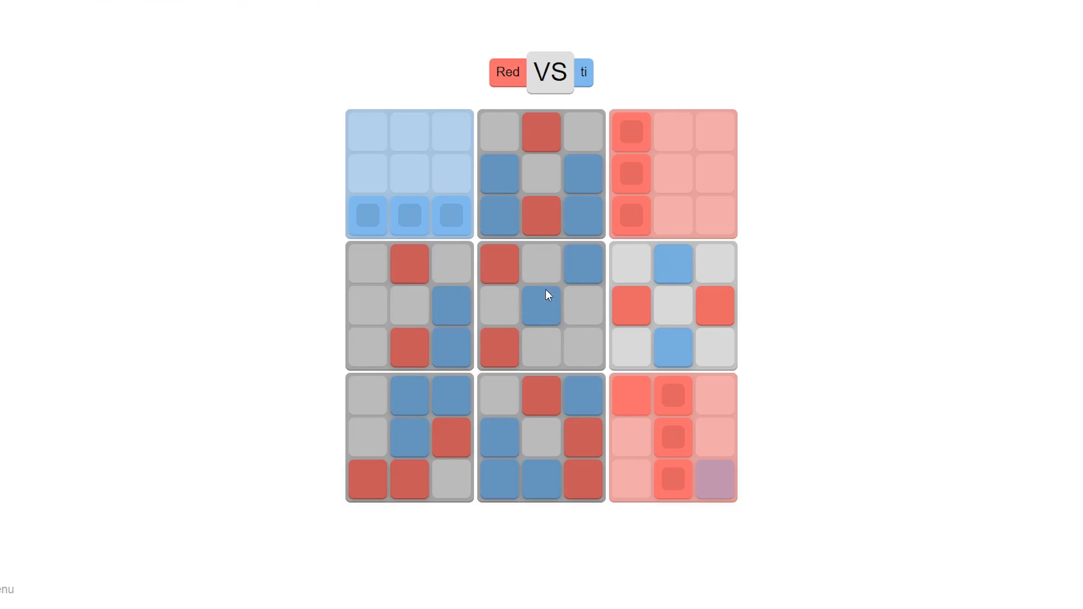
mouse_move(360, 436)
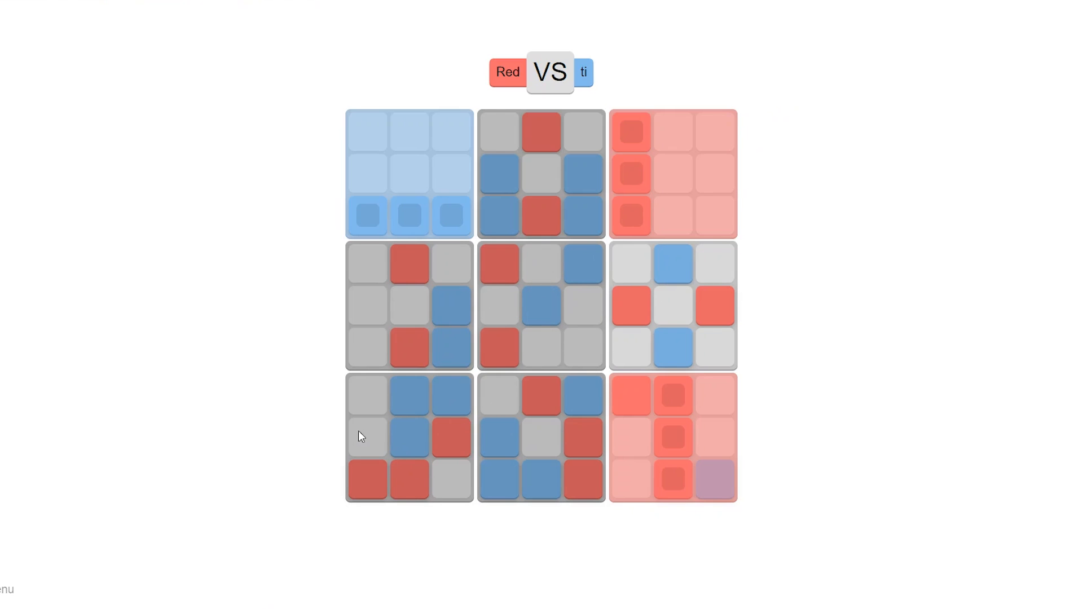
mouse_move(636, 201)
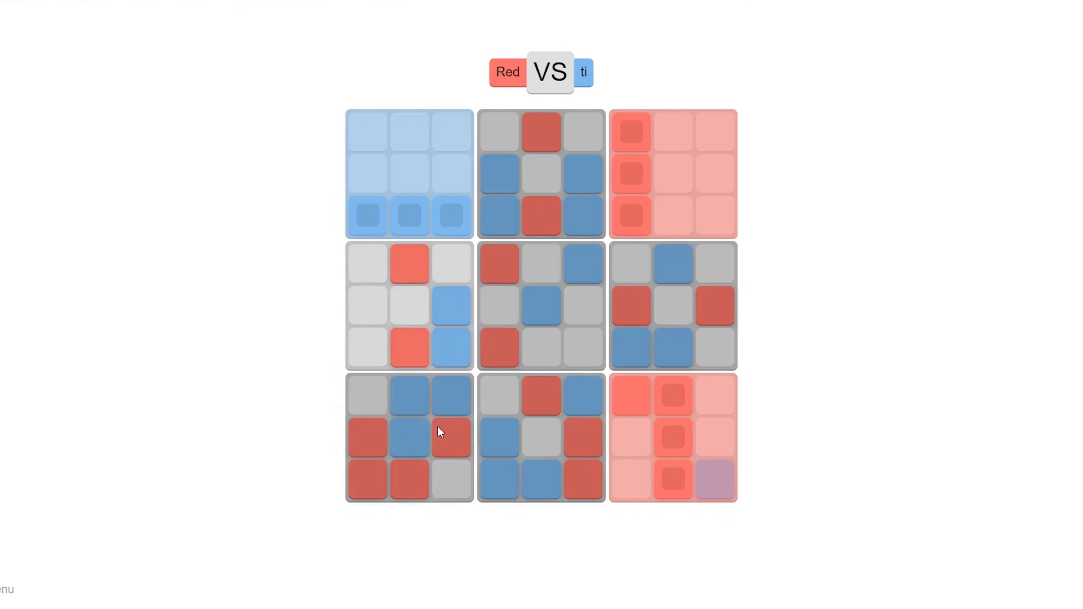
mouse_move(428, 430)
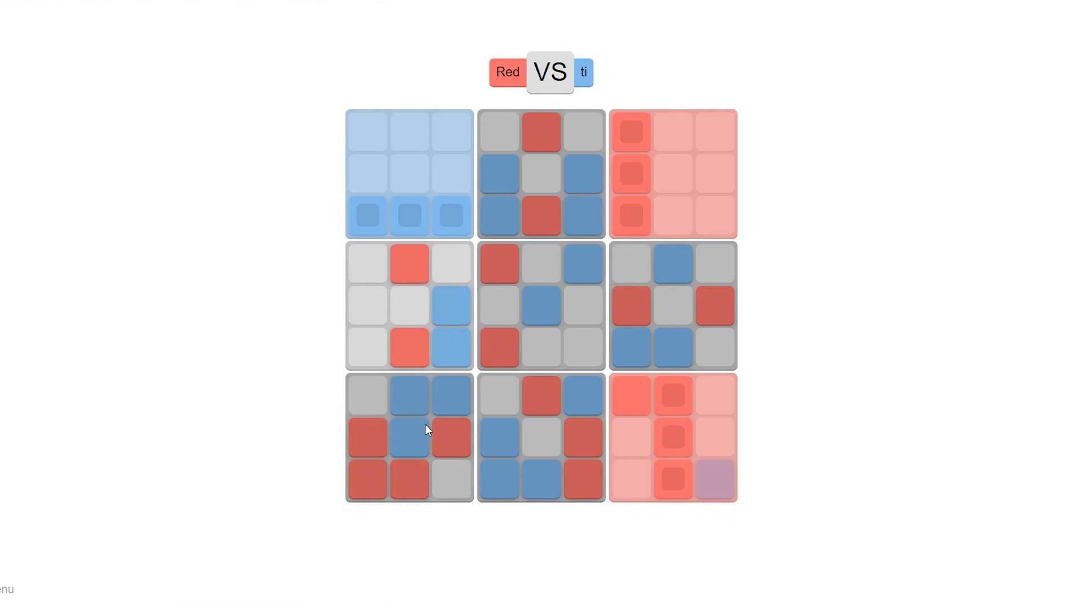
mouse_move(234, 148)
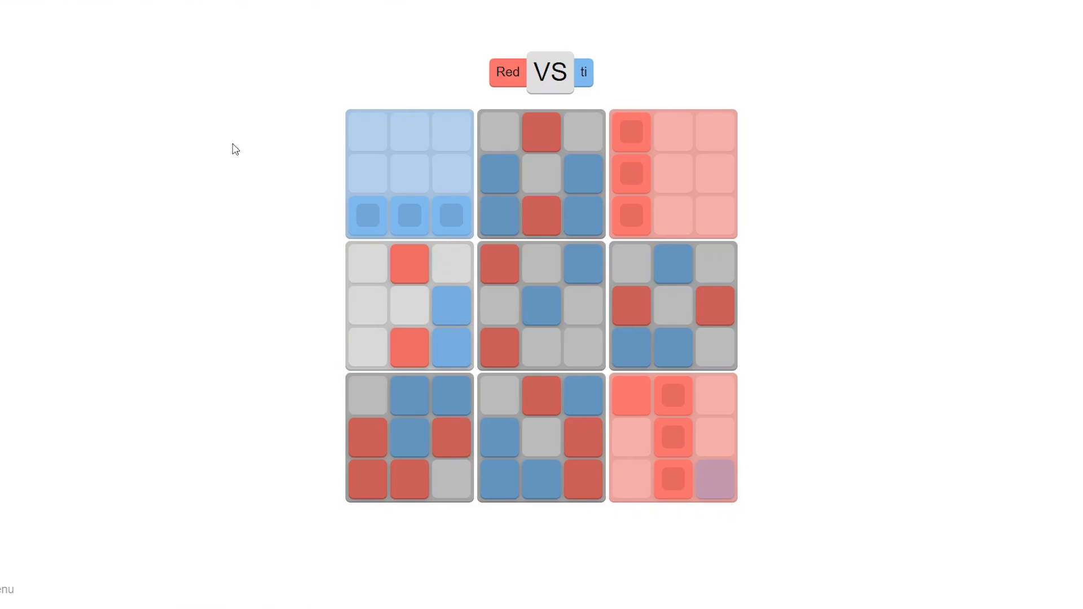
mouse_move(246, 229)
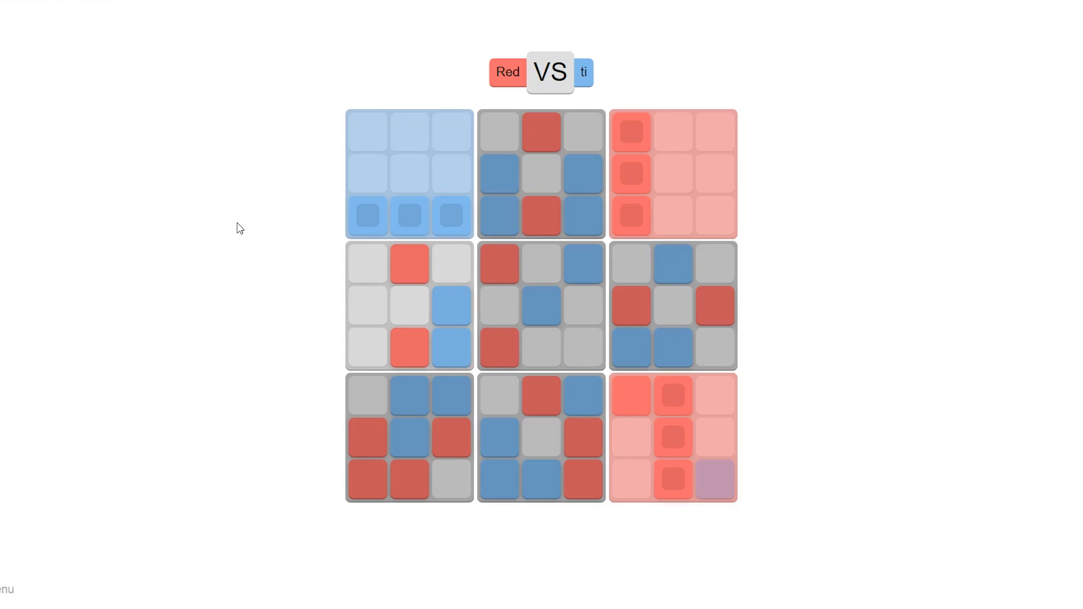
mouse_move(367, 276)
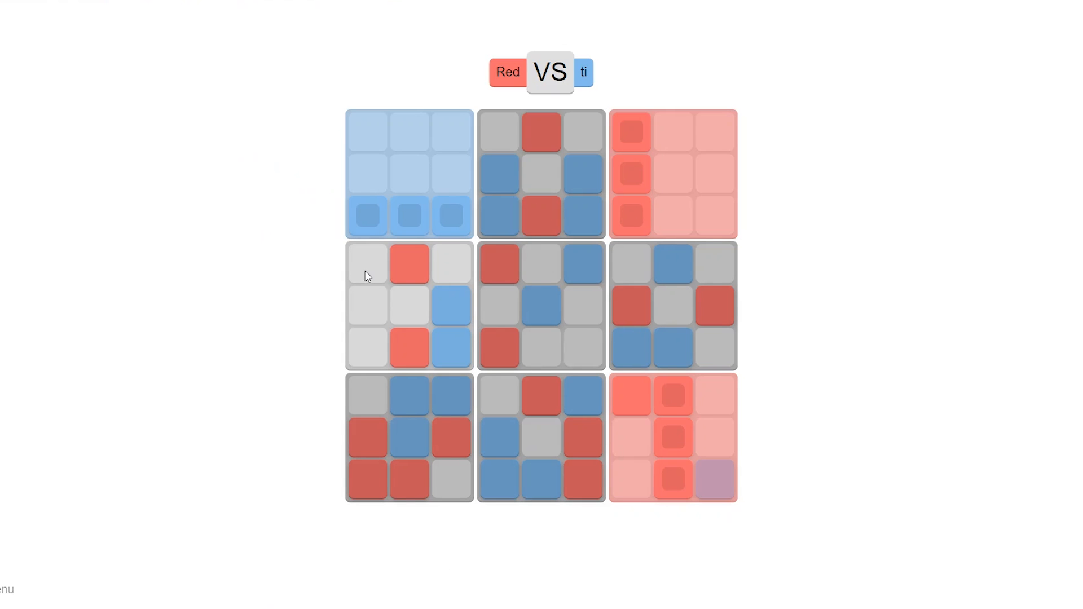
mouse_move(346, 304)
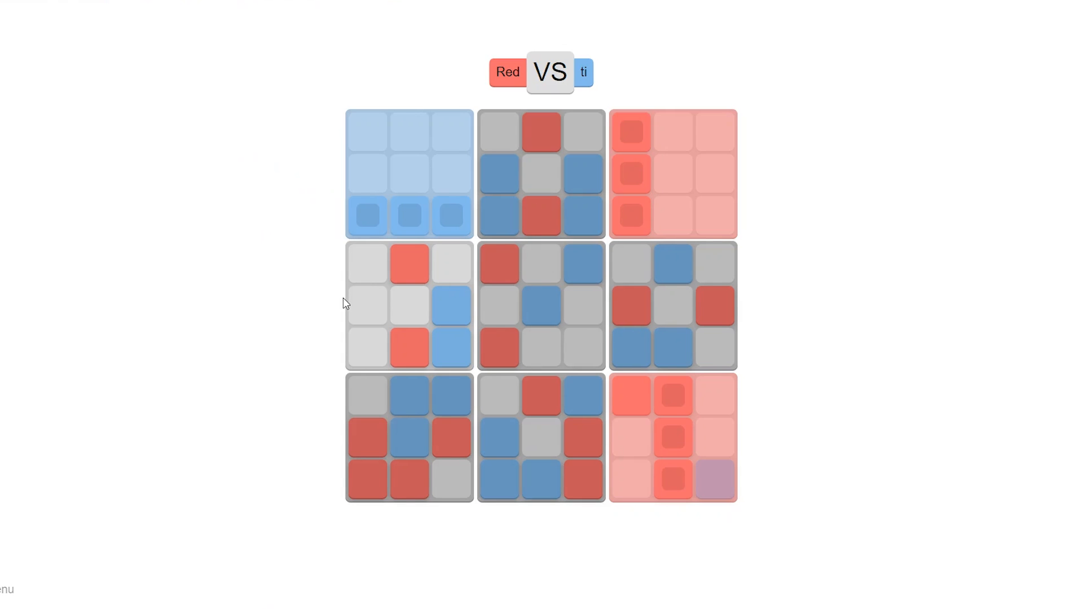
mouse_move(318, 300)
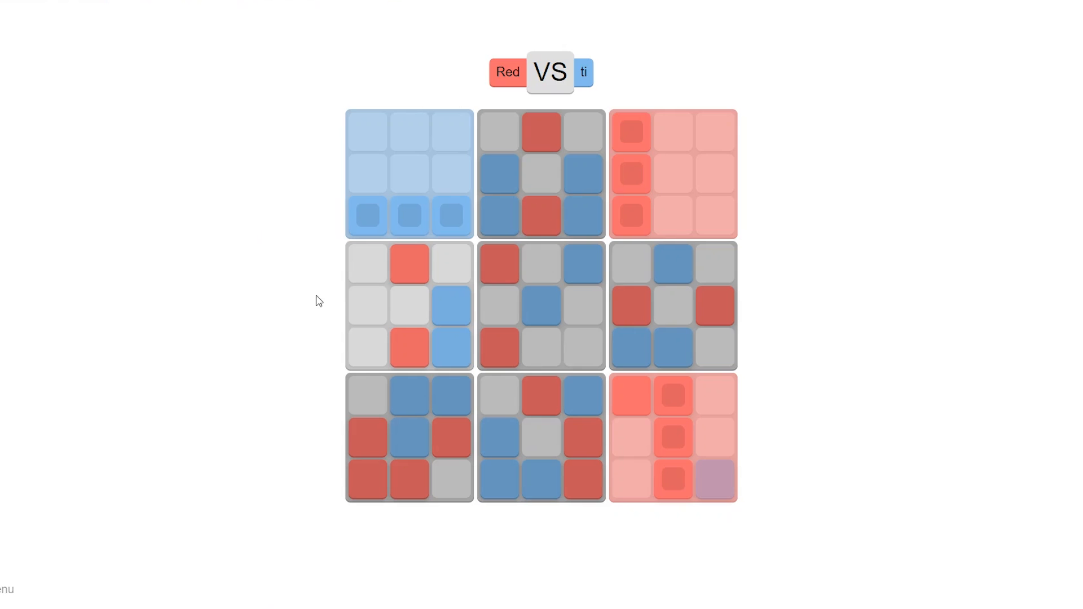
mouse_move(317, 289)
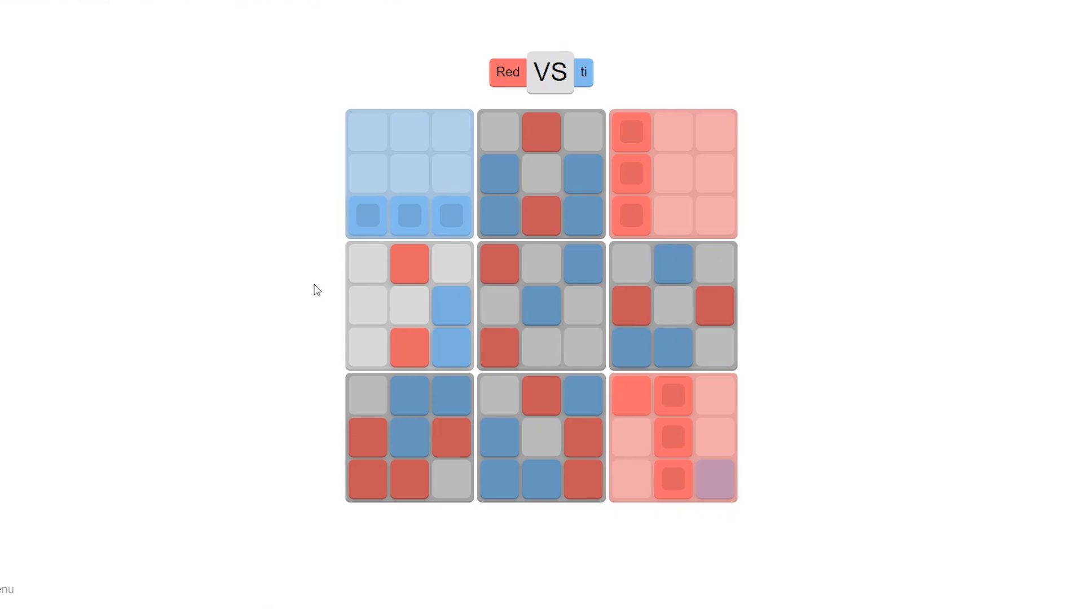
mouse_move(348, 293)
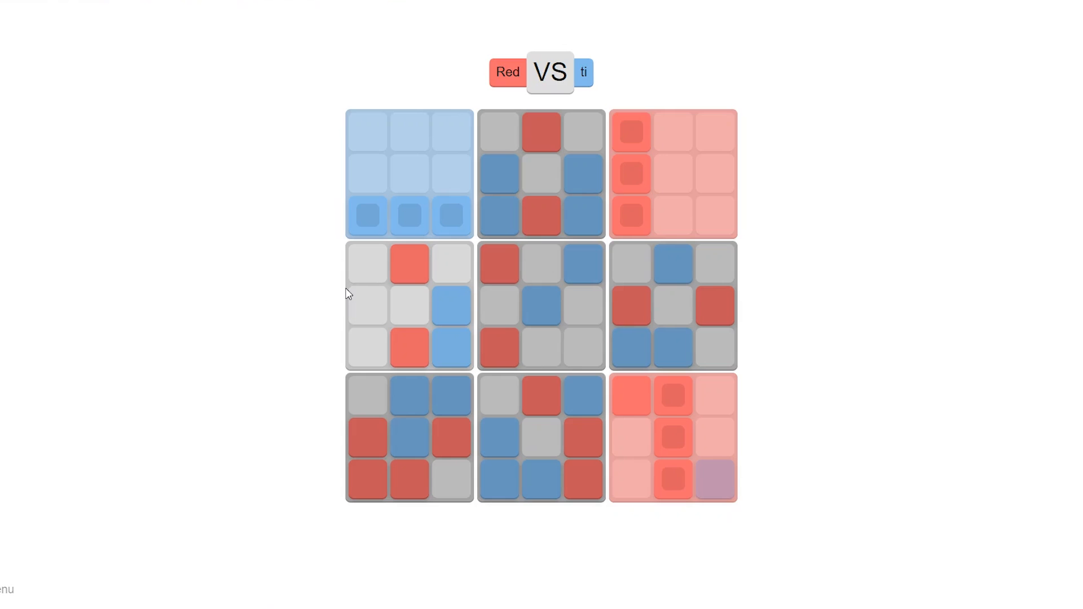
mouse_move(388, 335)
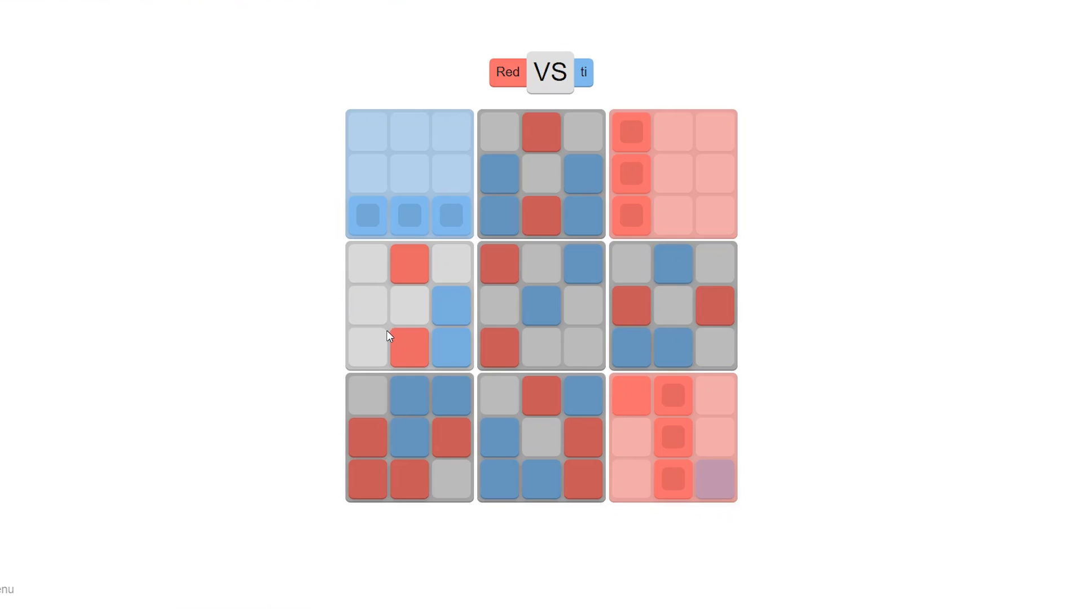
mouse_move(399, 311)
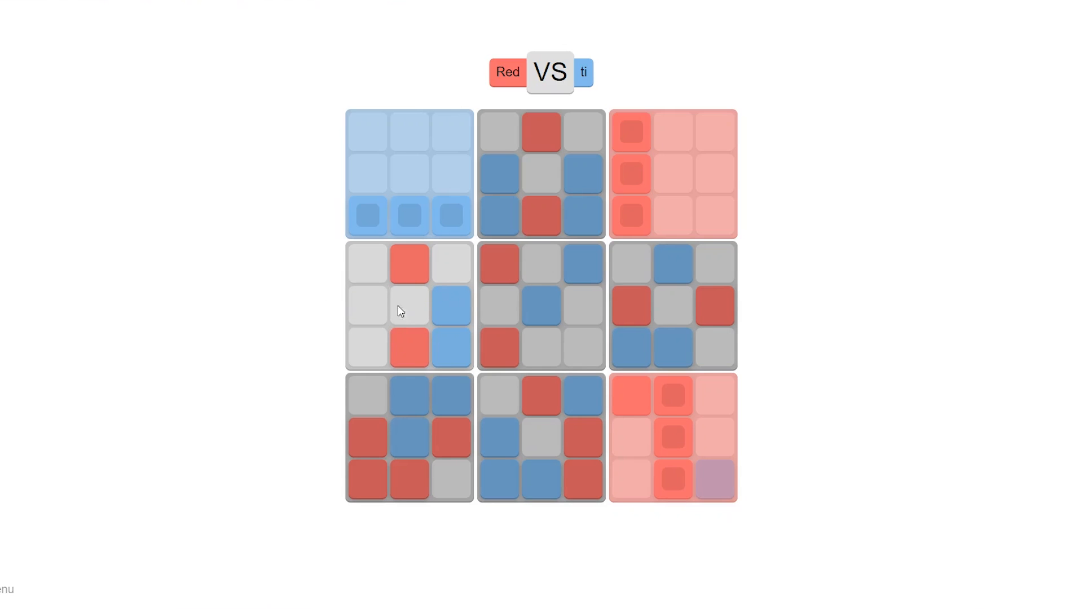
mouse_move(436, 250)
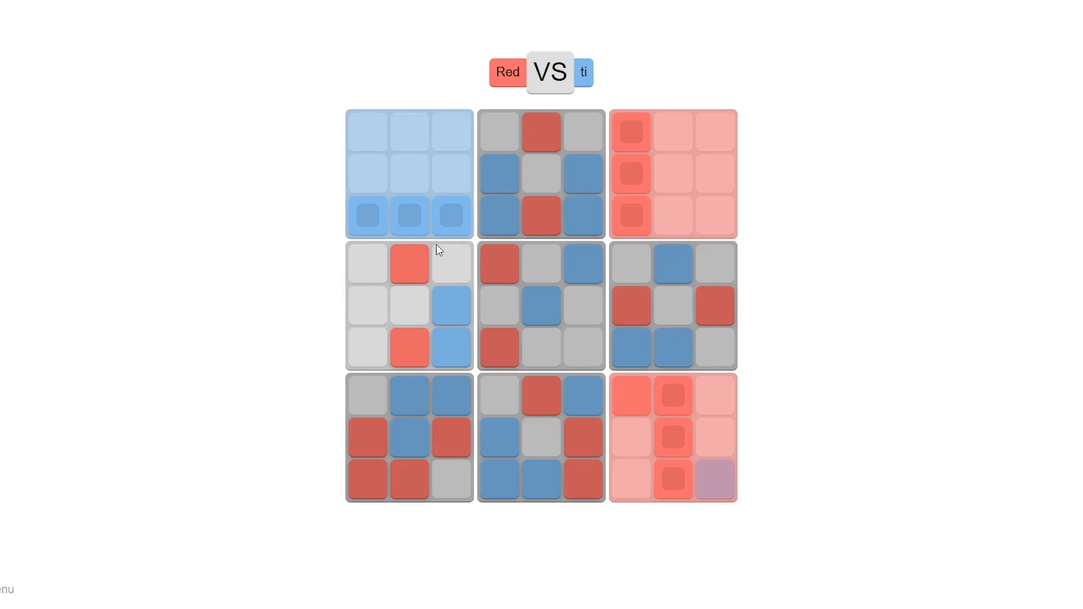
mouse_move(437, 240)
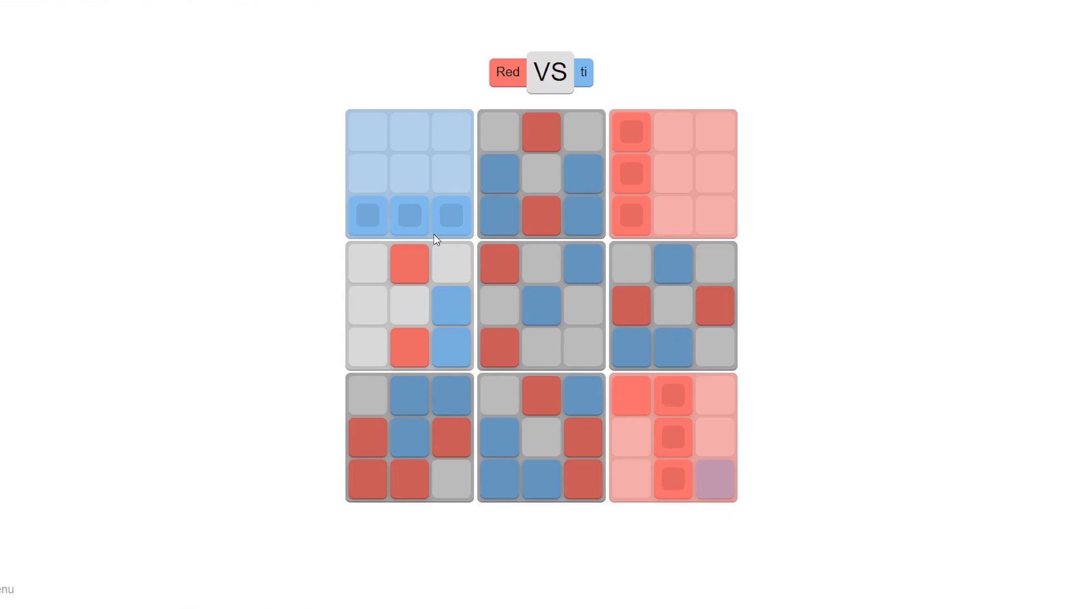